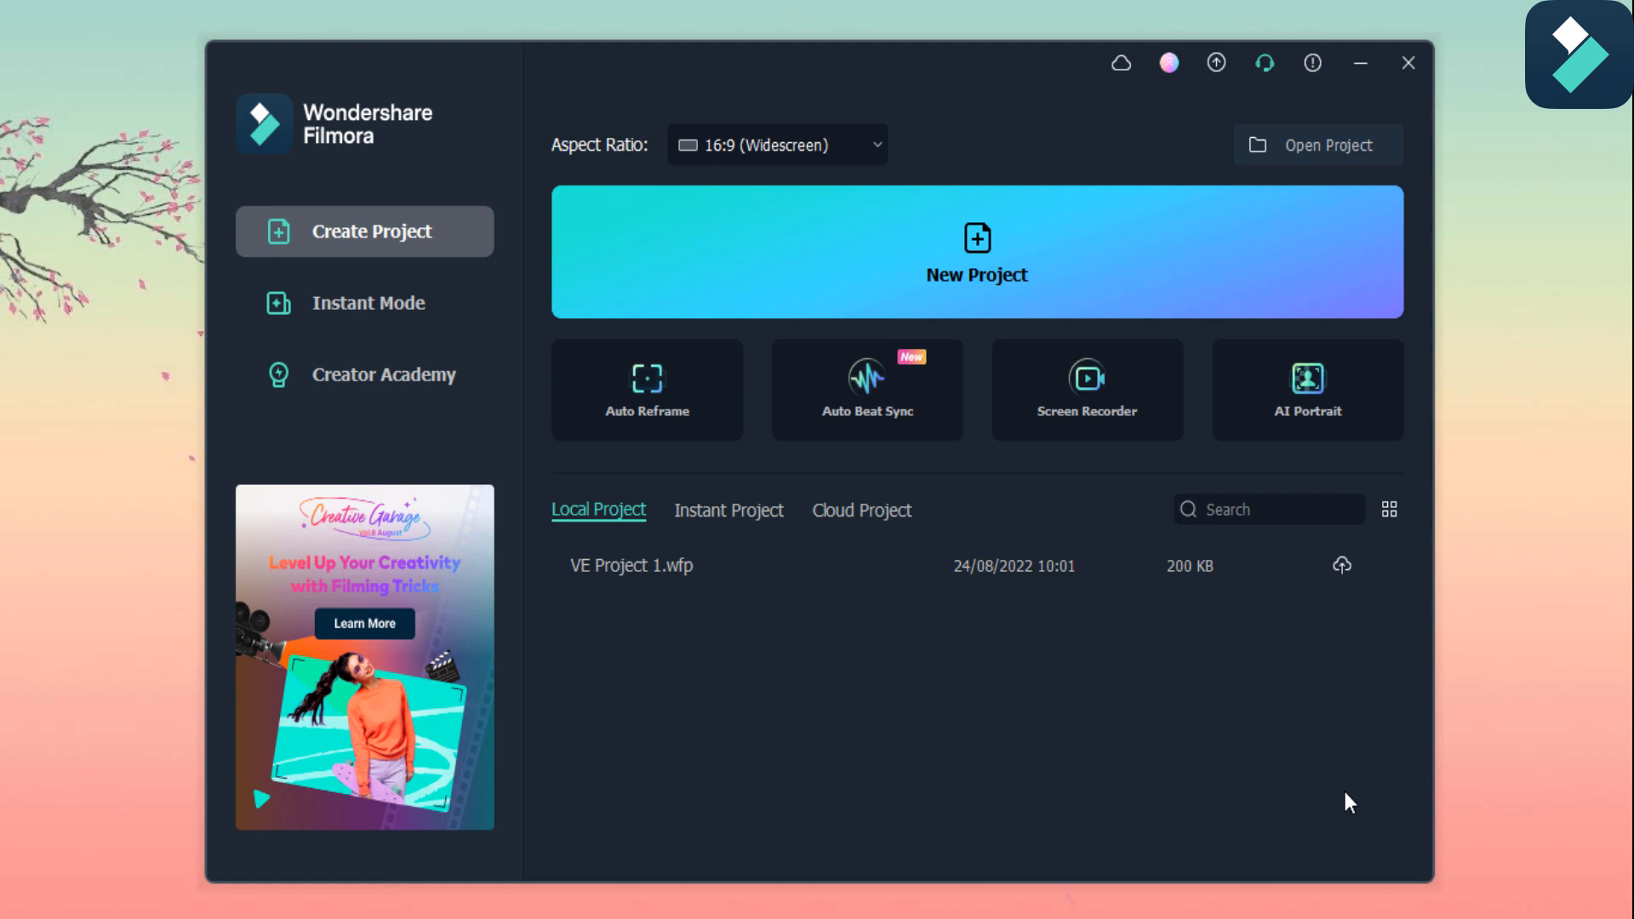
mouse_move(868, 848)
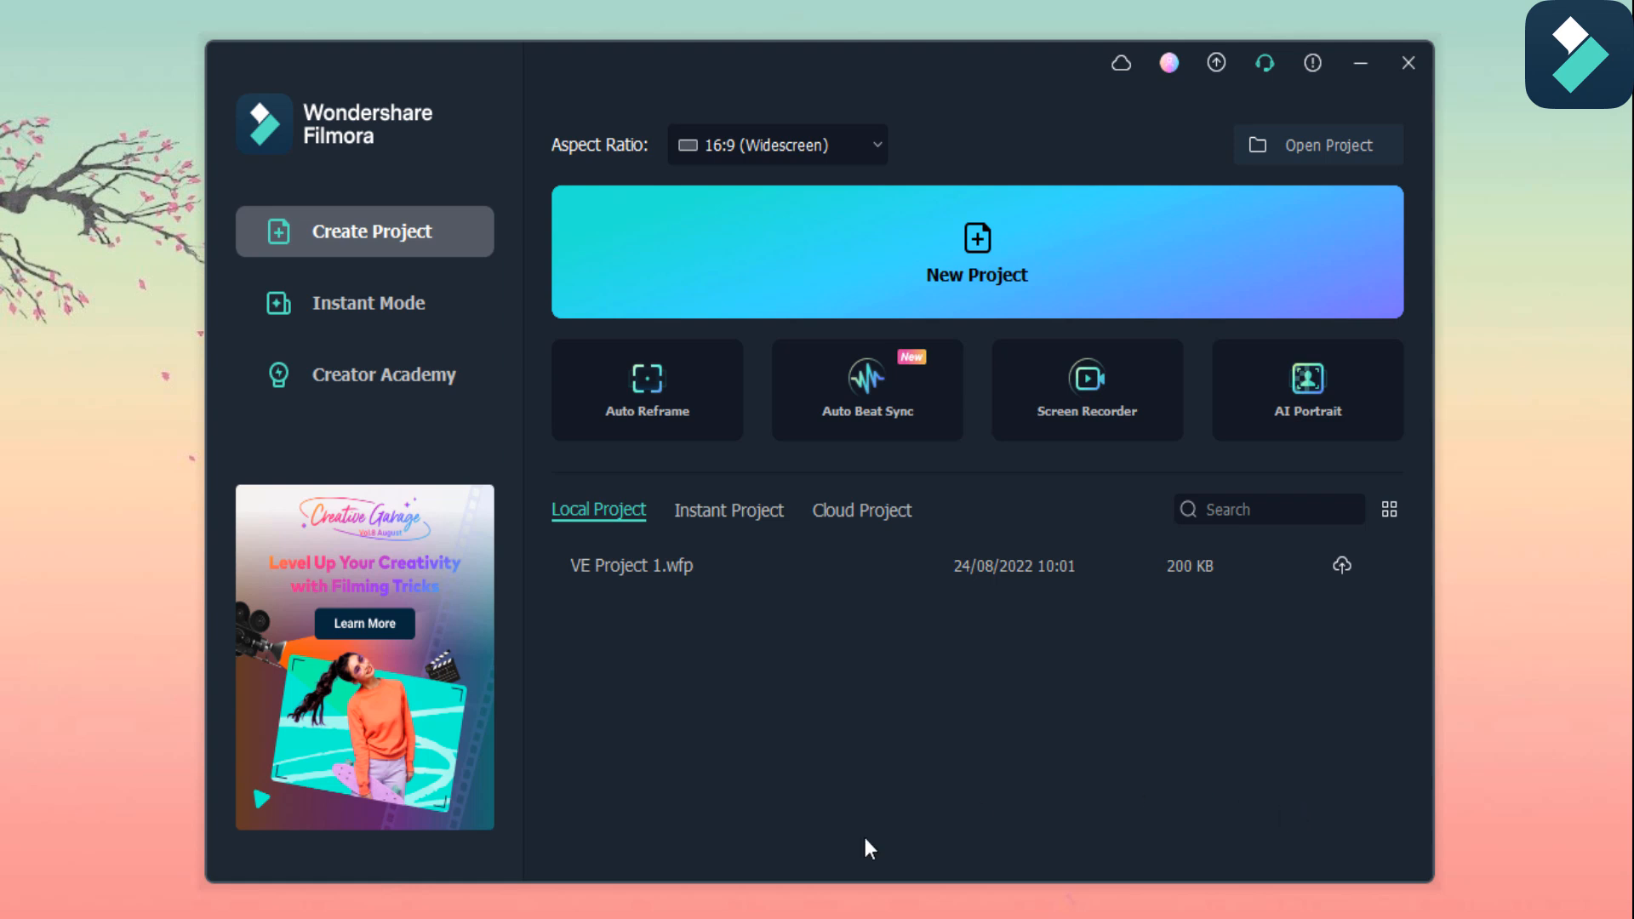
mouse_move(907, 557)
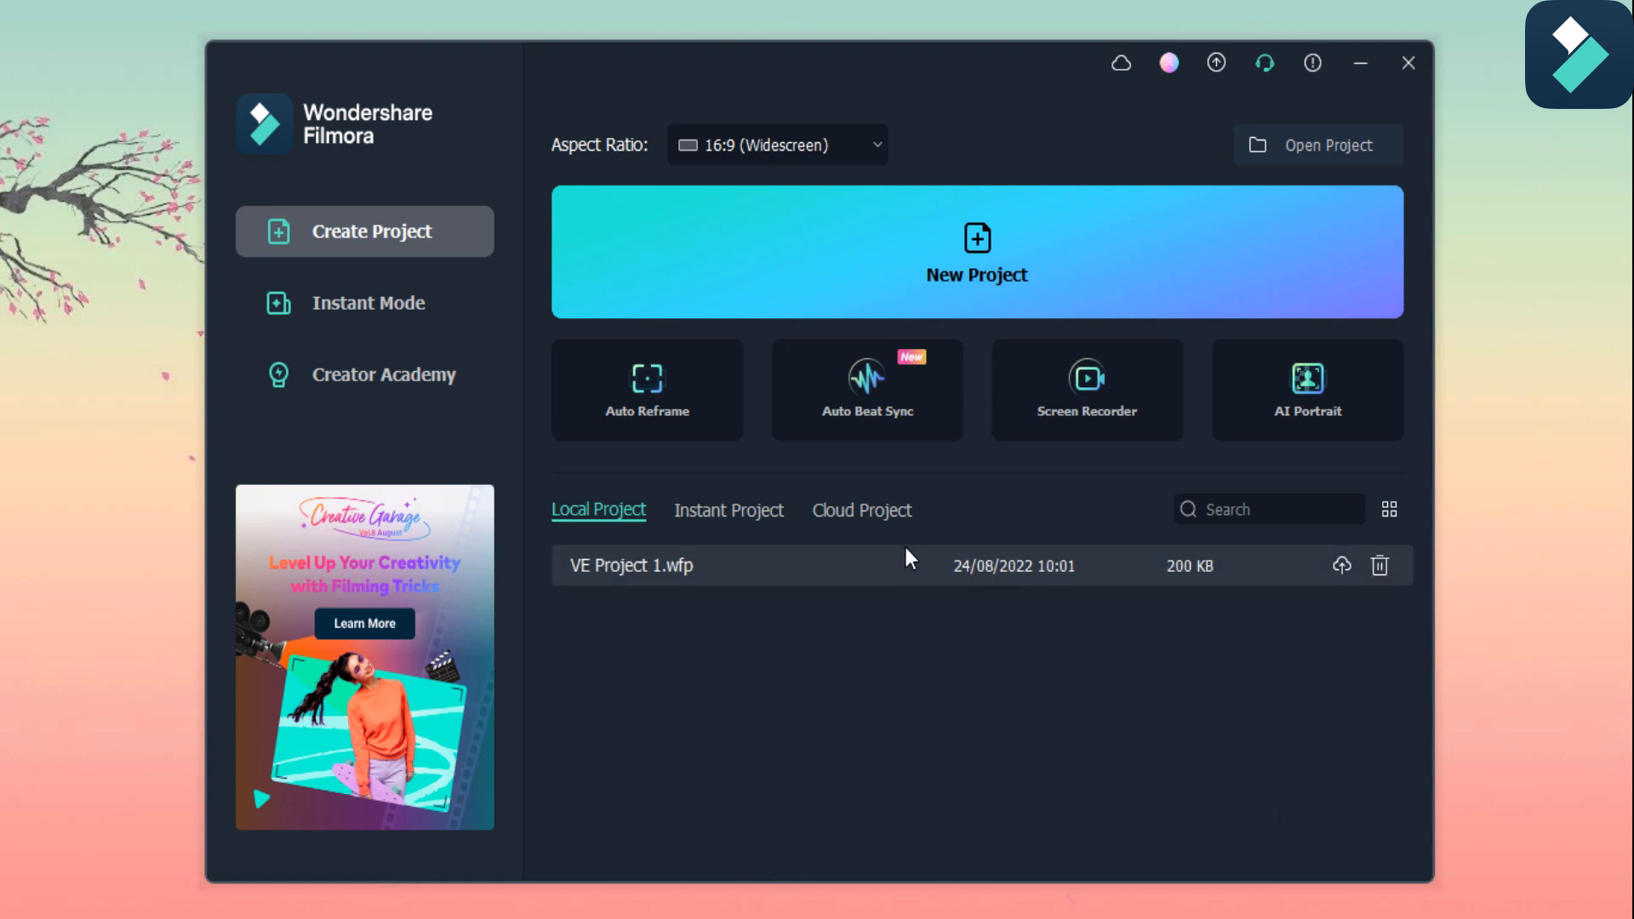
mouse_move(1087, 370)
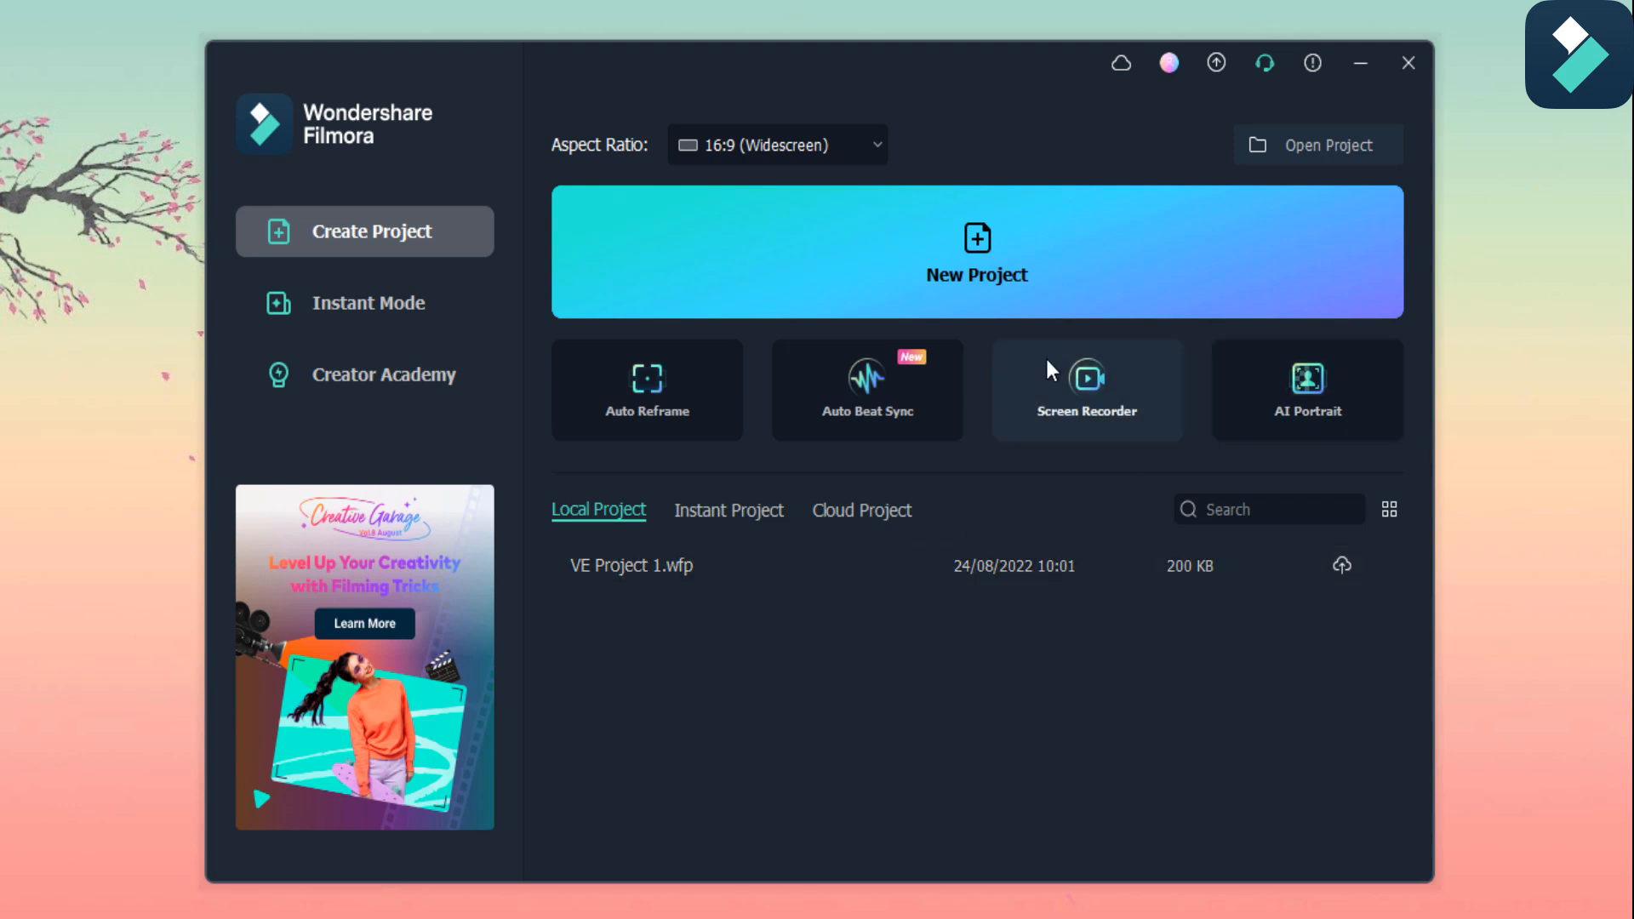
Start a new blank project from the Filmora launcher
click(976, 252)
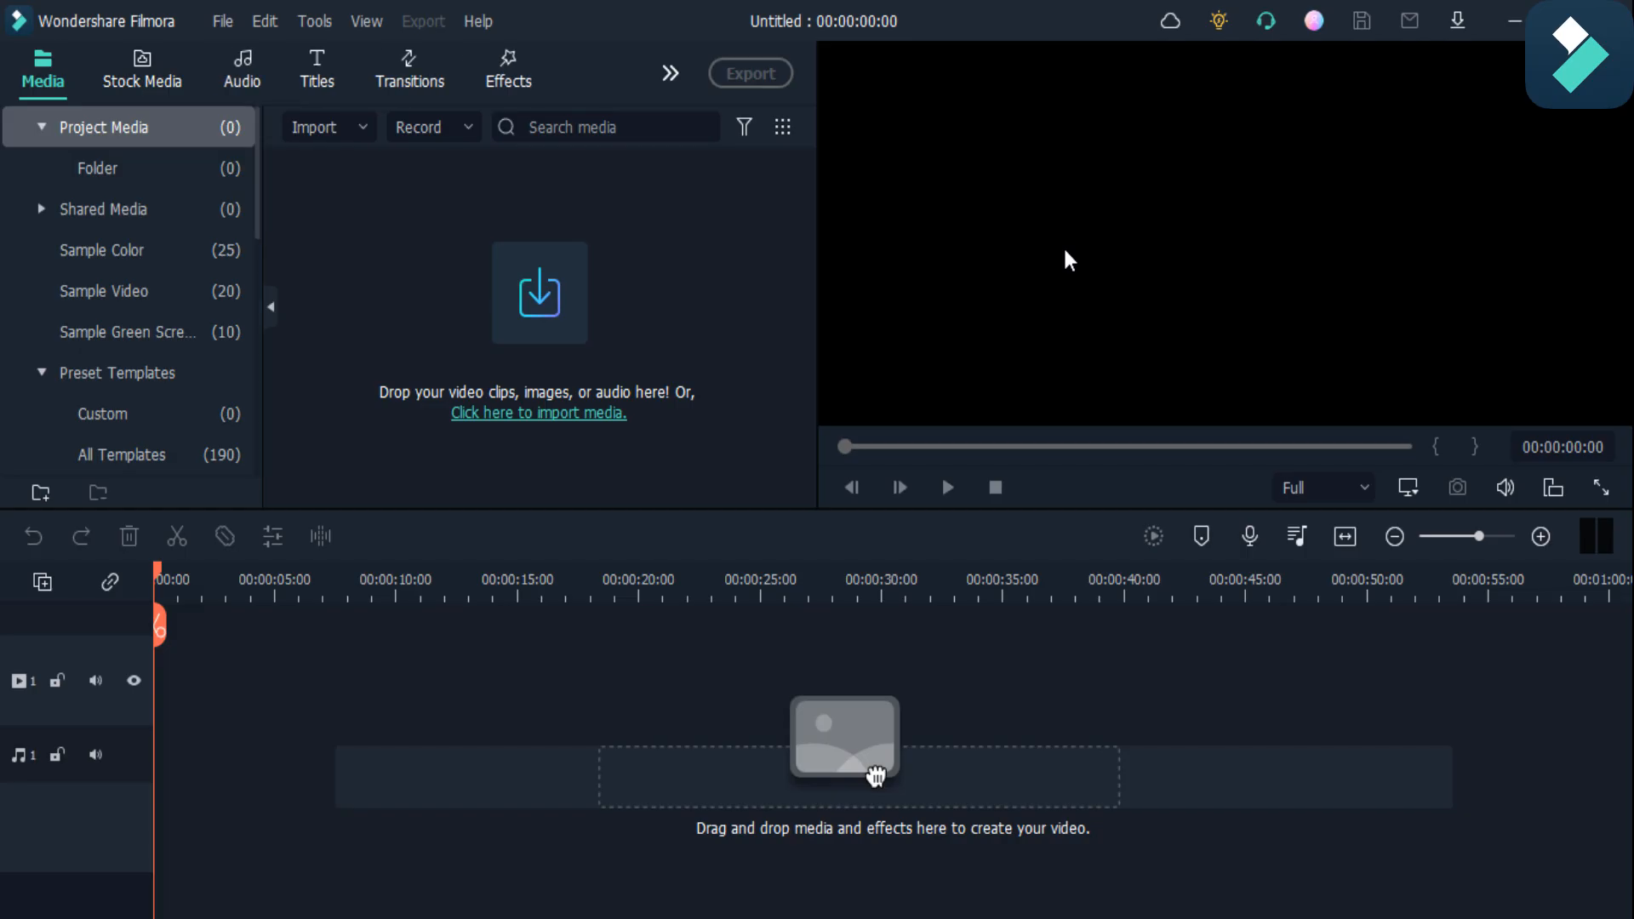
mouse_move(502, 643)
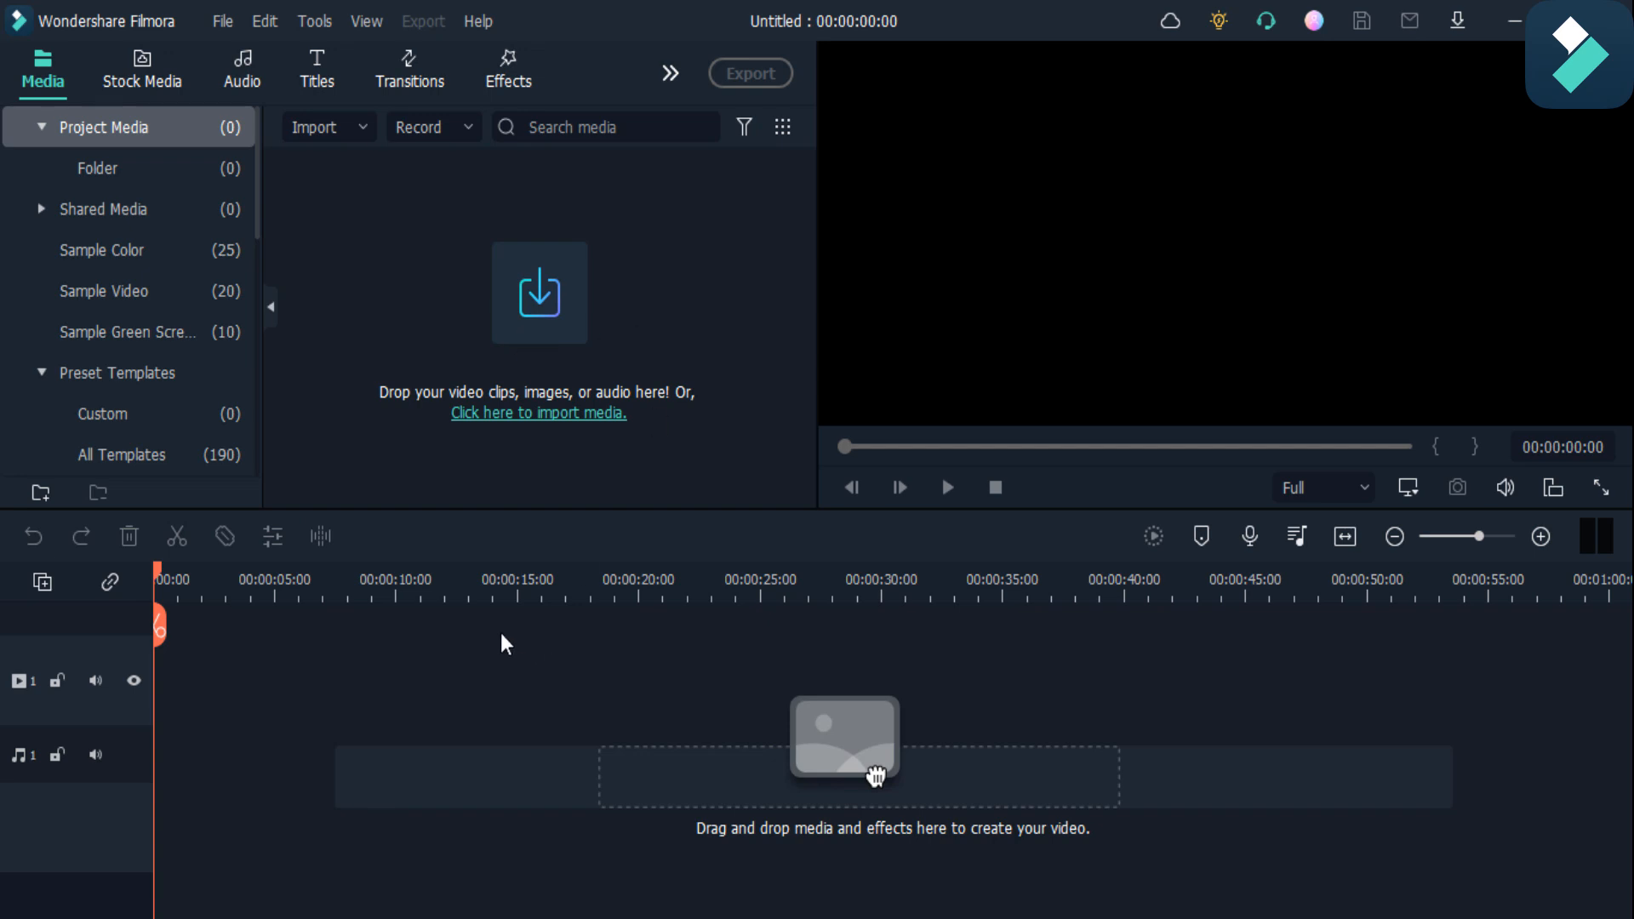
mouse_move(858, 526)
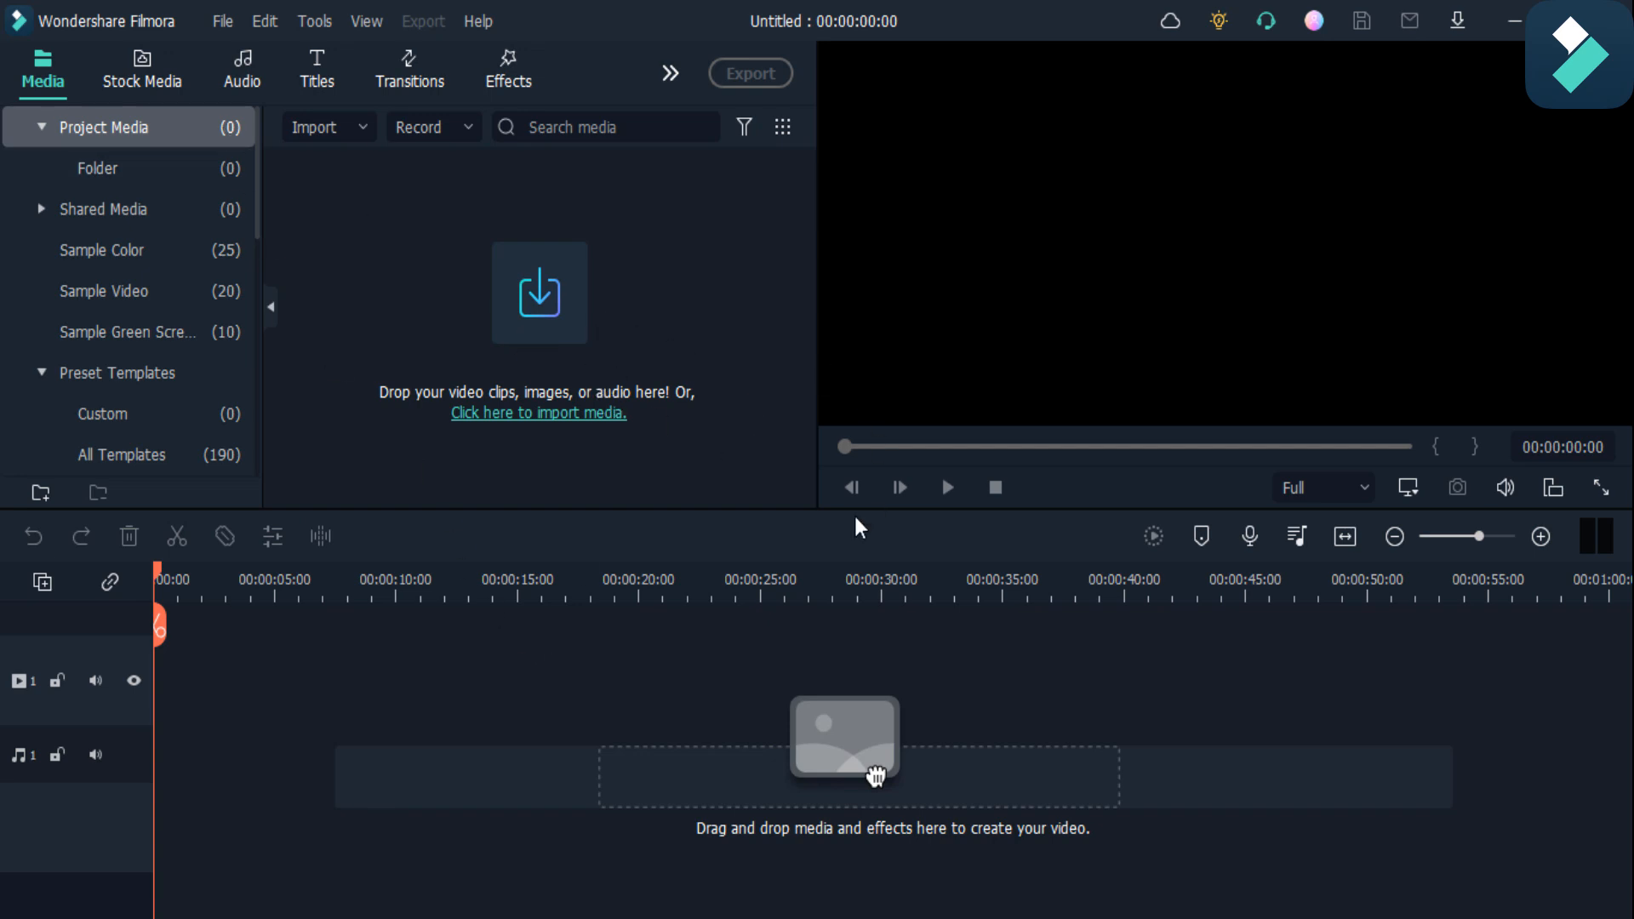
mouse_move(580, 569)
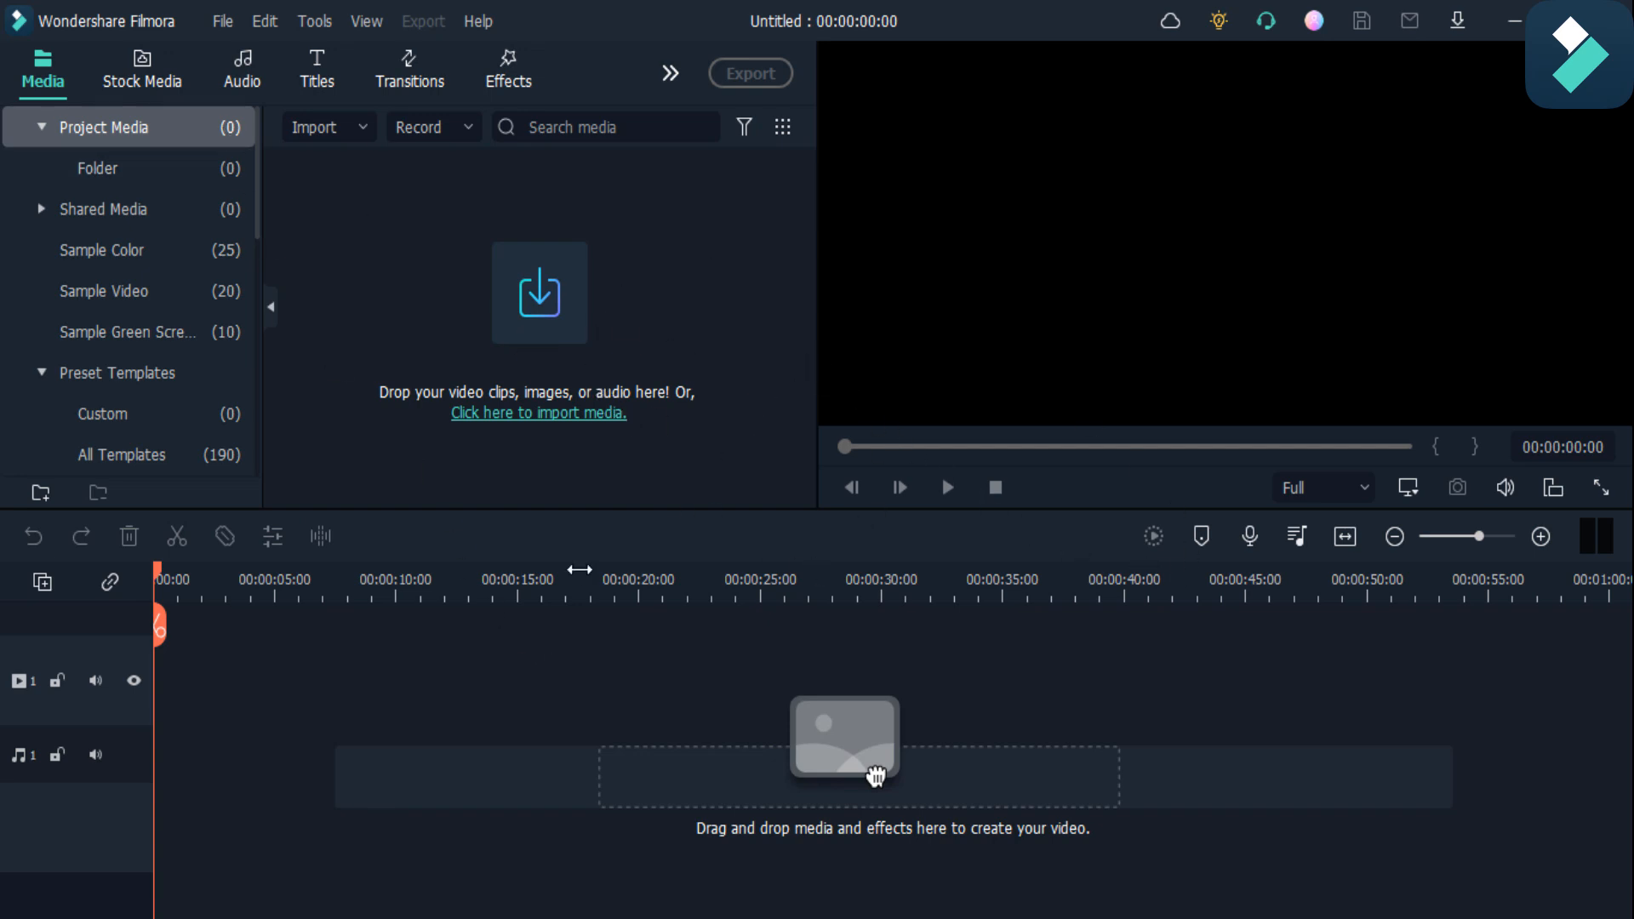
mouse_move(558, 289)
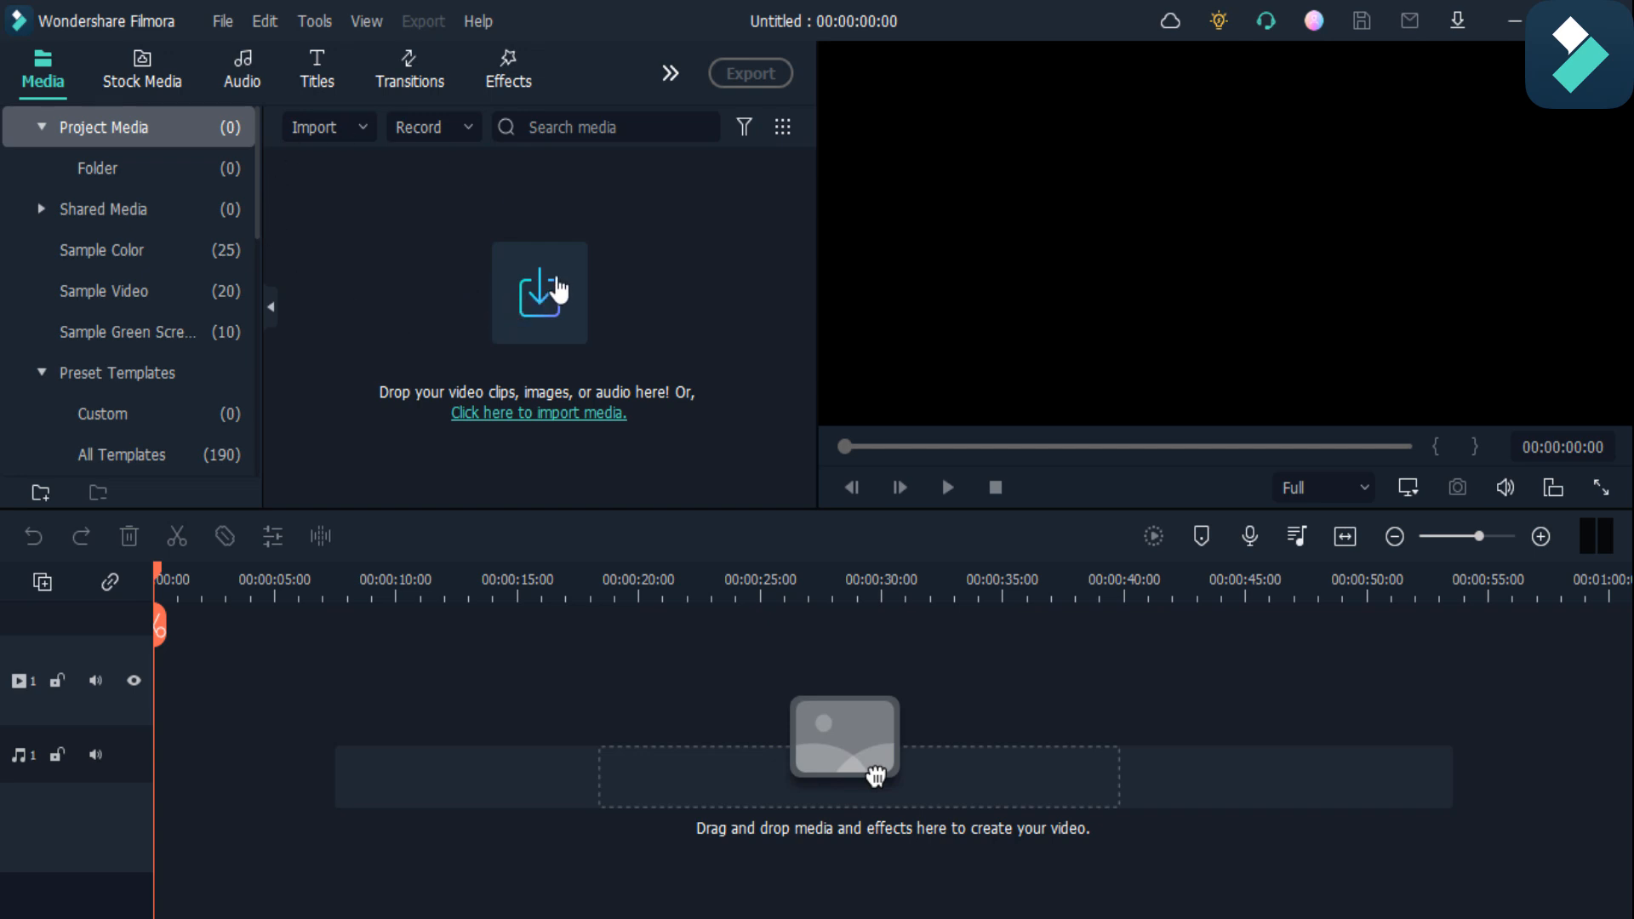
mouse_move(133, 69)
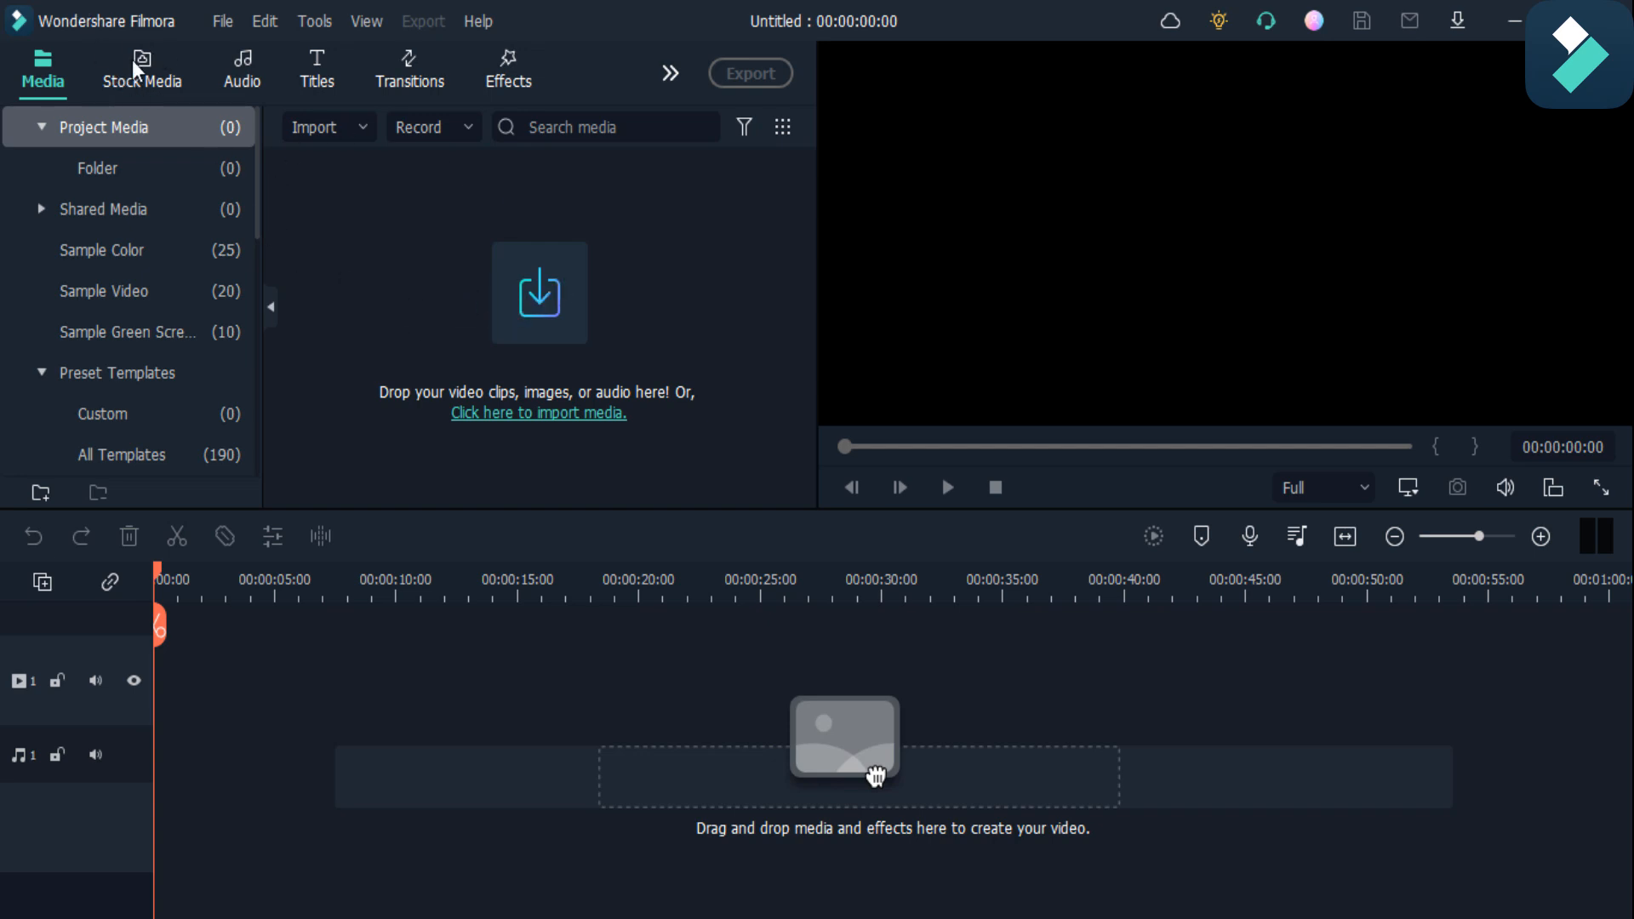
Search Pexels stock videos for 'face' and scroll through the results
click(142, 71)
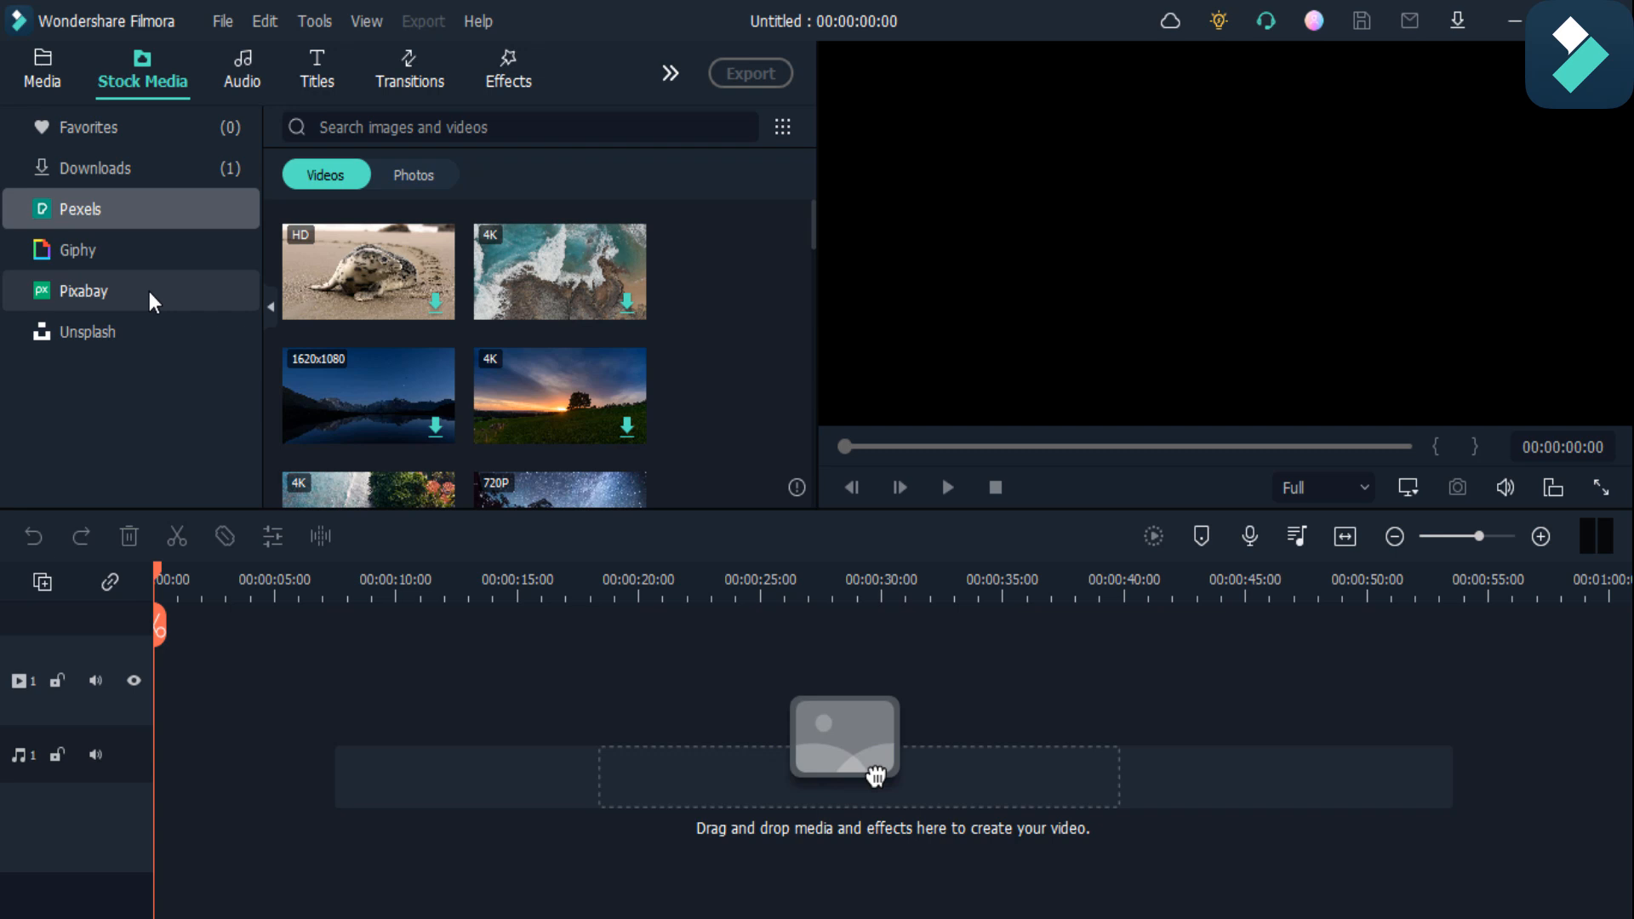
mouse_move(17, 400)
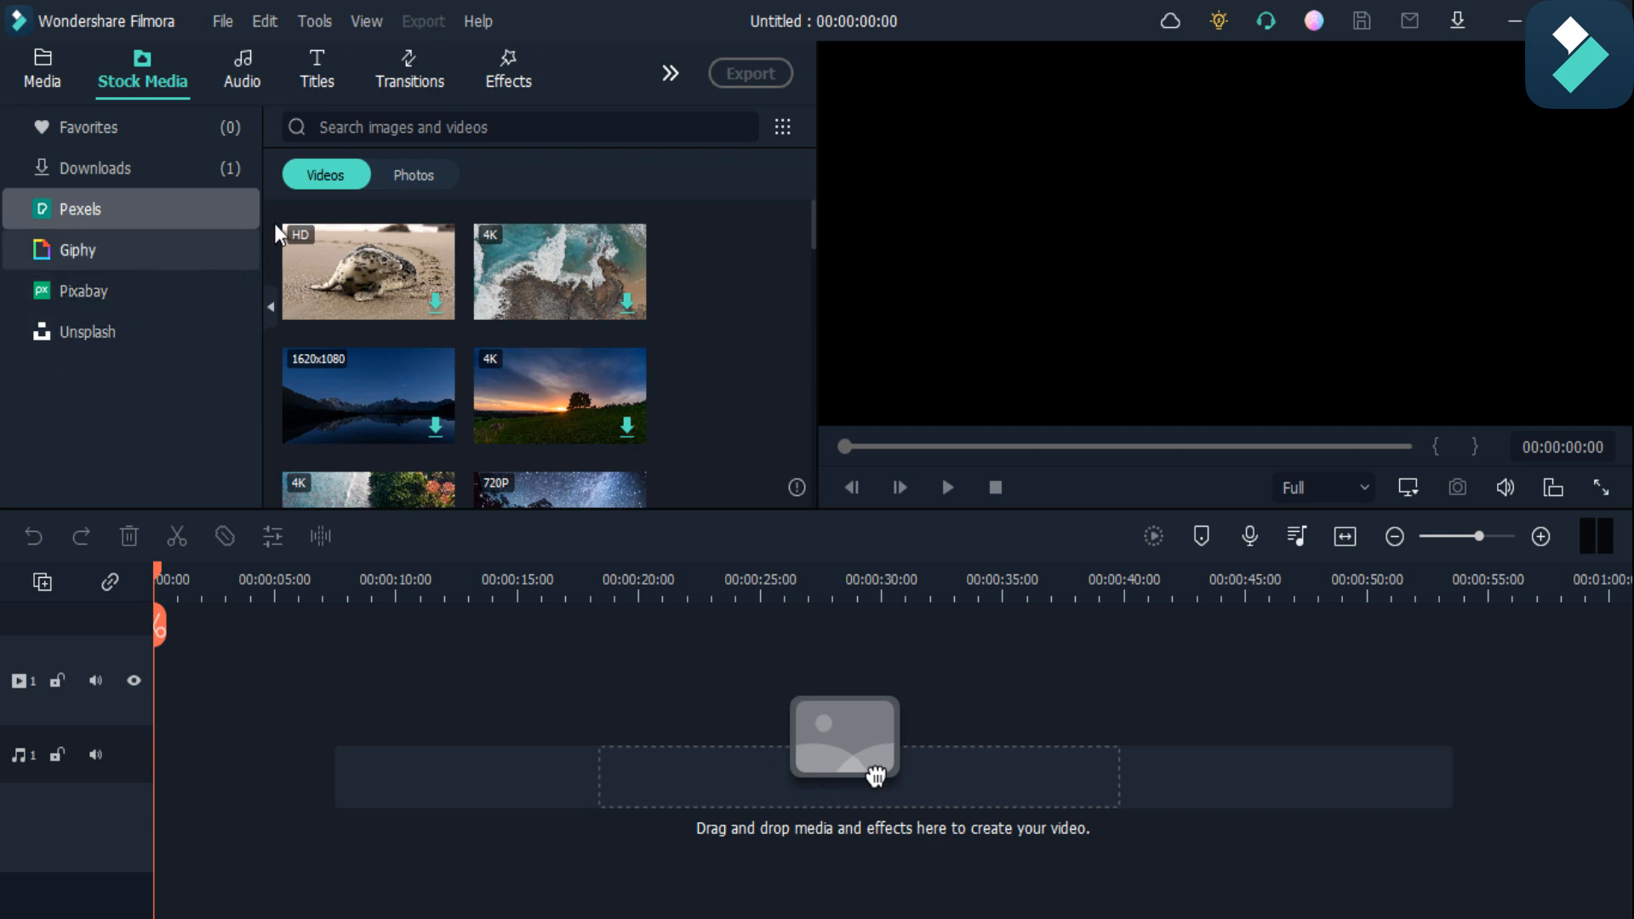
click(519, 126)
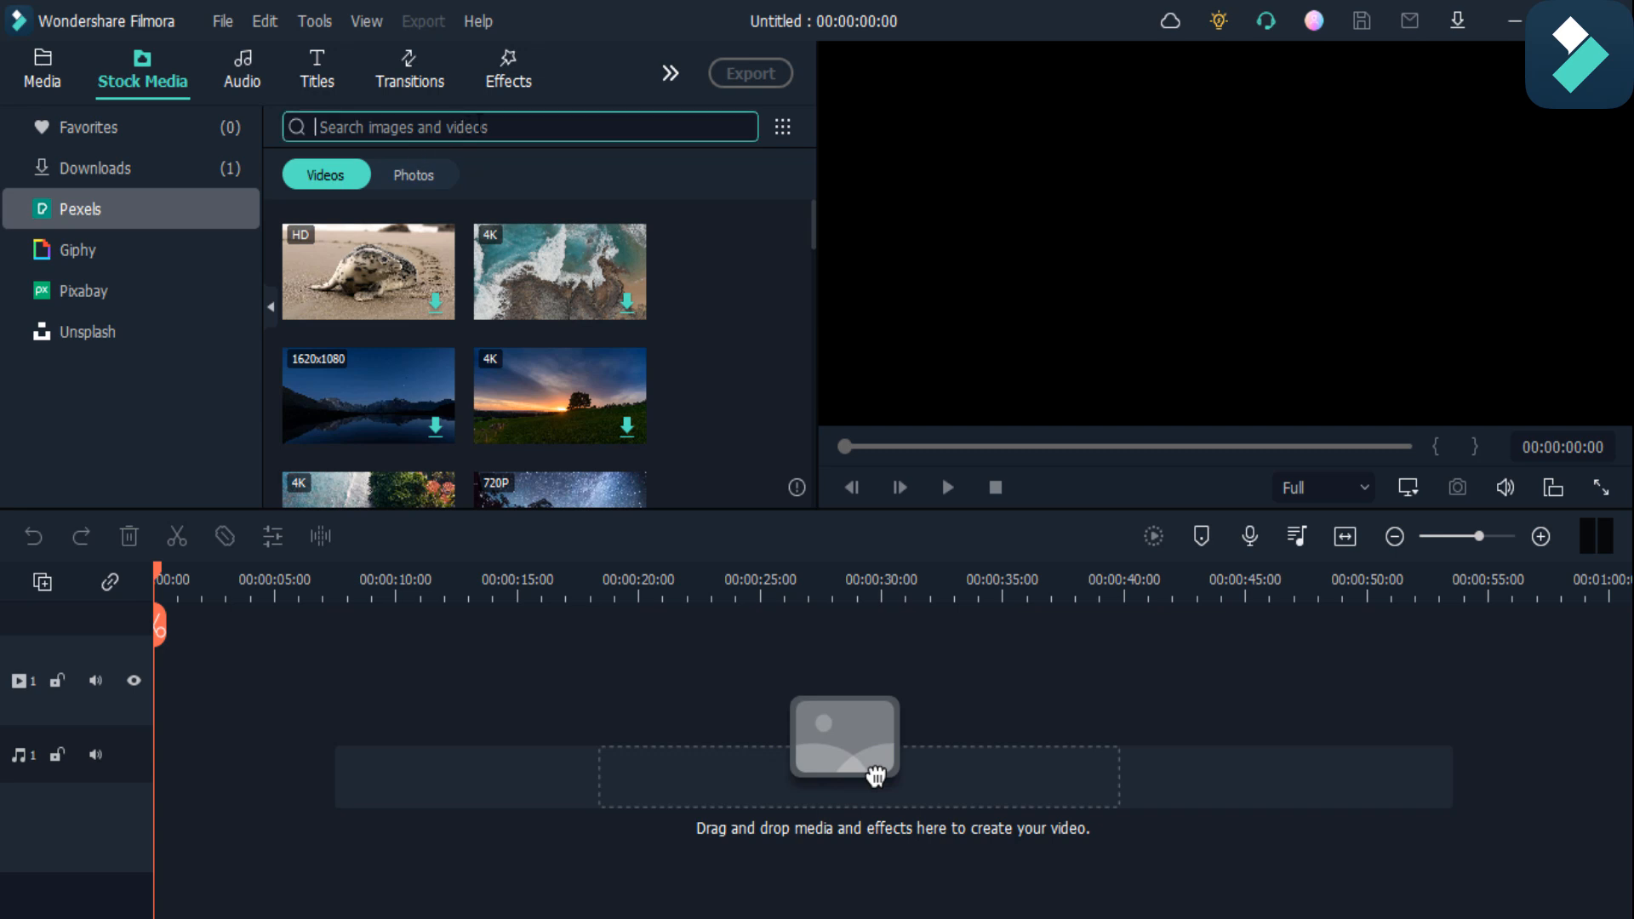
text(face)
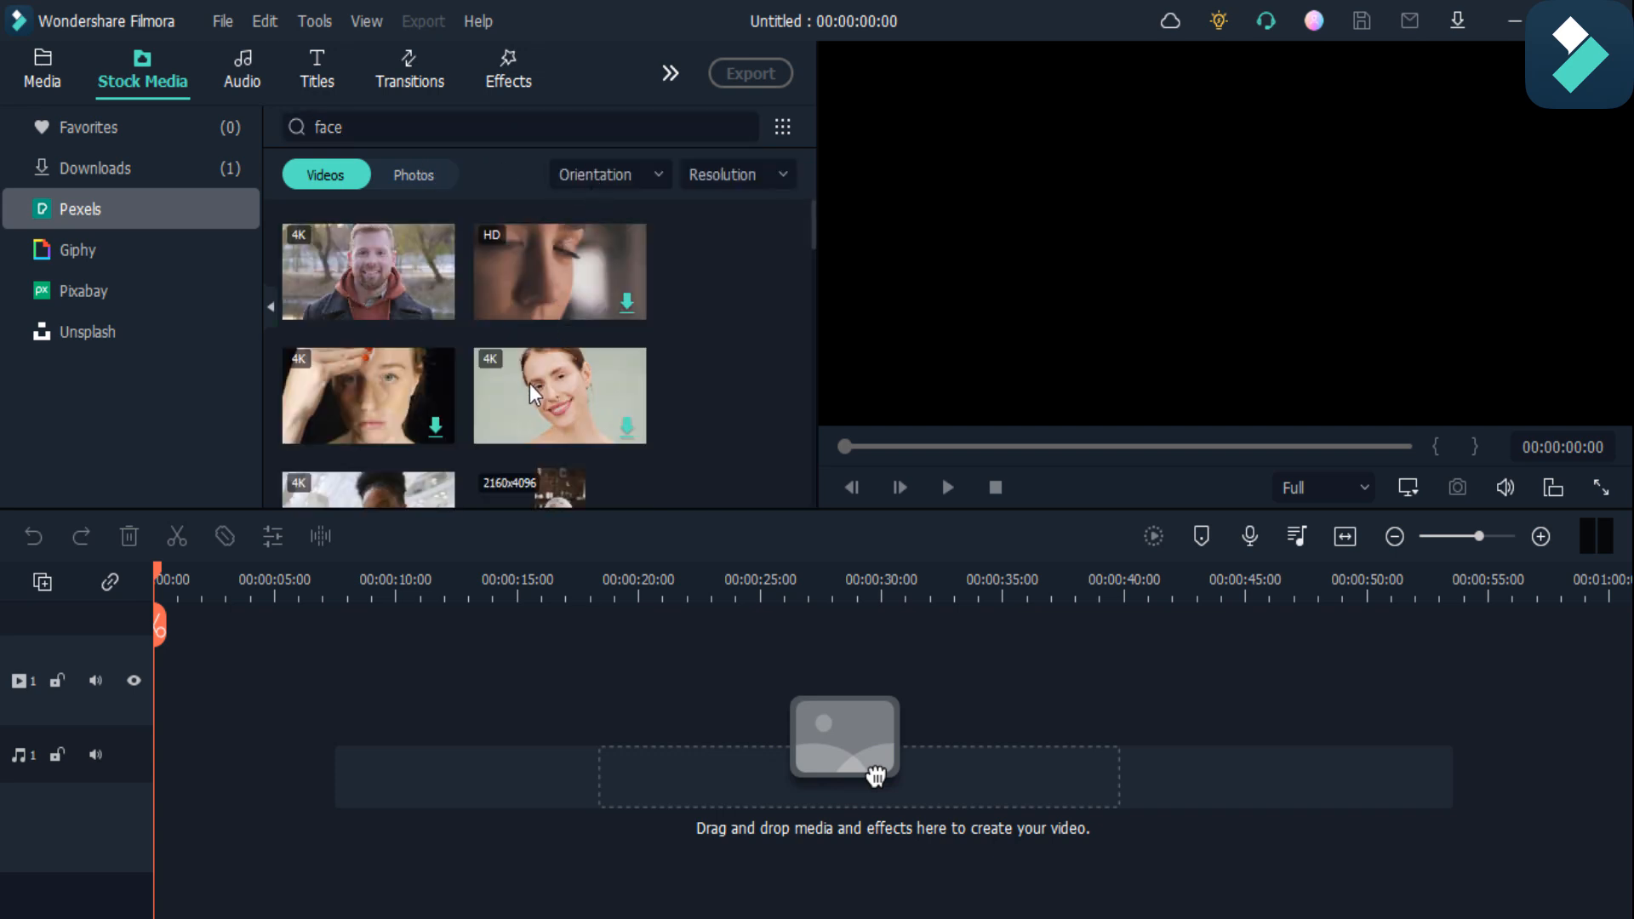
scroll(down, 3)
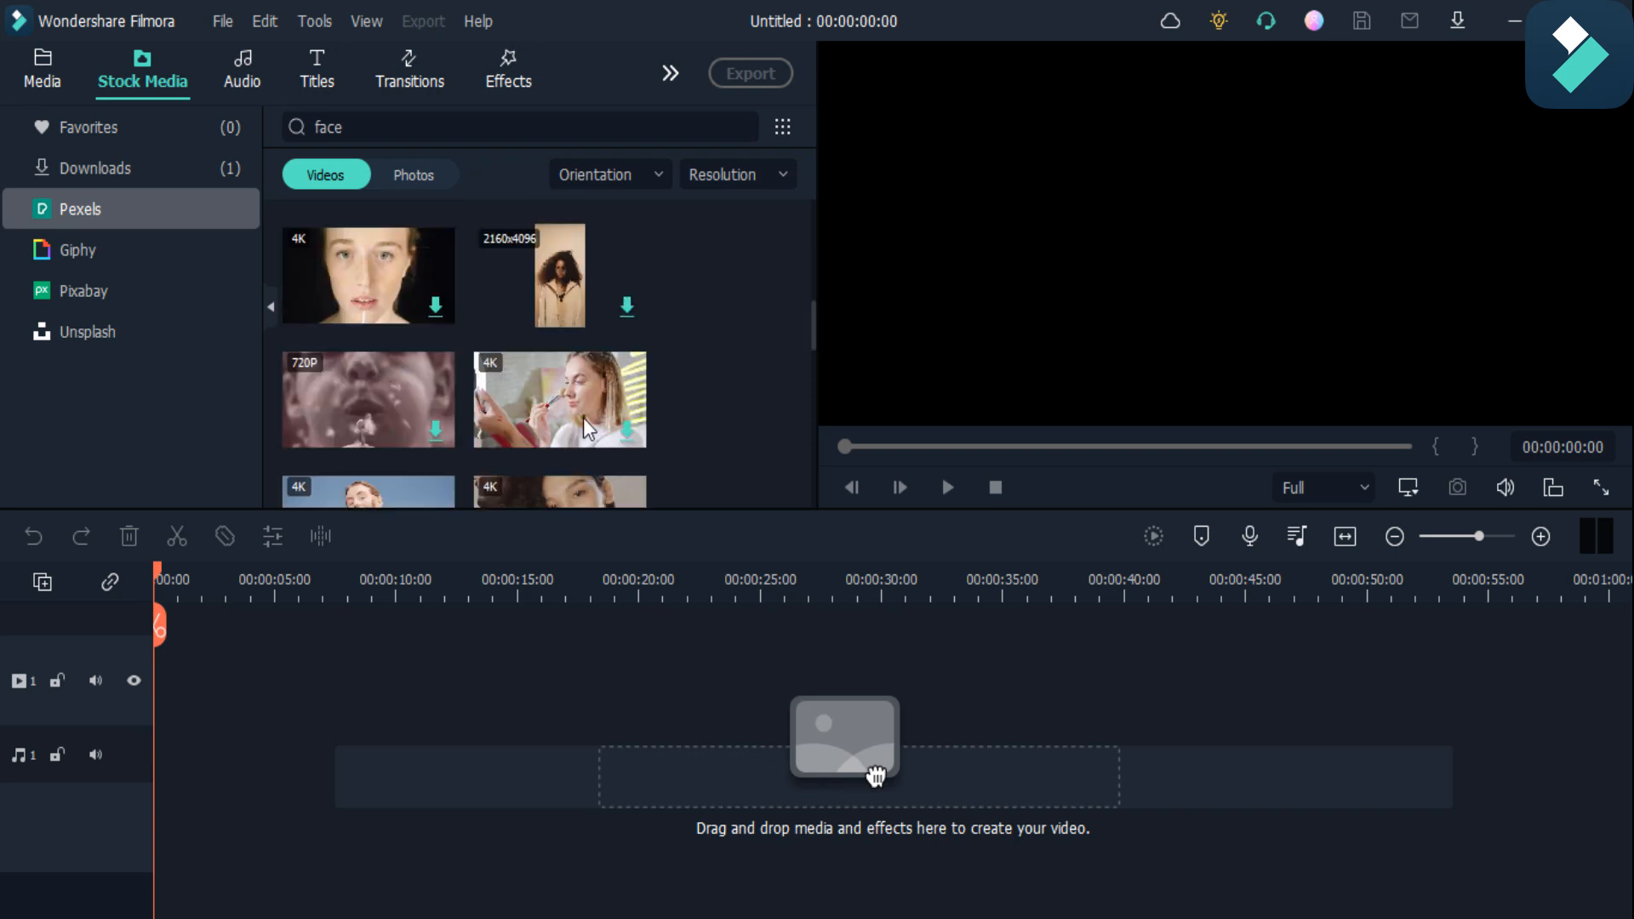
scroll(down, 3)
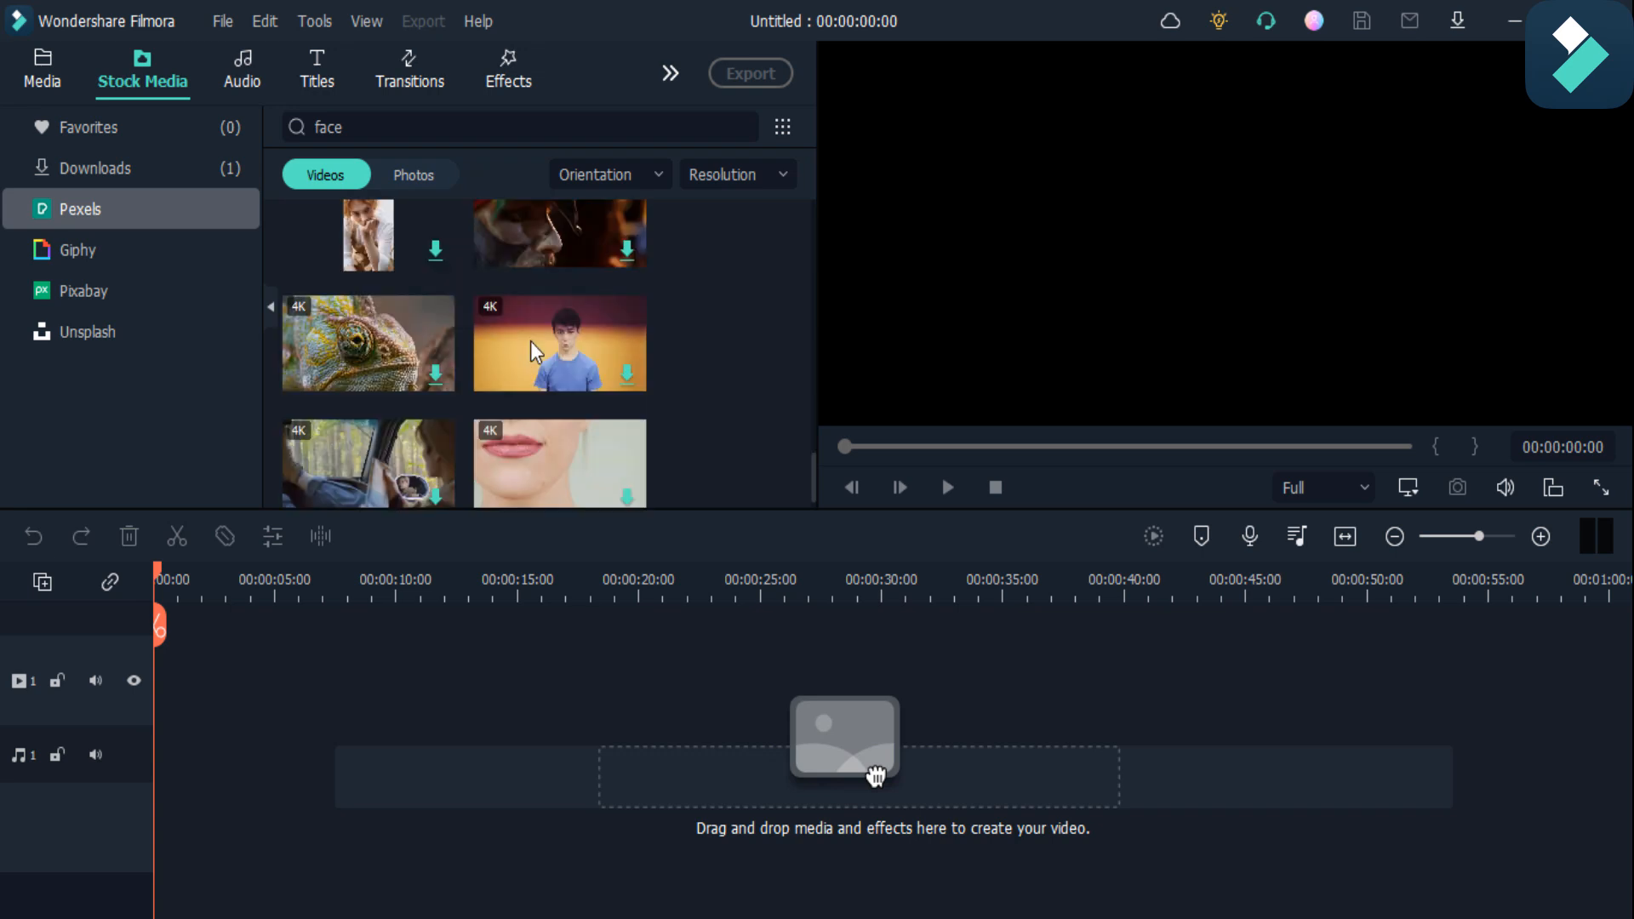
scroll(down, 3)
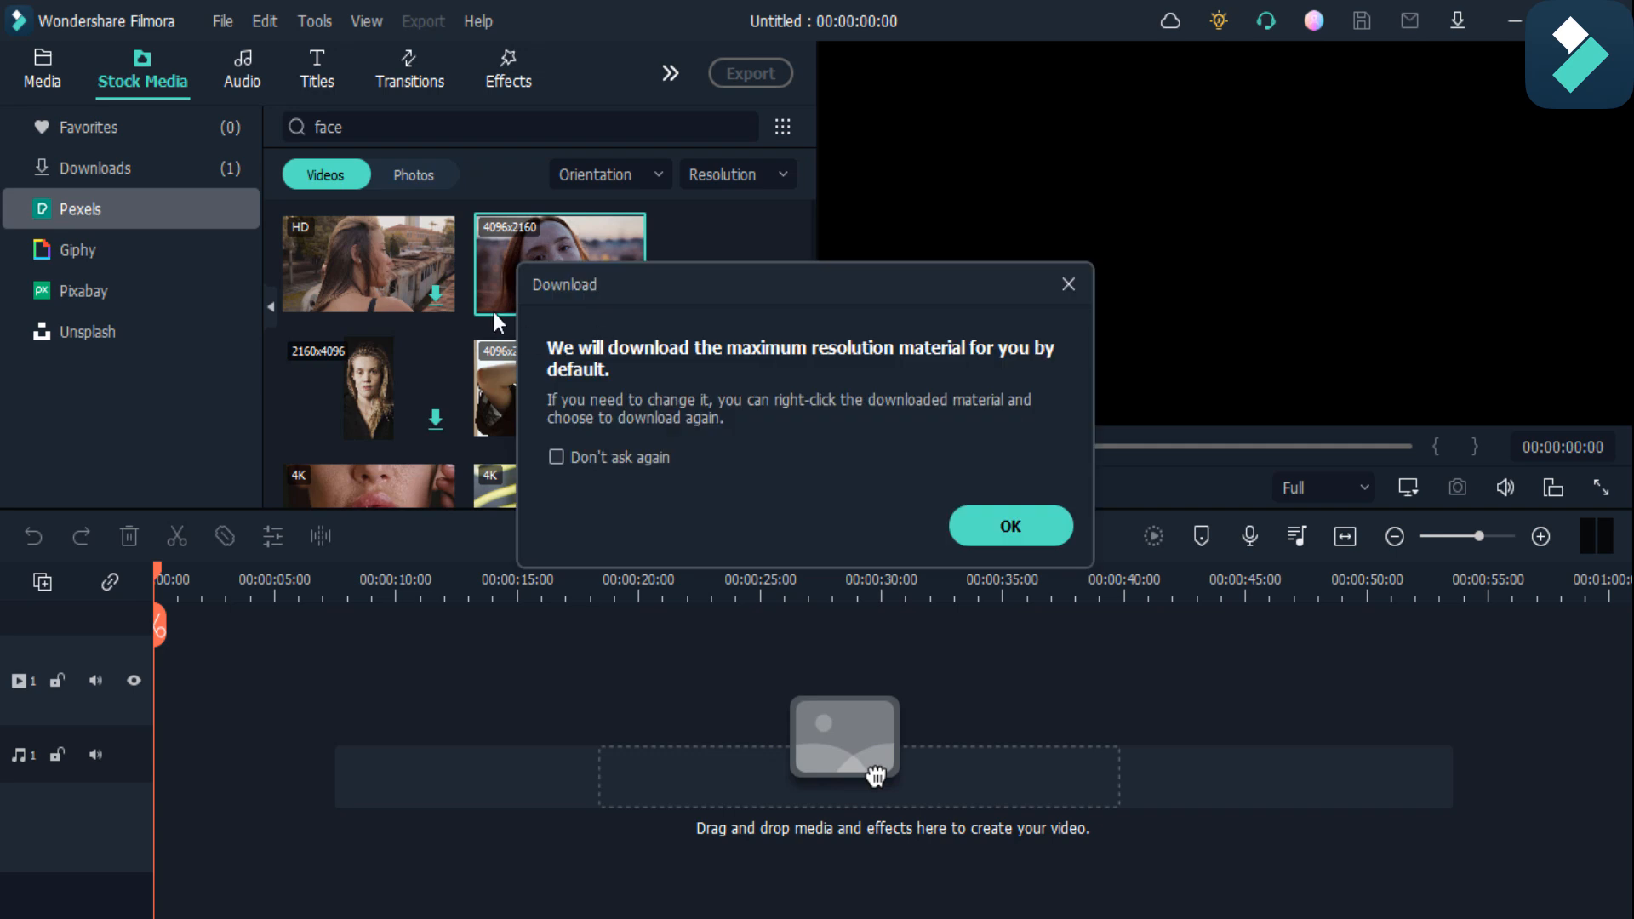
mouse_move(1011, 511)
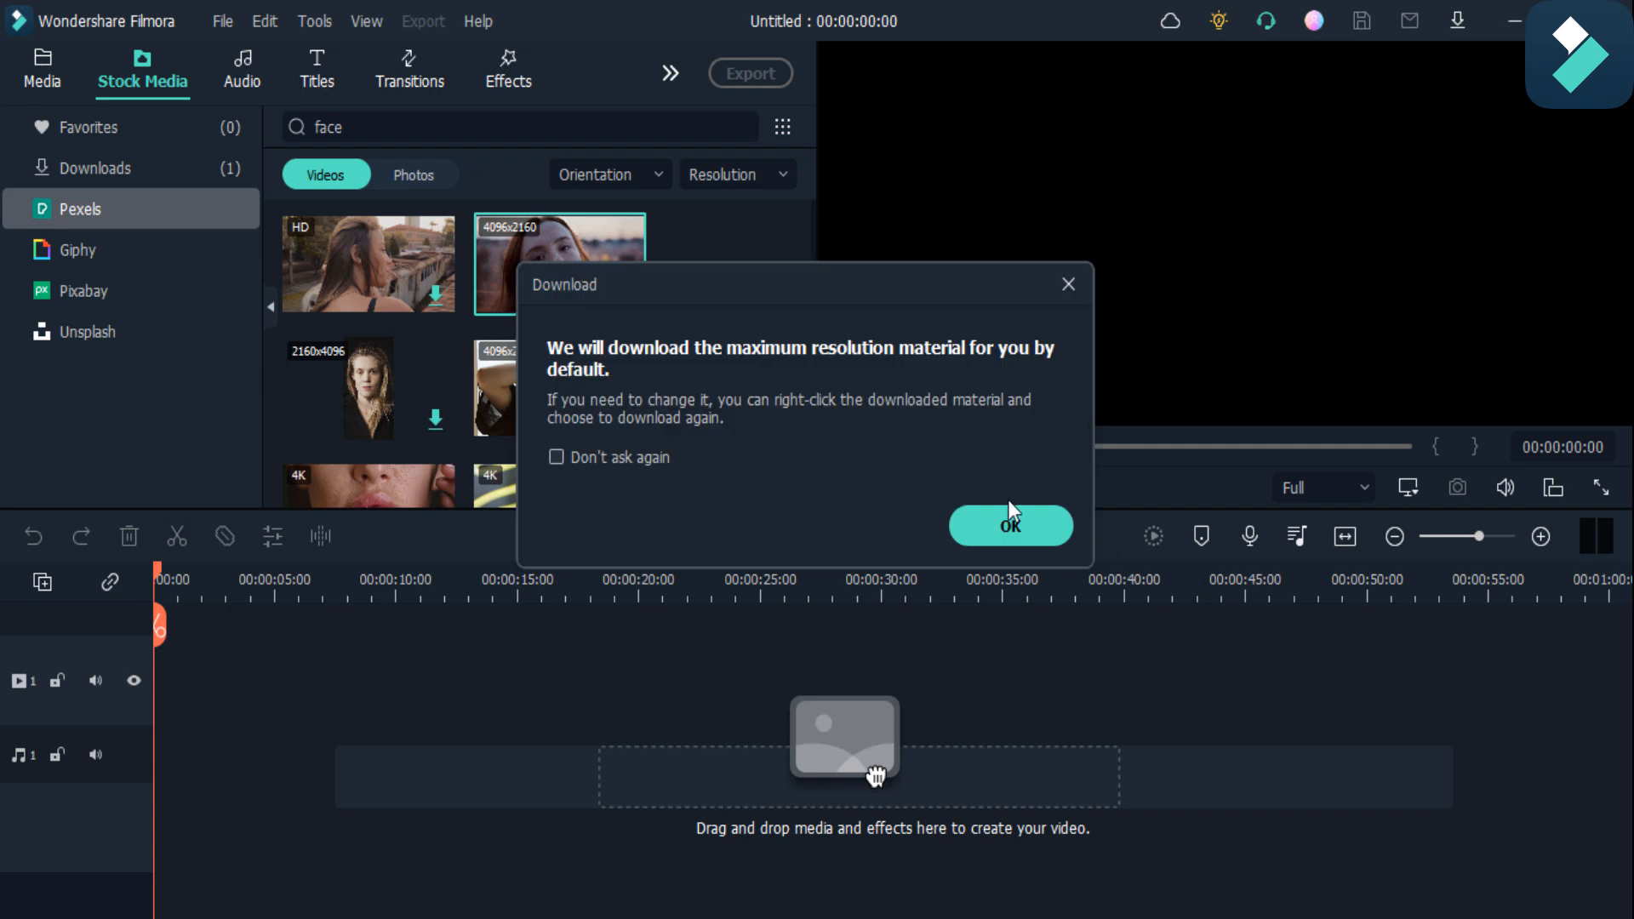
Confirm the maximum-resolution download notice
click(1008, 525)
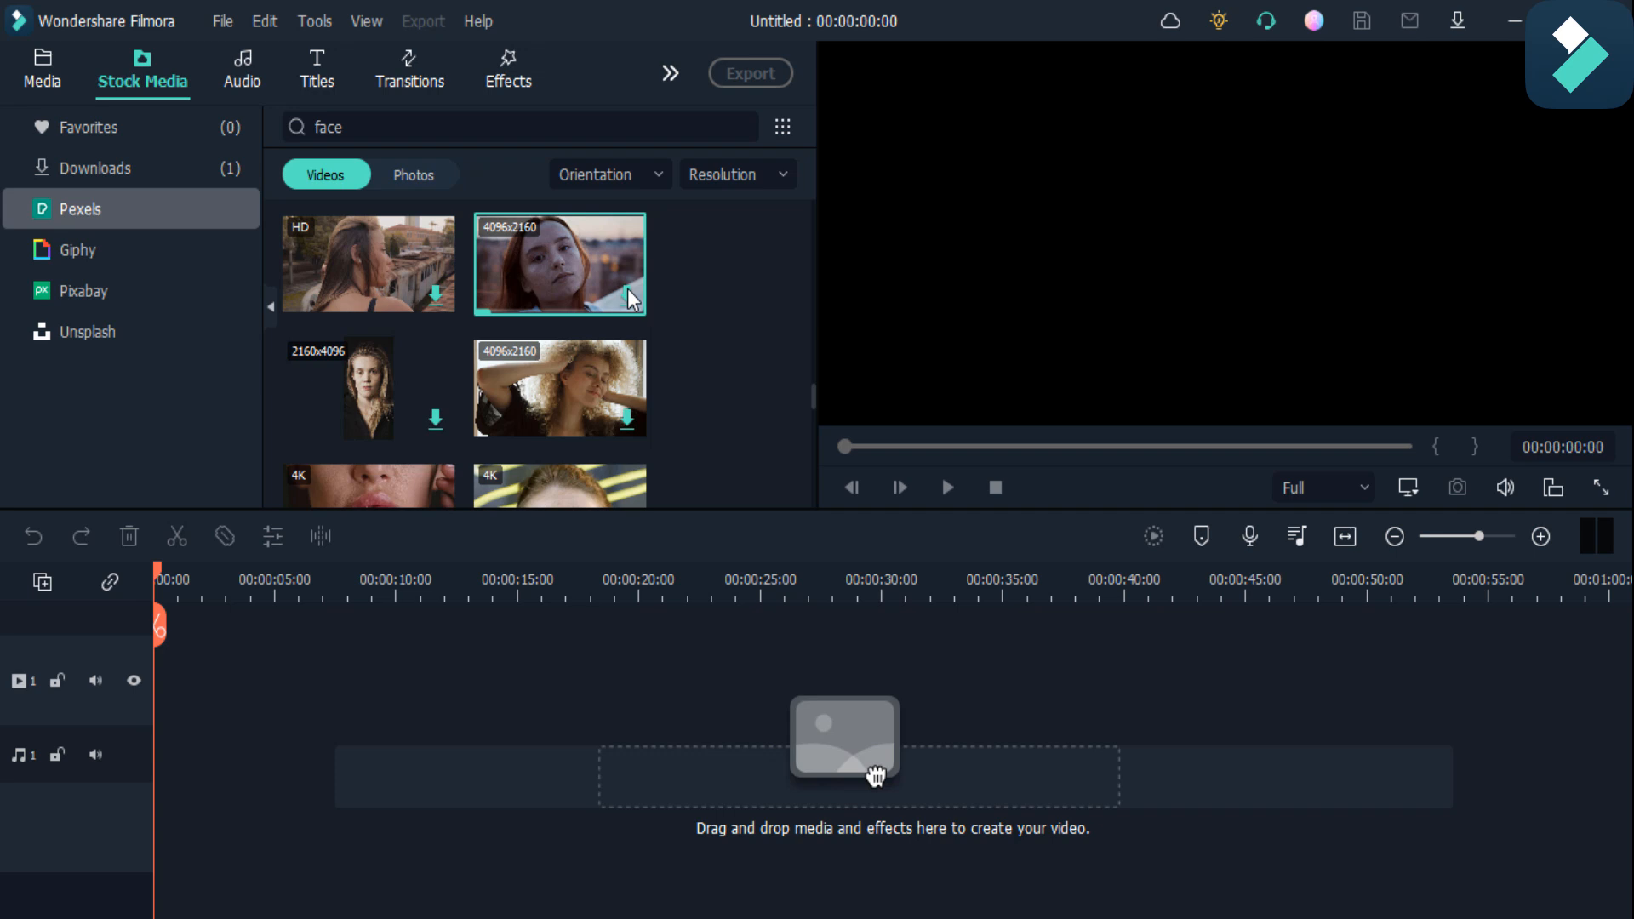
mouse_move(658, 303)
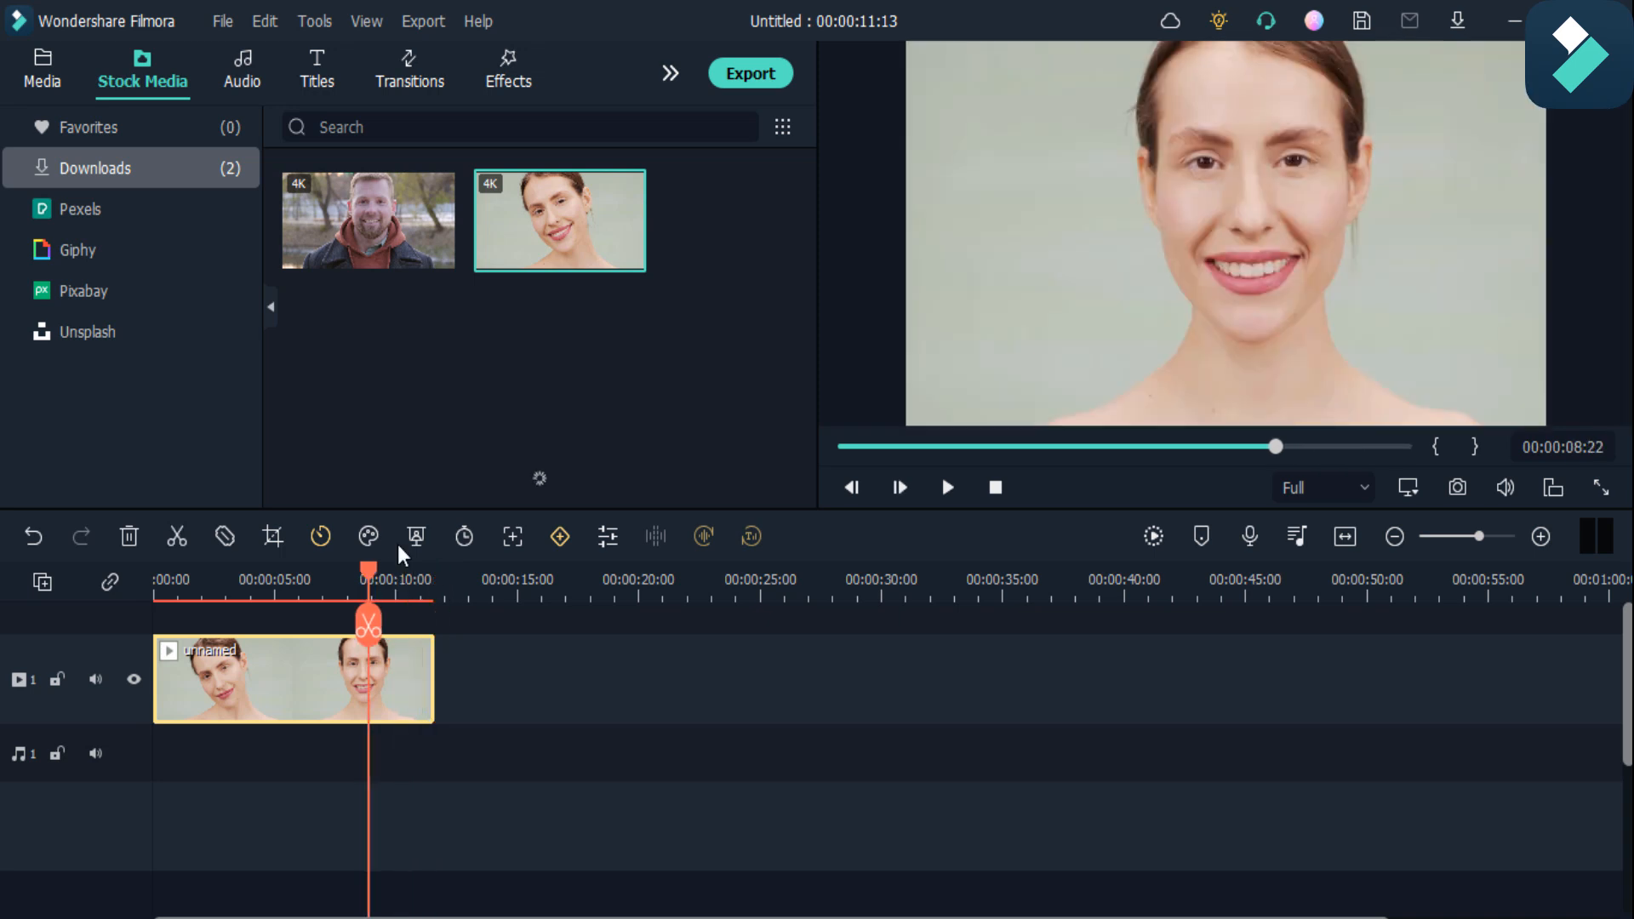
mouse_move(511, 102)
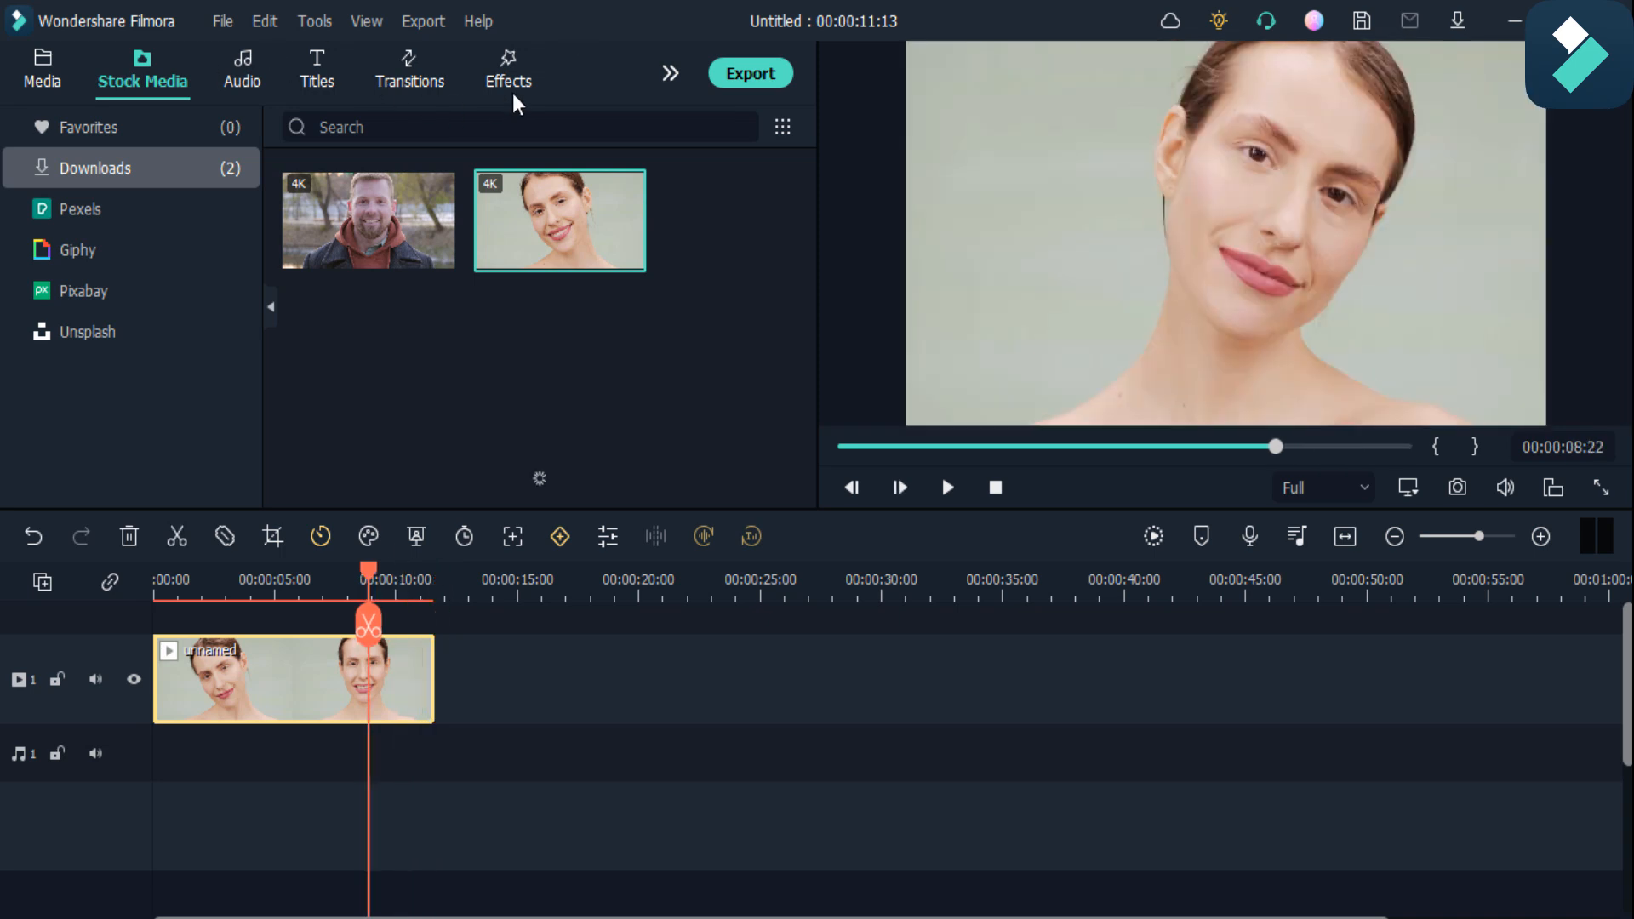
In the Effects library, show the Utility category containing Beautify
click(509, 70)
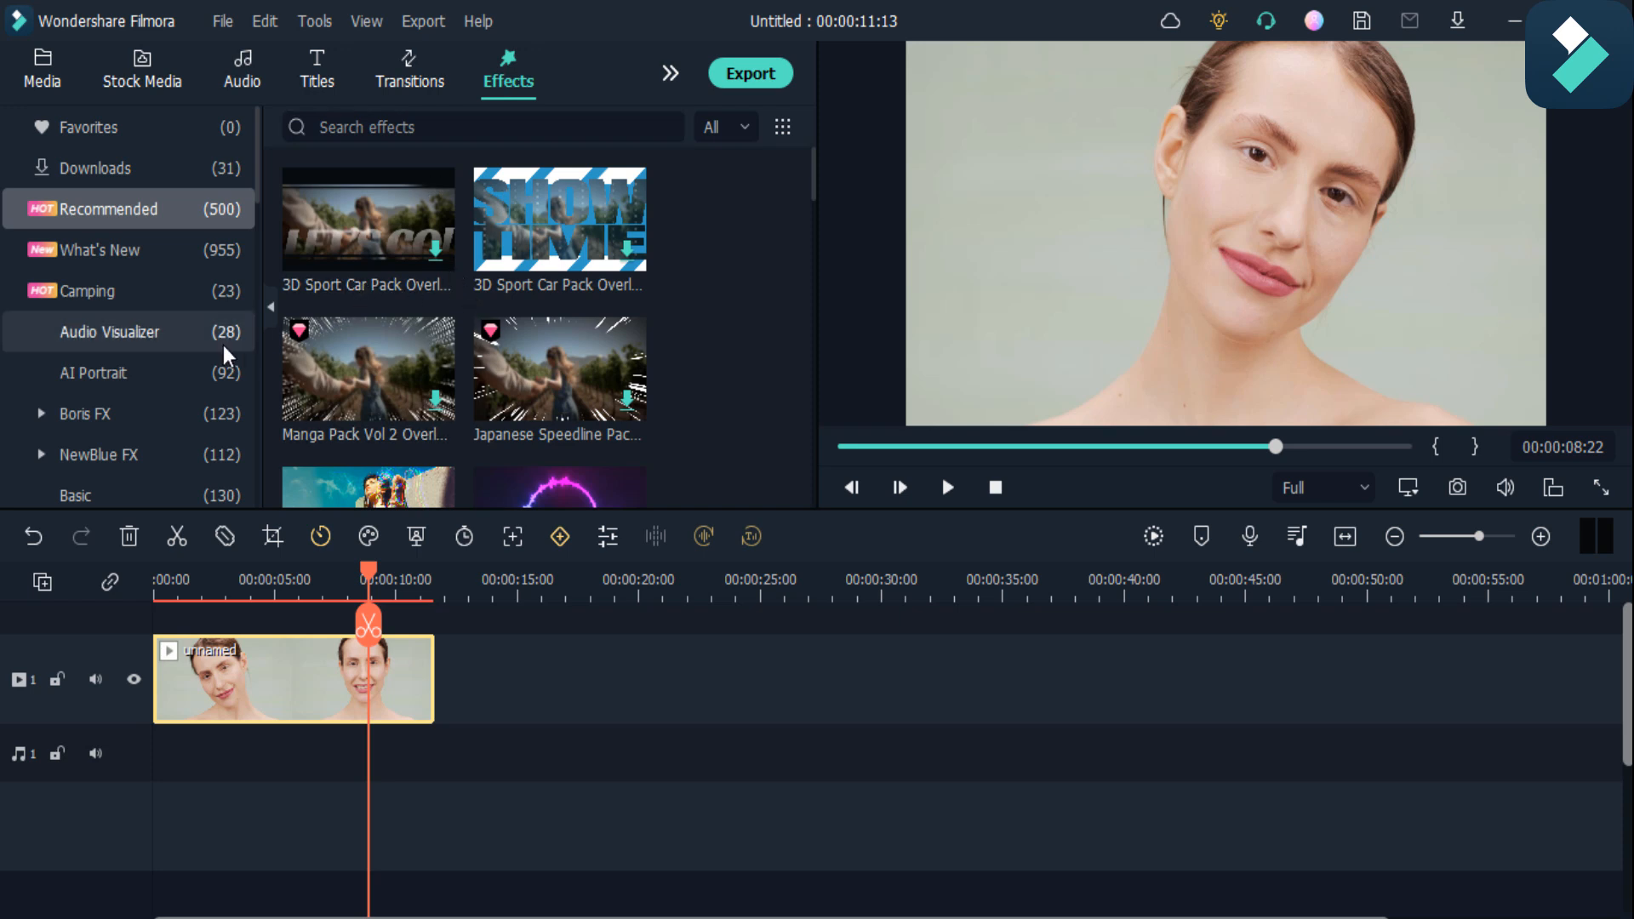
scroll(down, 3)
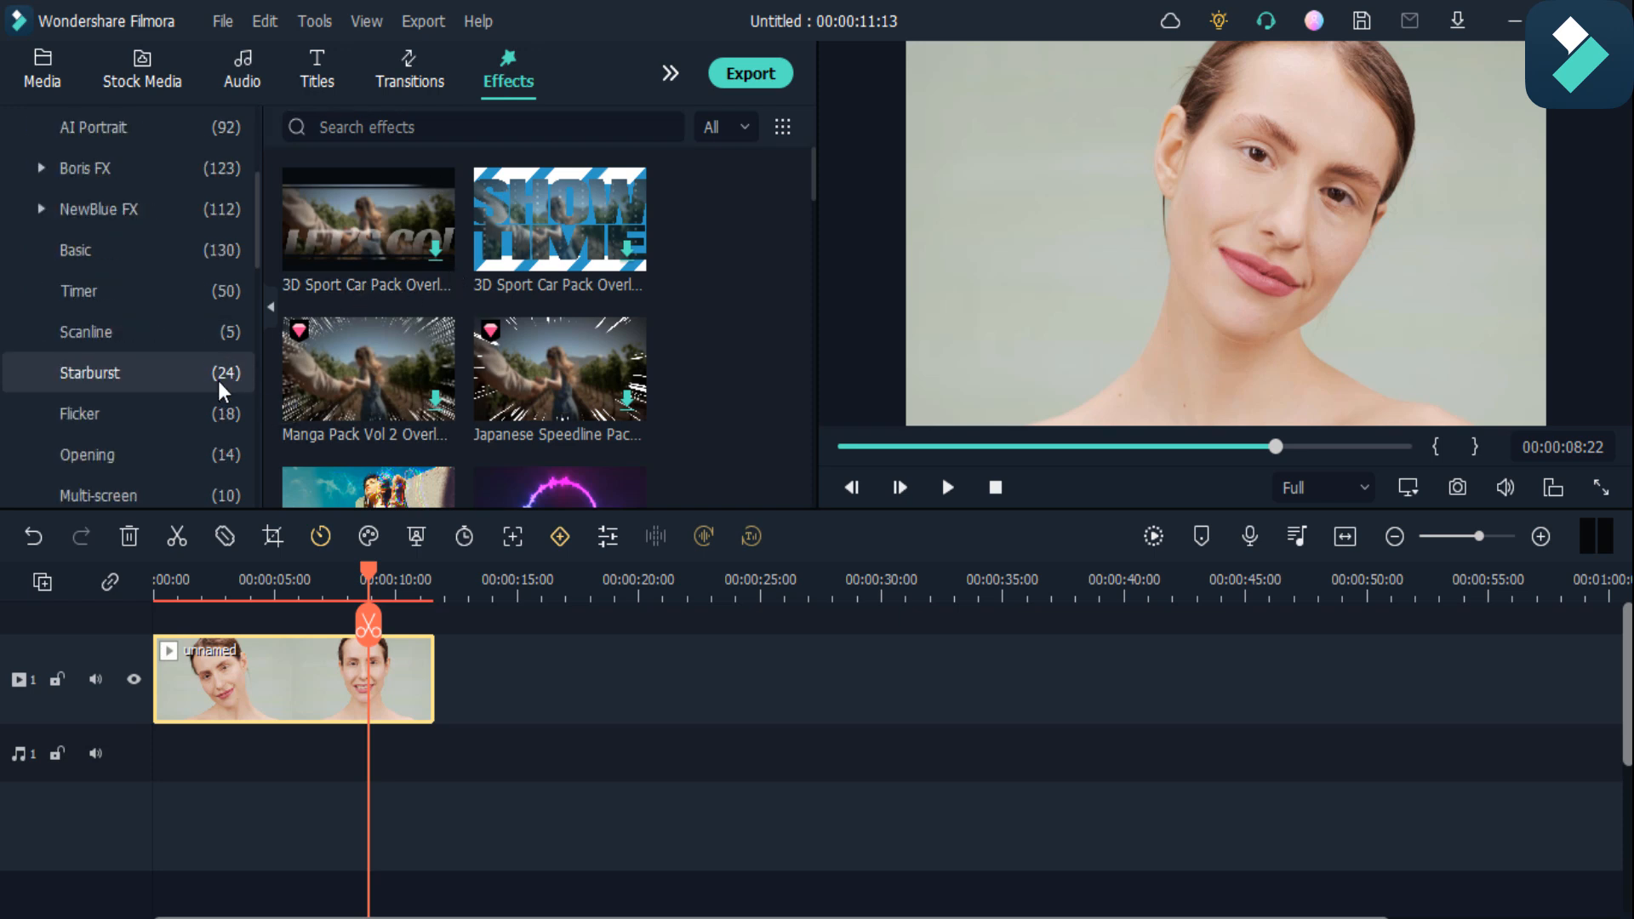
scroll(up, 3)
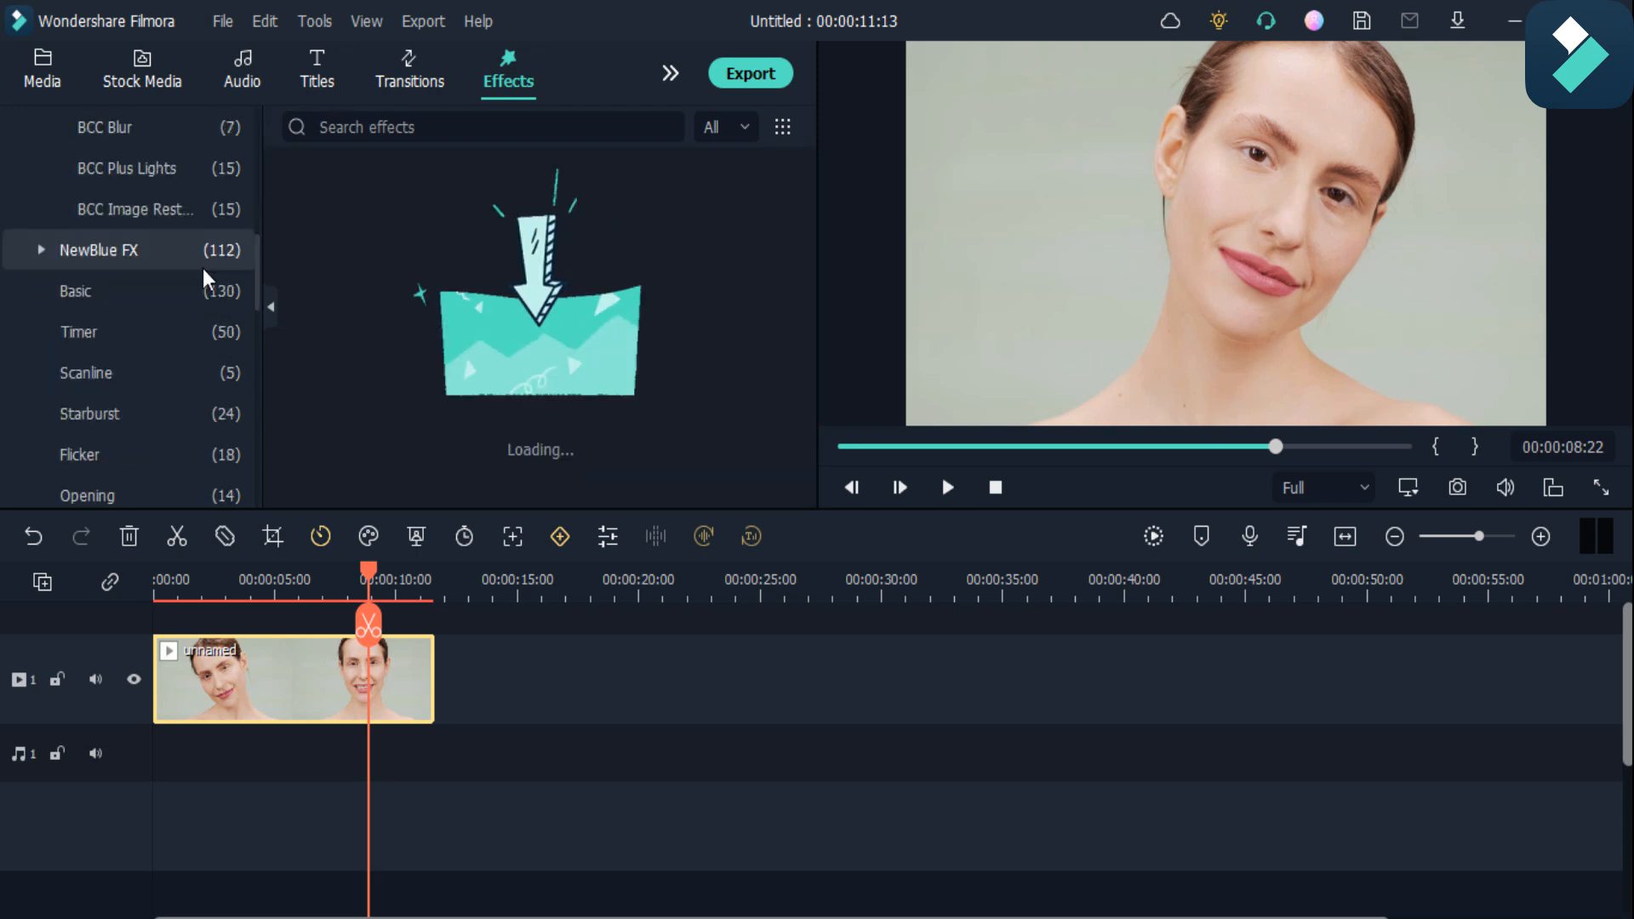
scroll(down, 3)
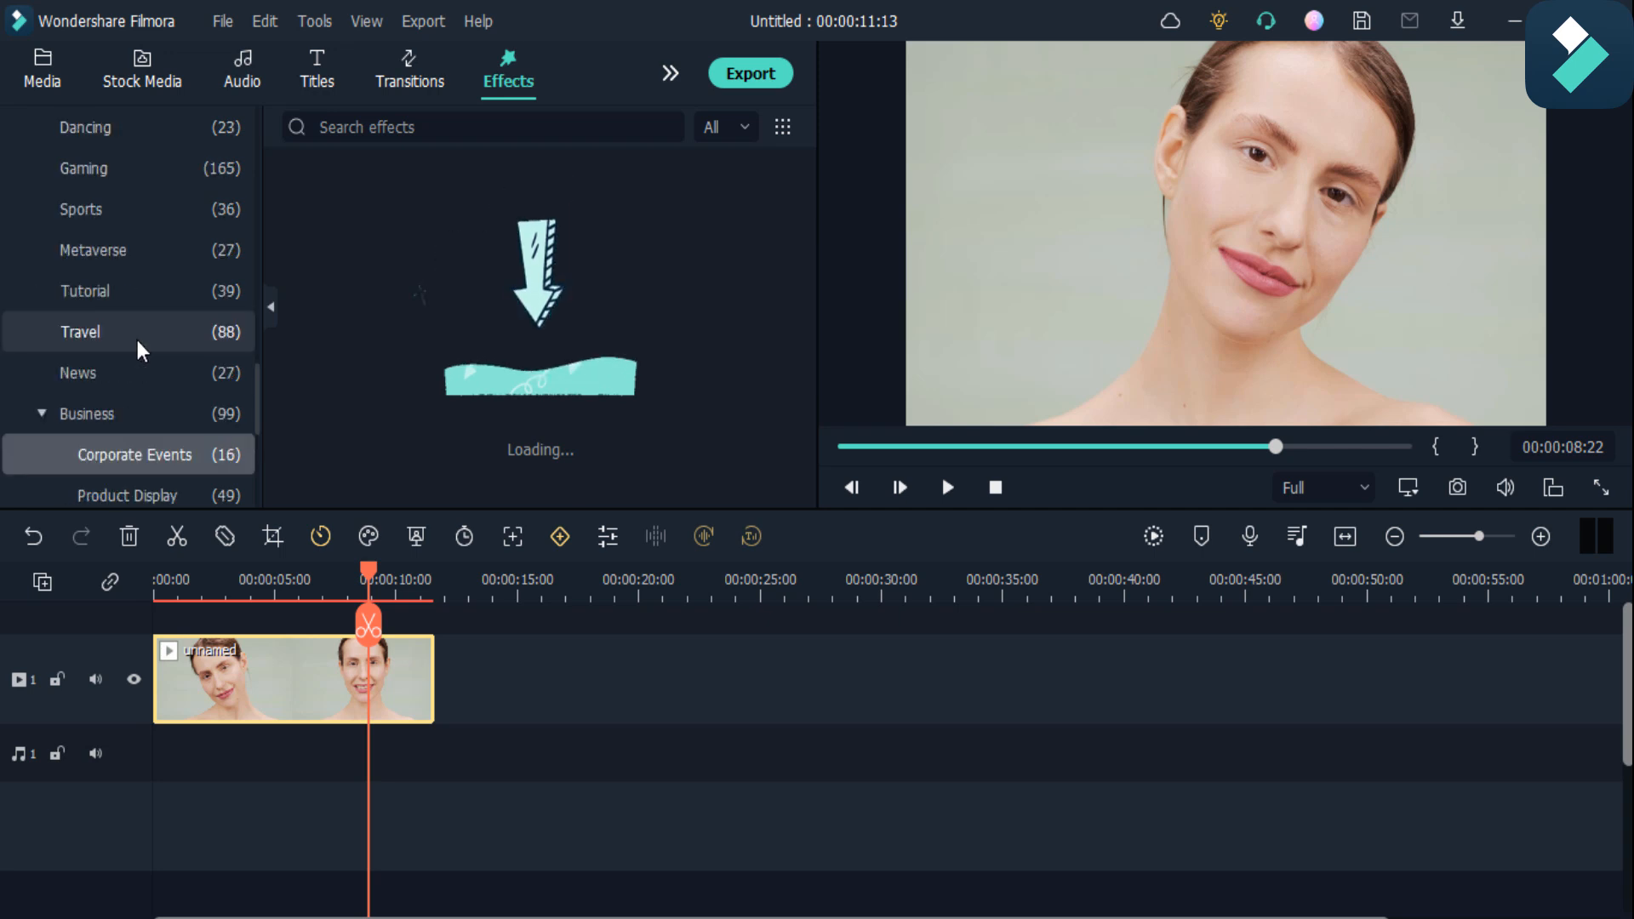
scroll(up, 3)
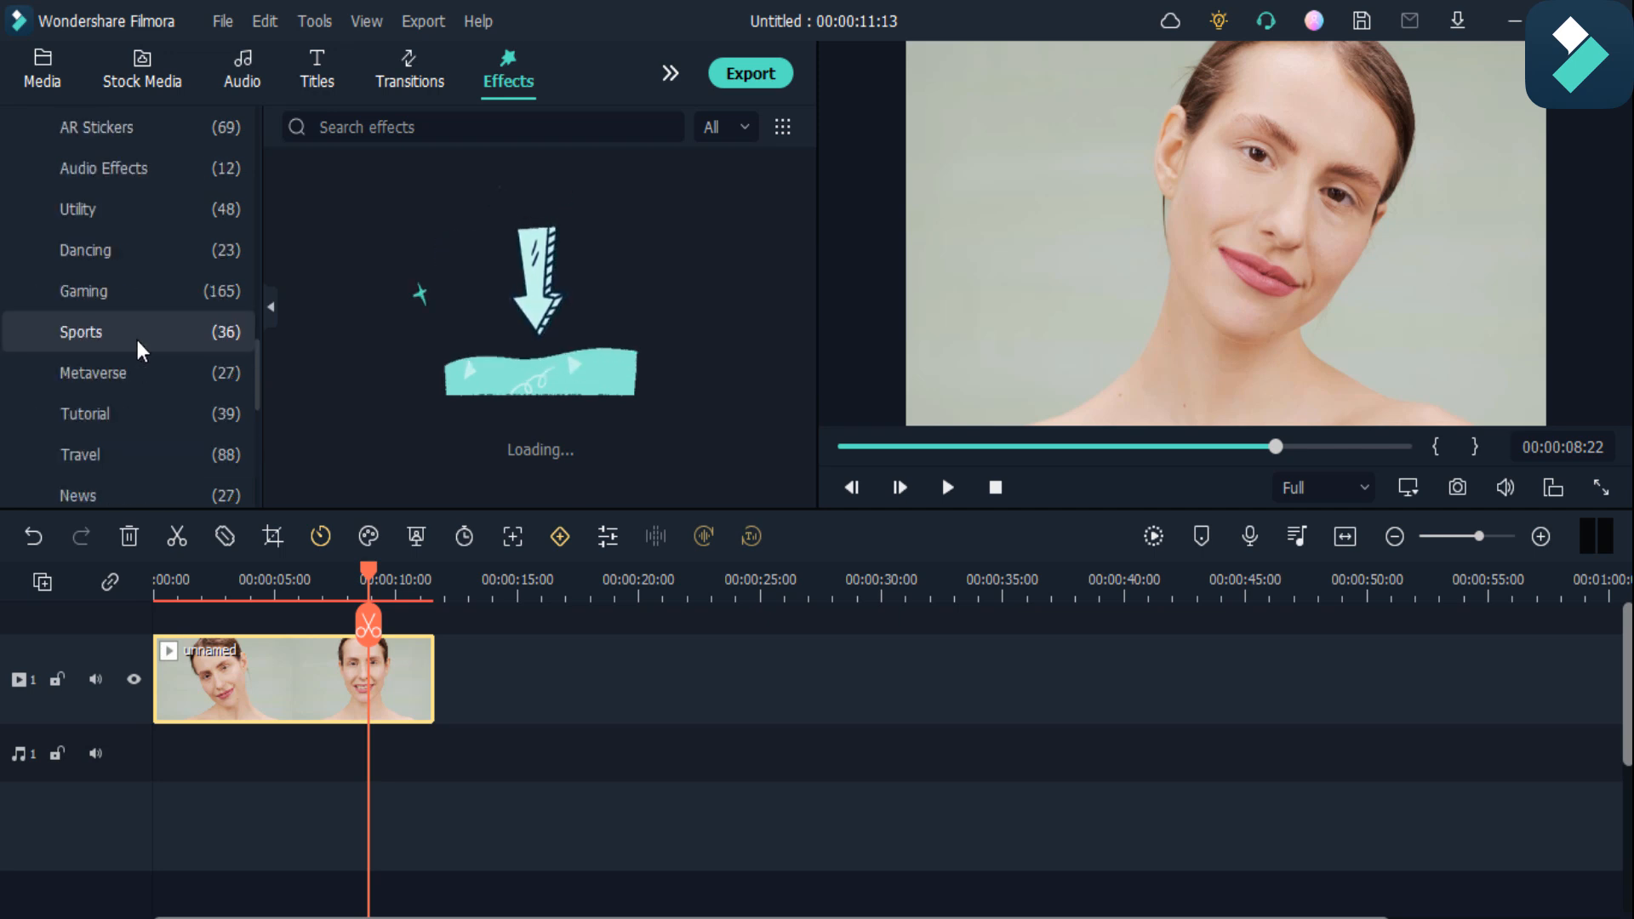
click(79, 209)
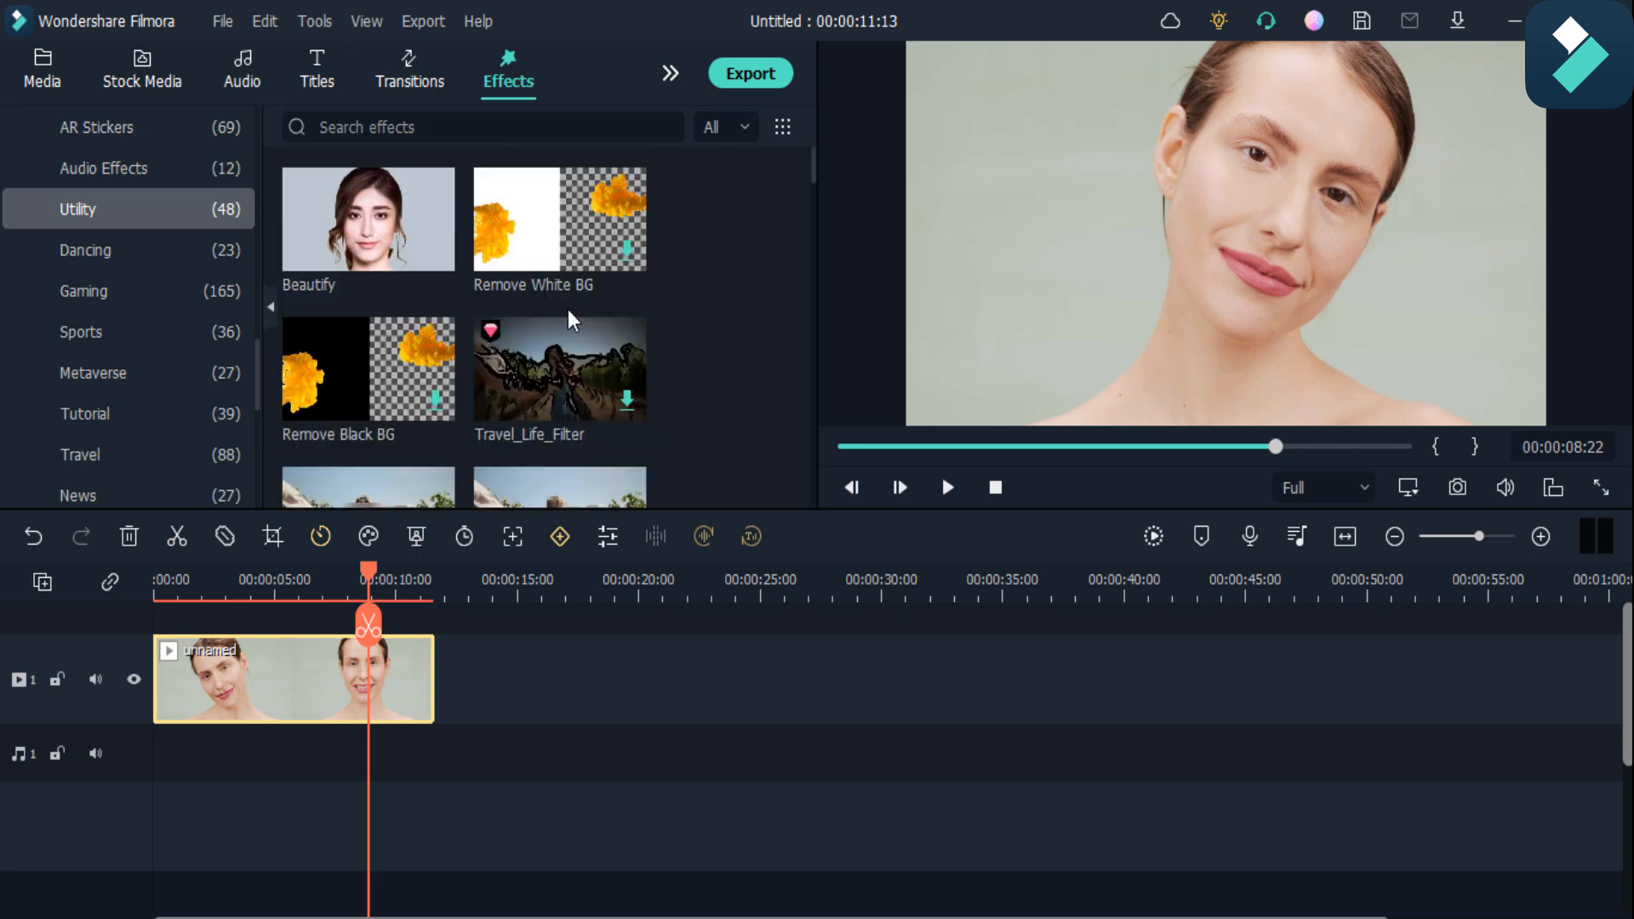
mouse_move(422, 255)
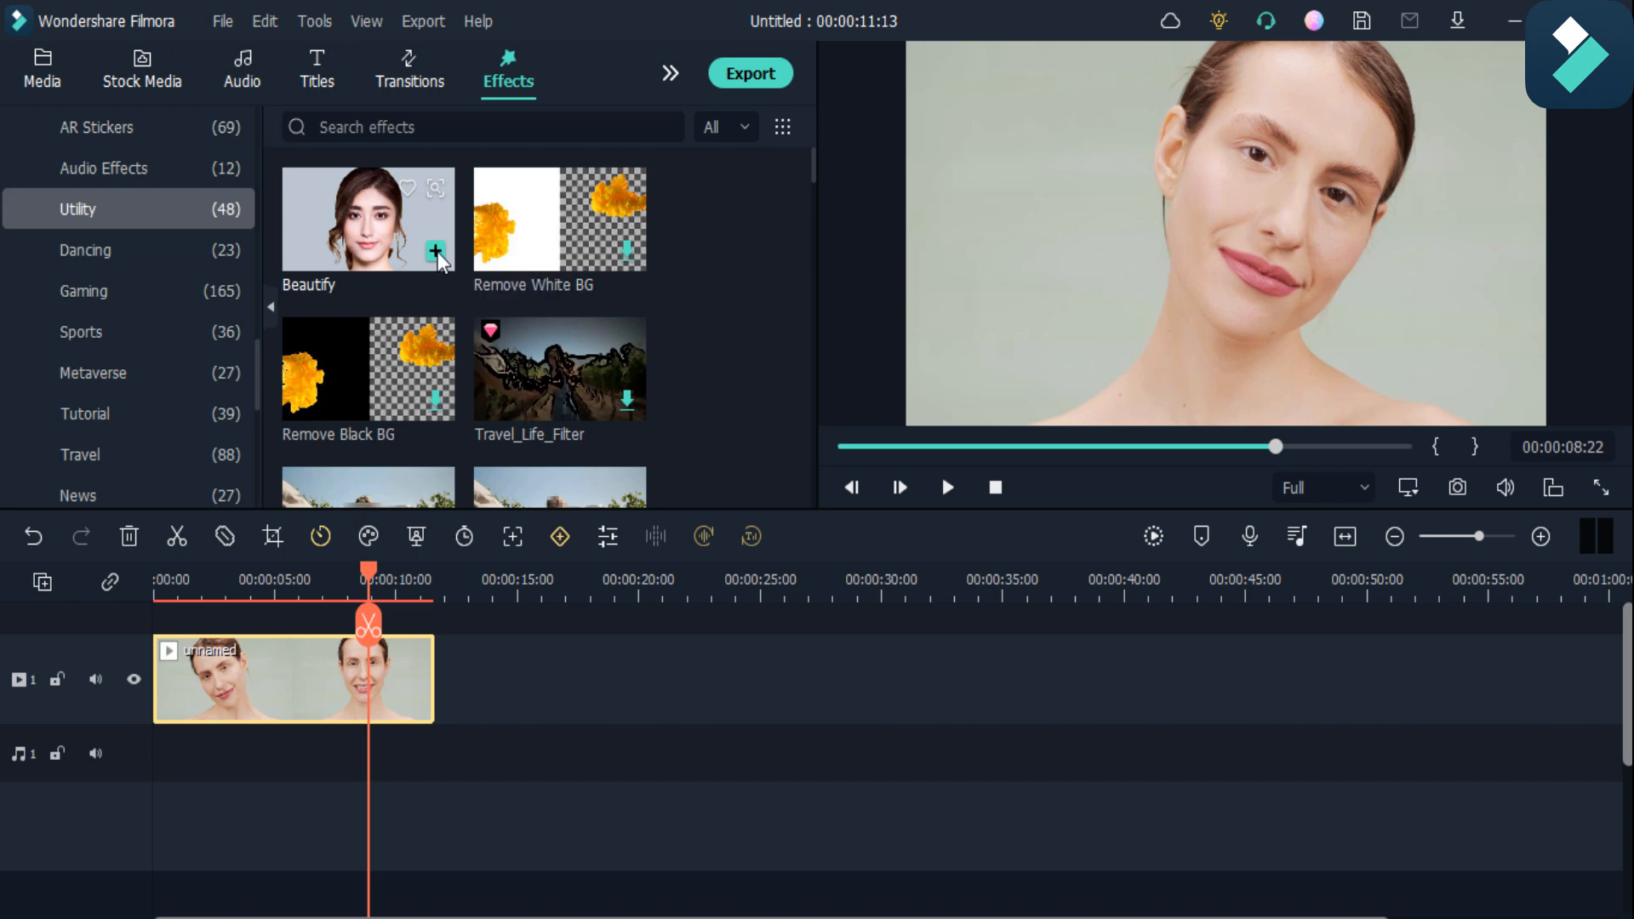
click(436, 251)
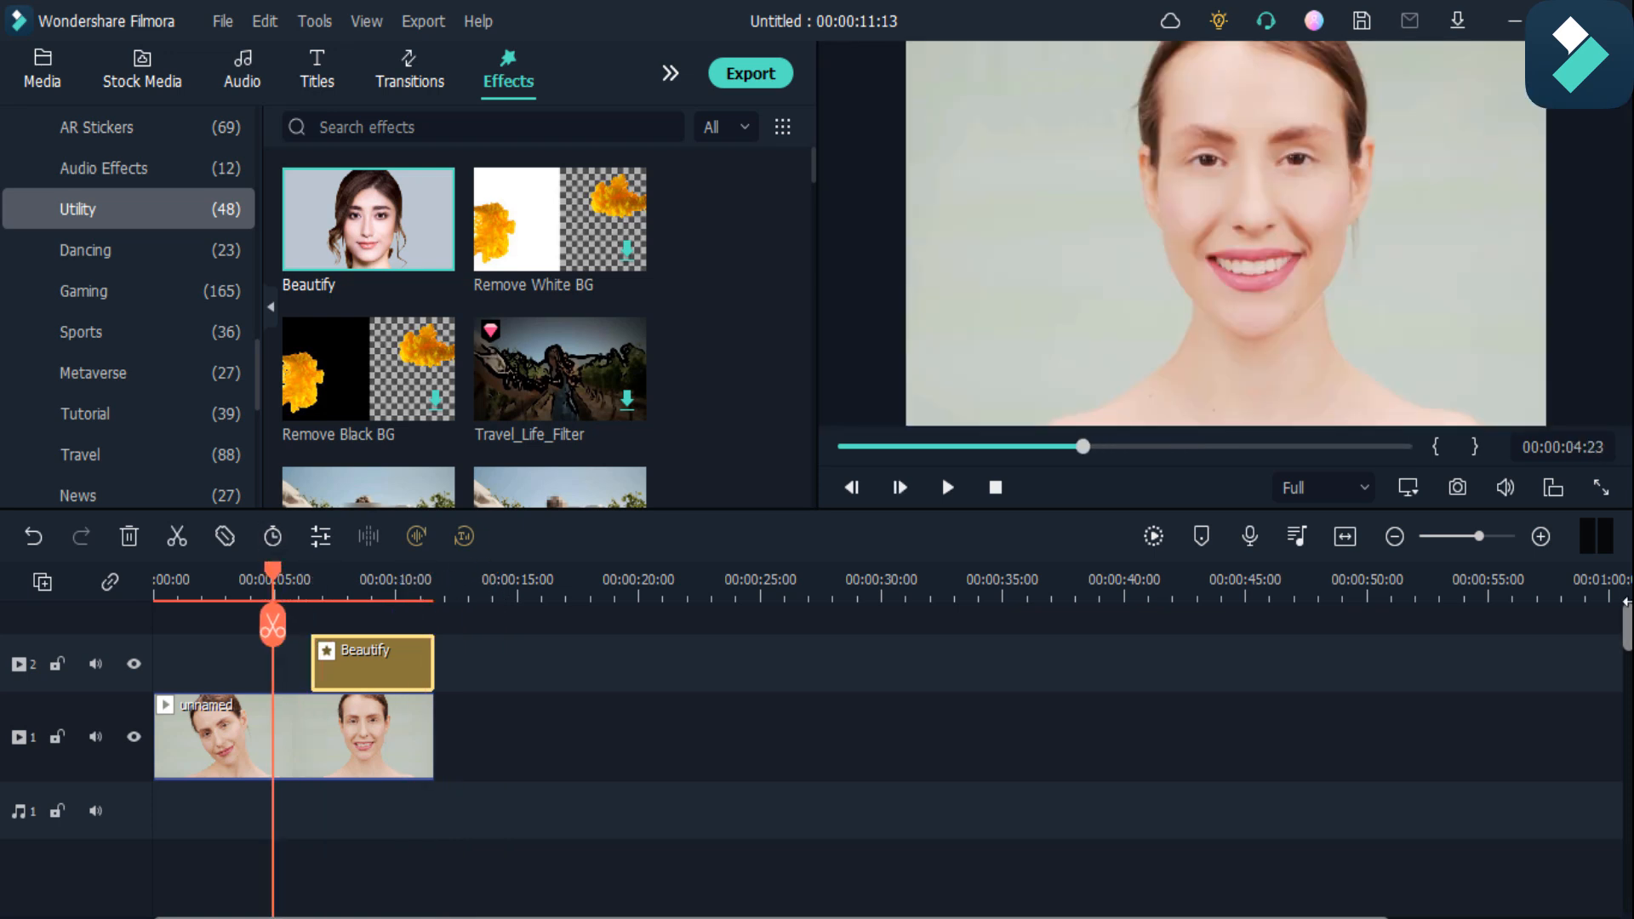
click(947, 487)
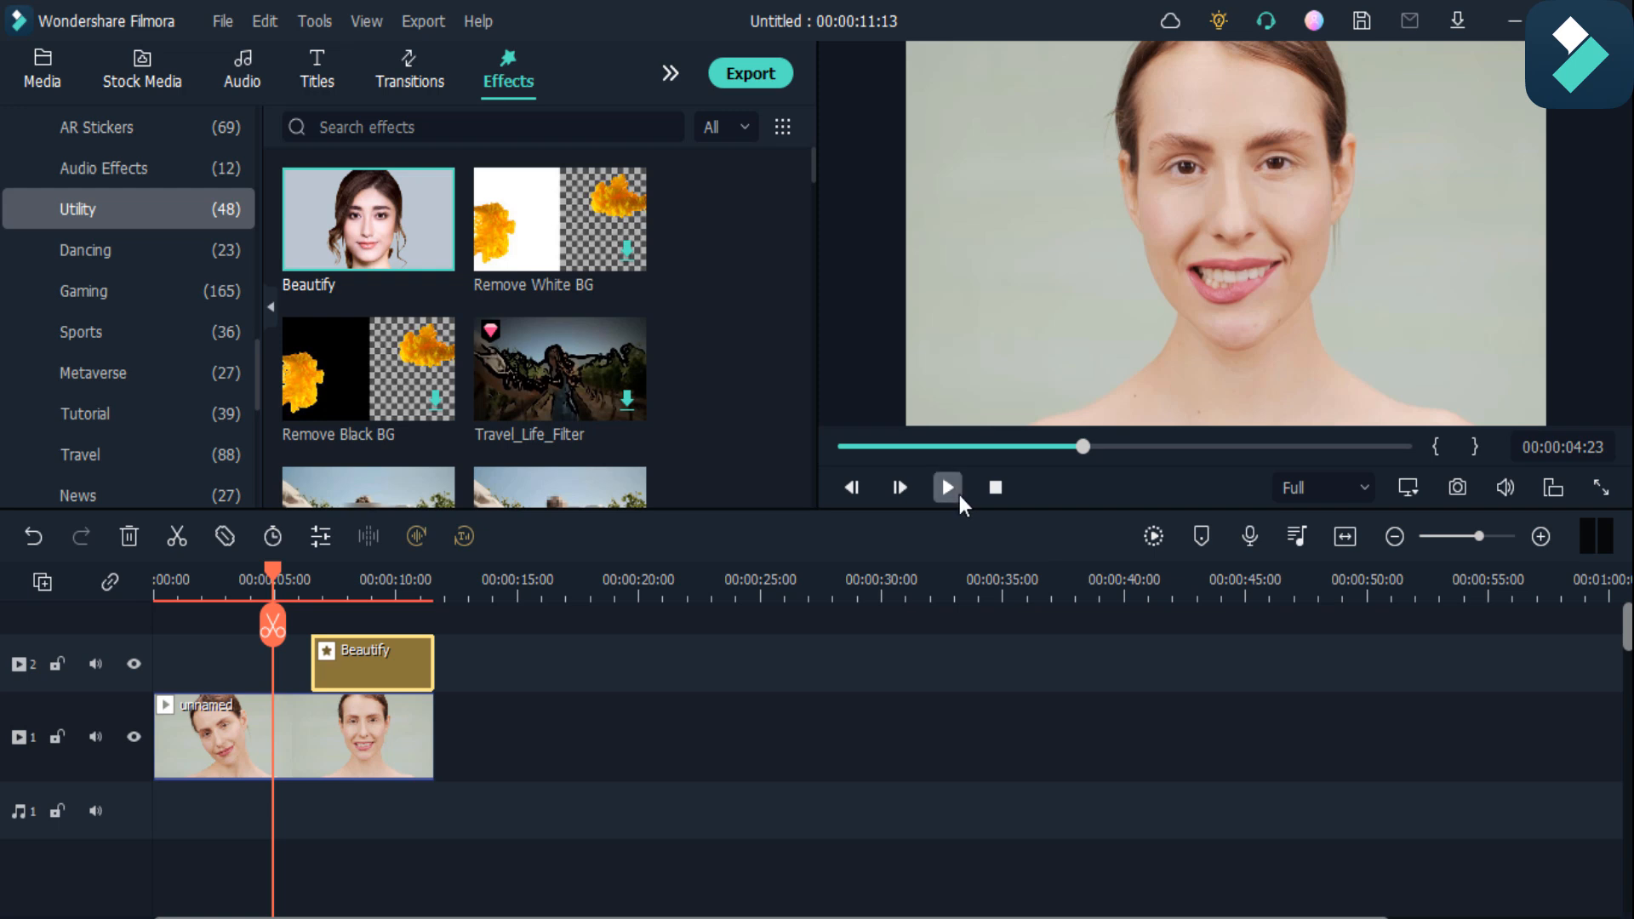
click(947, 487)
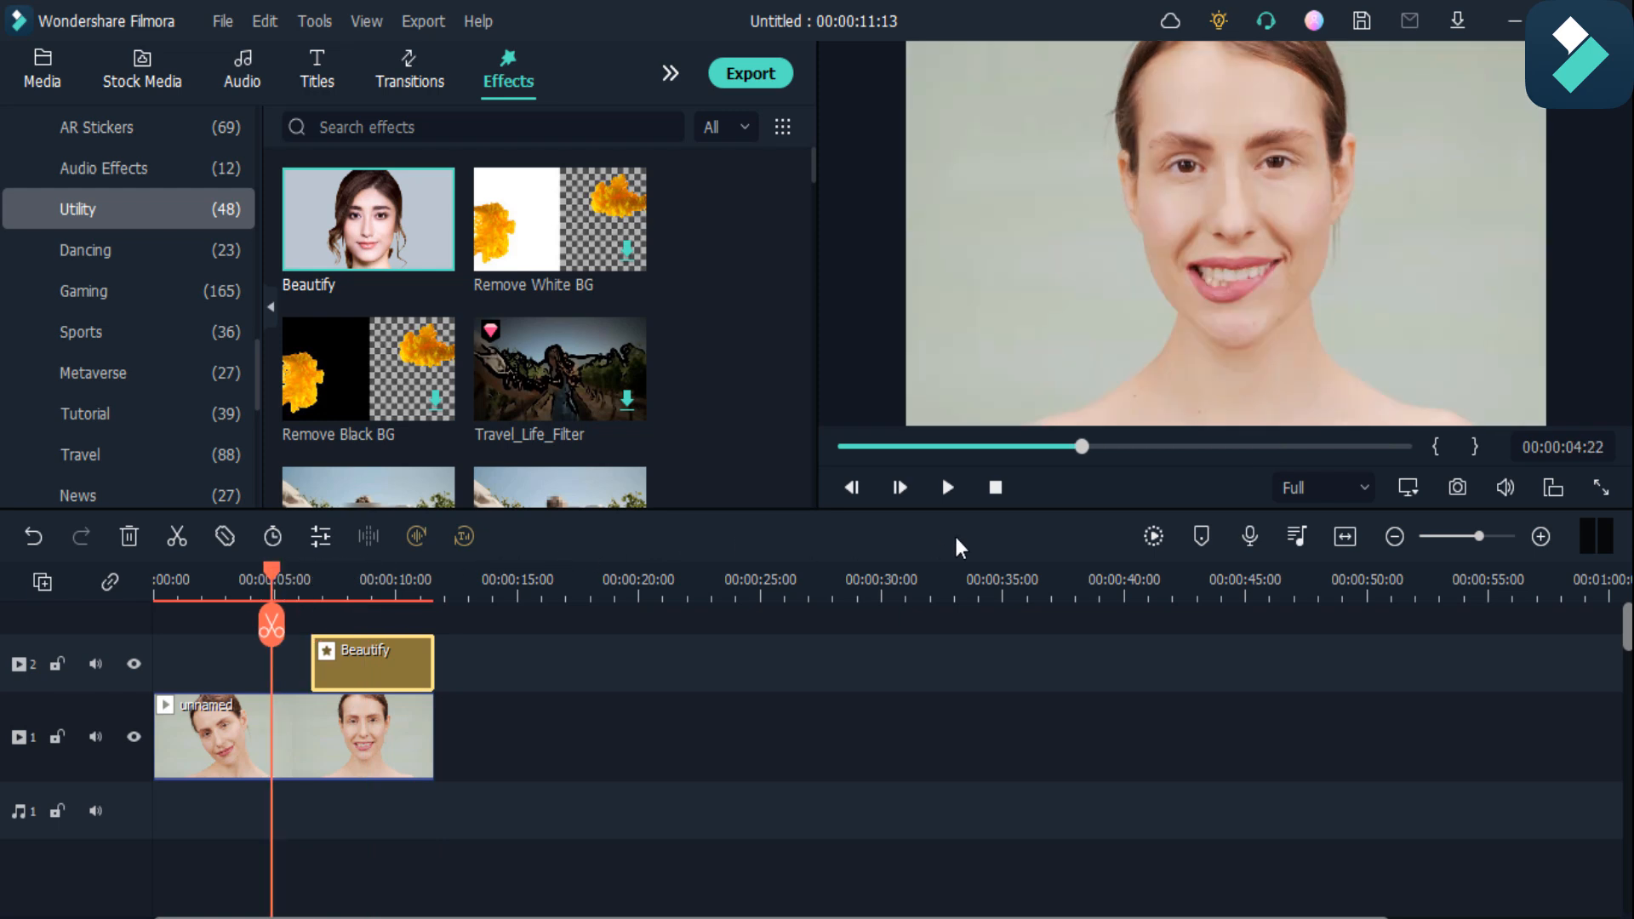
mouse_move(935, 490)
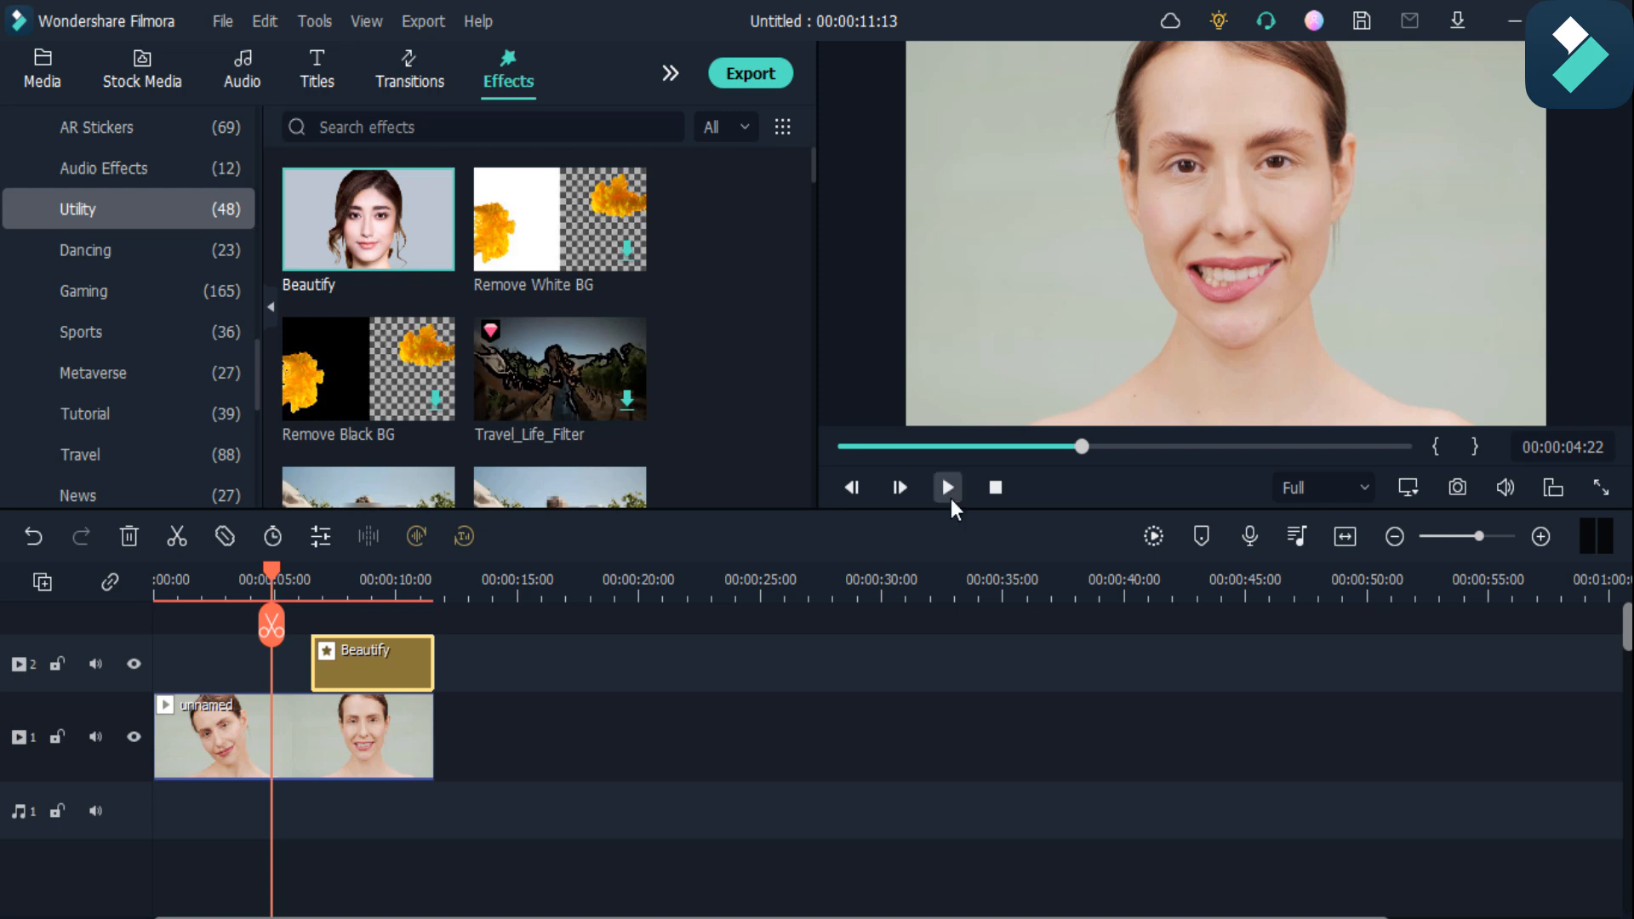
click(947, 487)
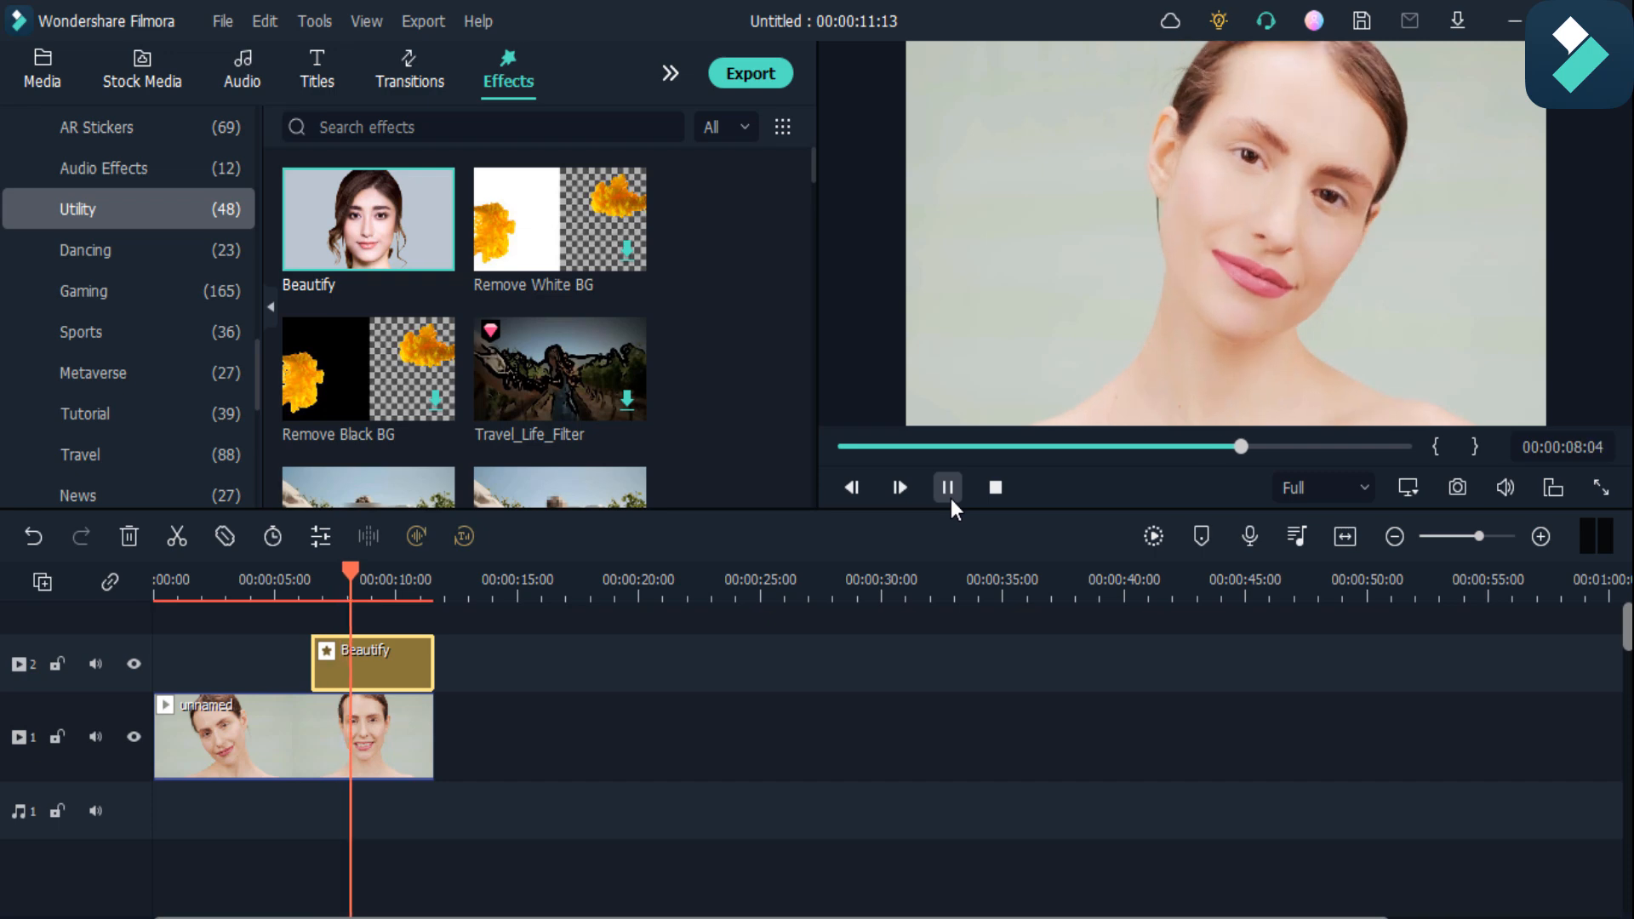
click(947, 487)
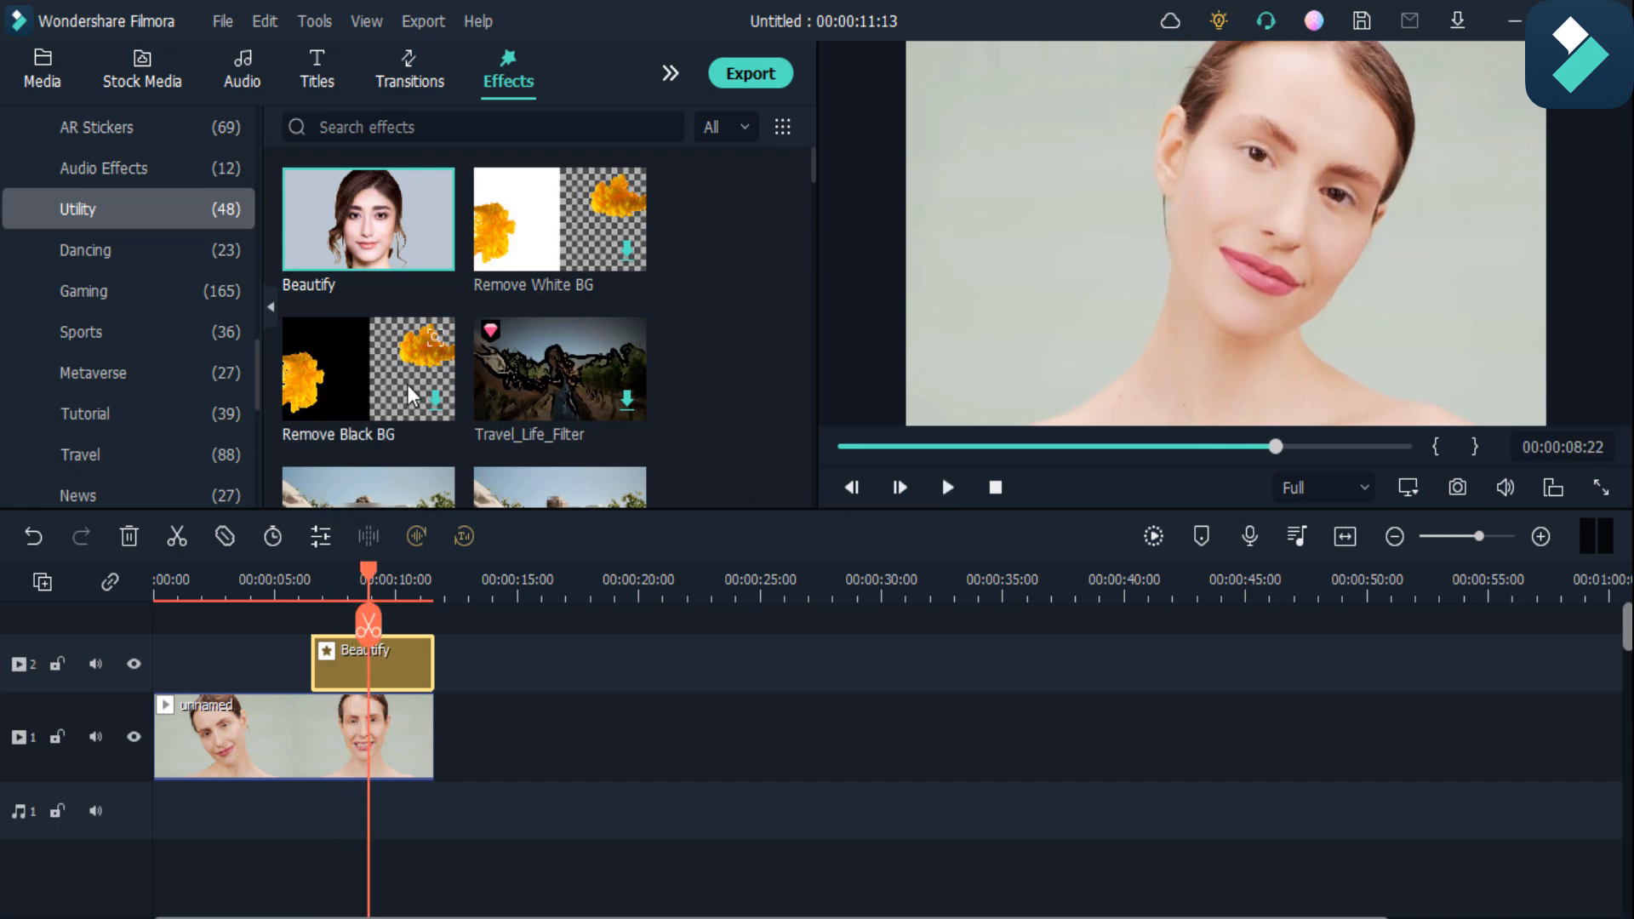
mouse_move(413, 333)
text(f)
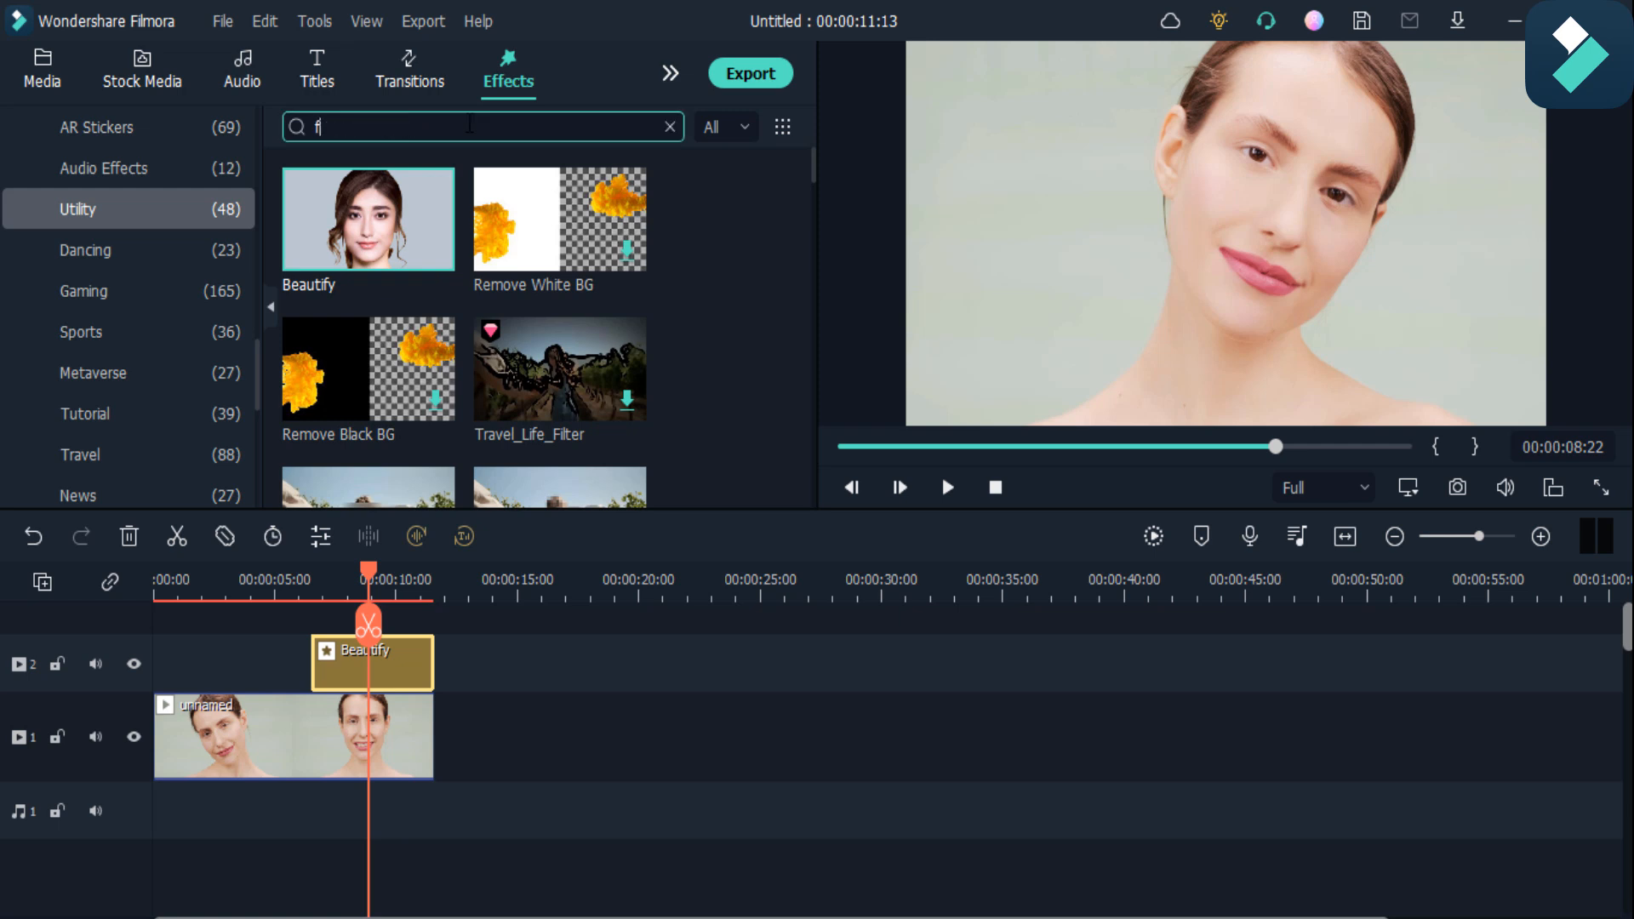
Search effects for 'face', add Arstickers Square Face after Beautify, and preview it
text(ace)
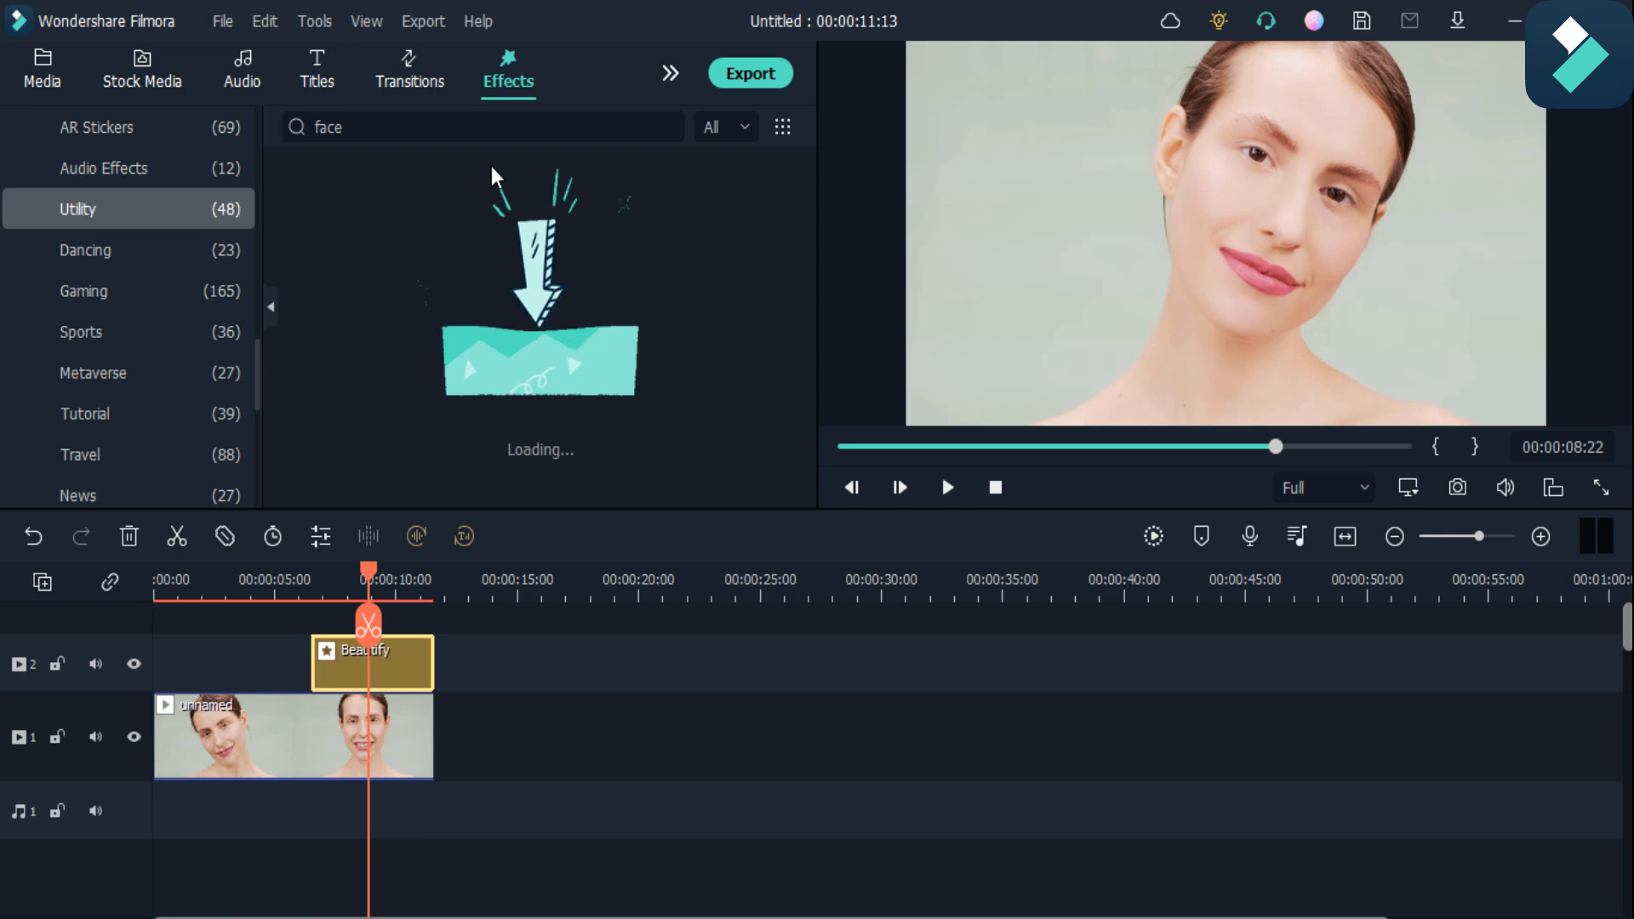
mouse_move(683, 306)
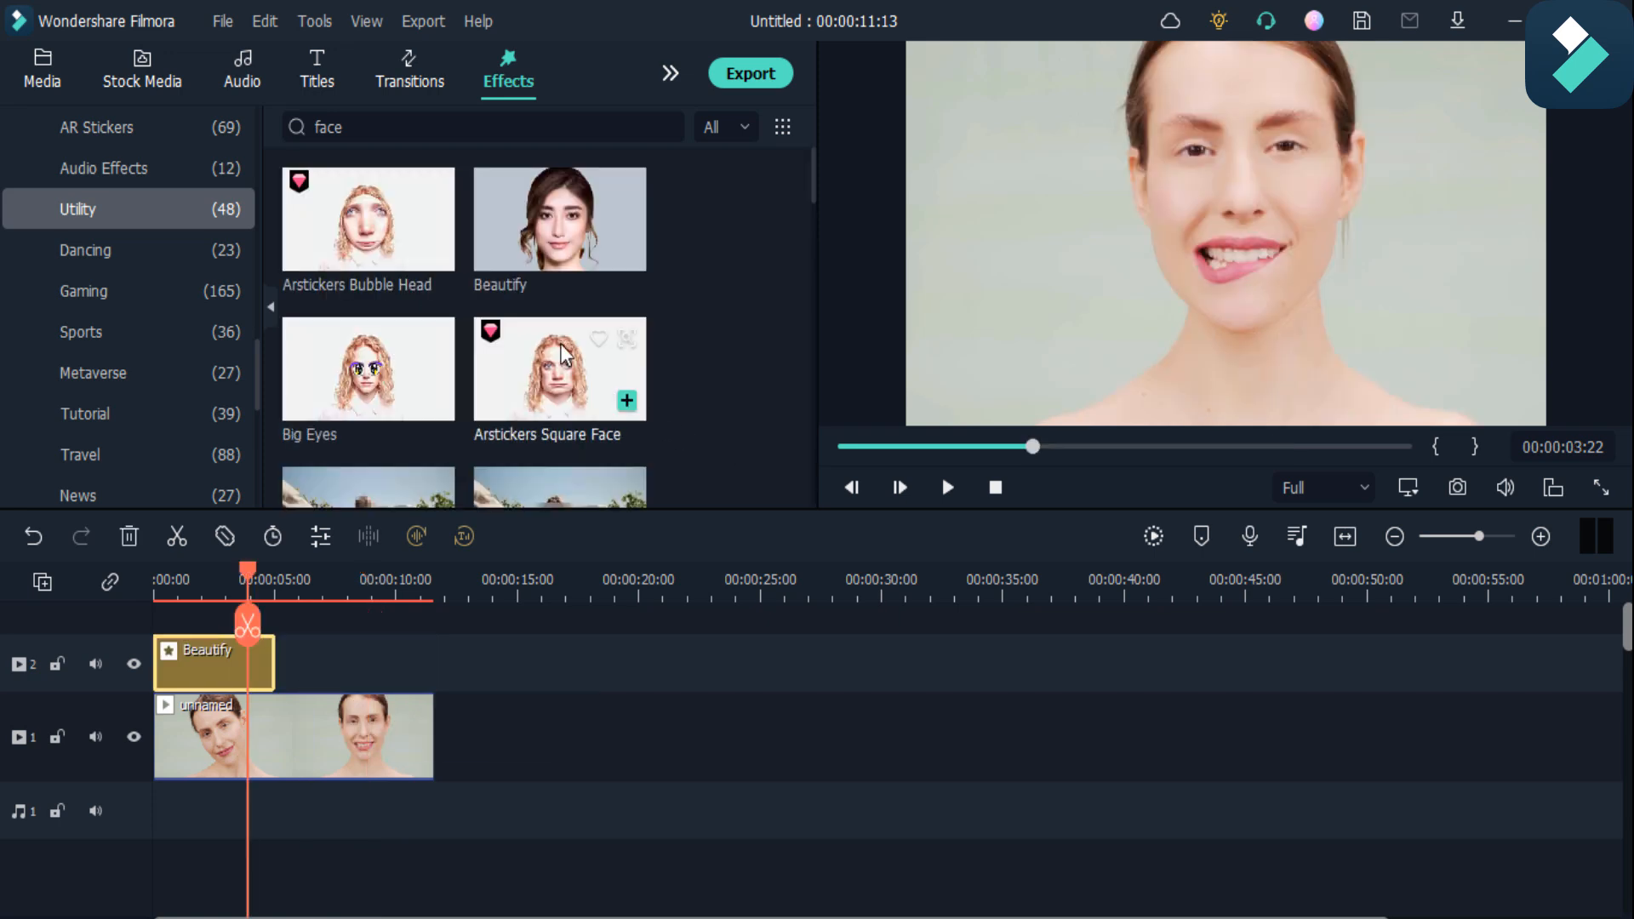
scroll(down, 3)
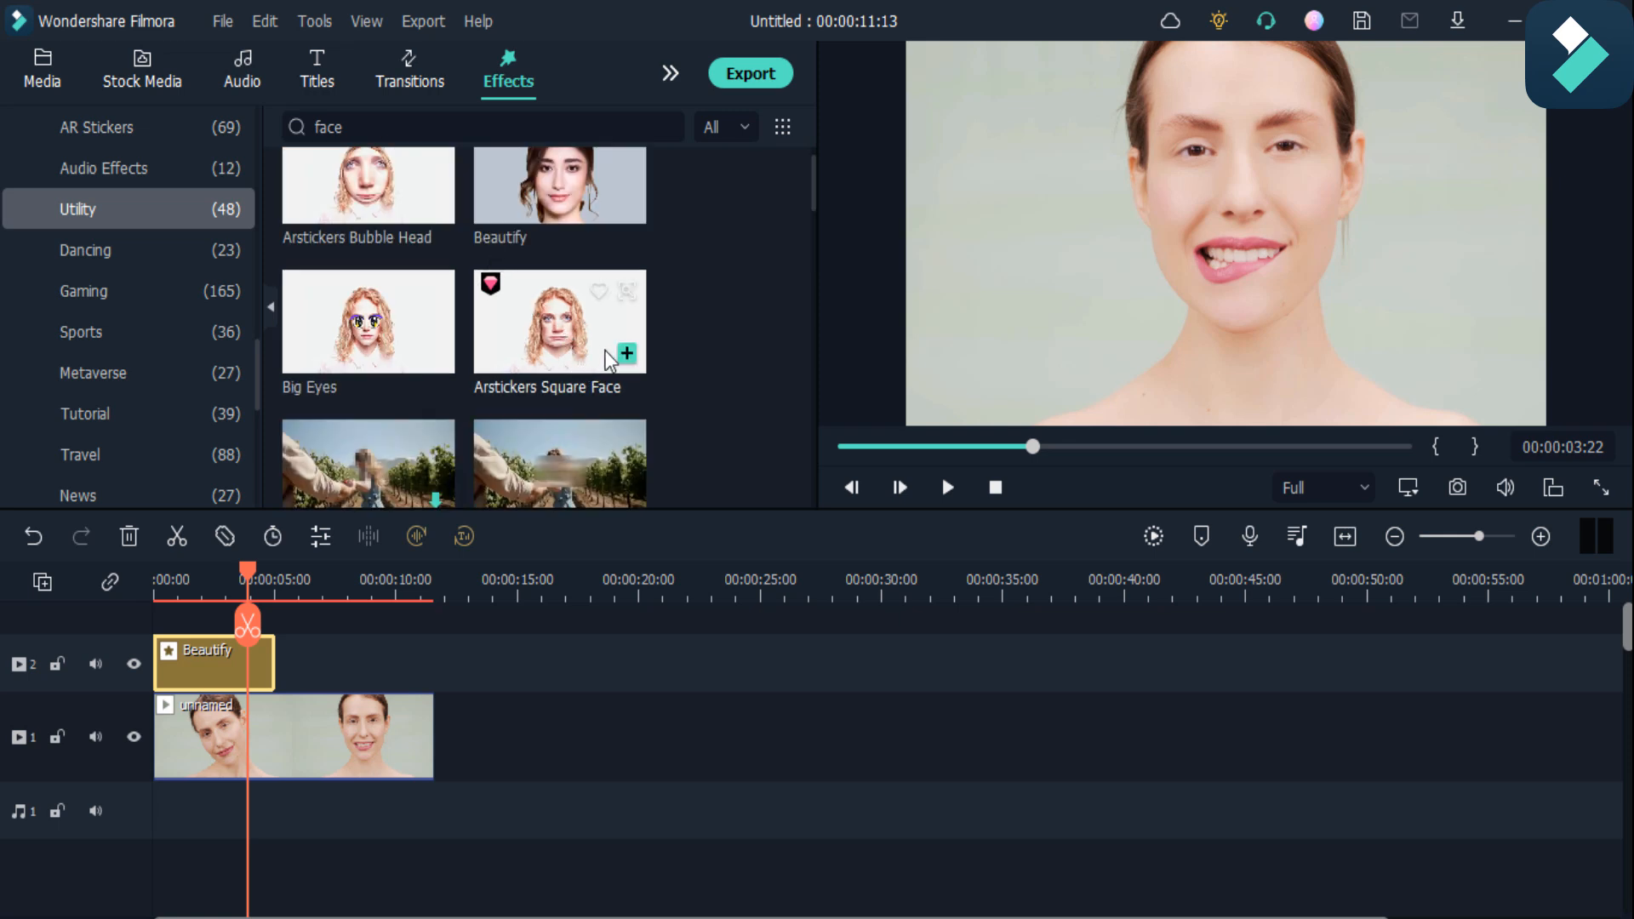
click(627, 354)
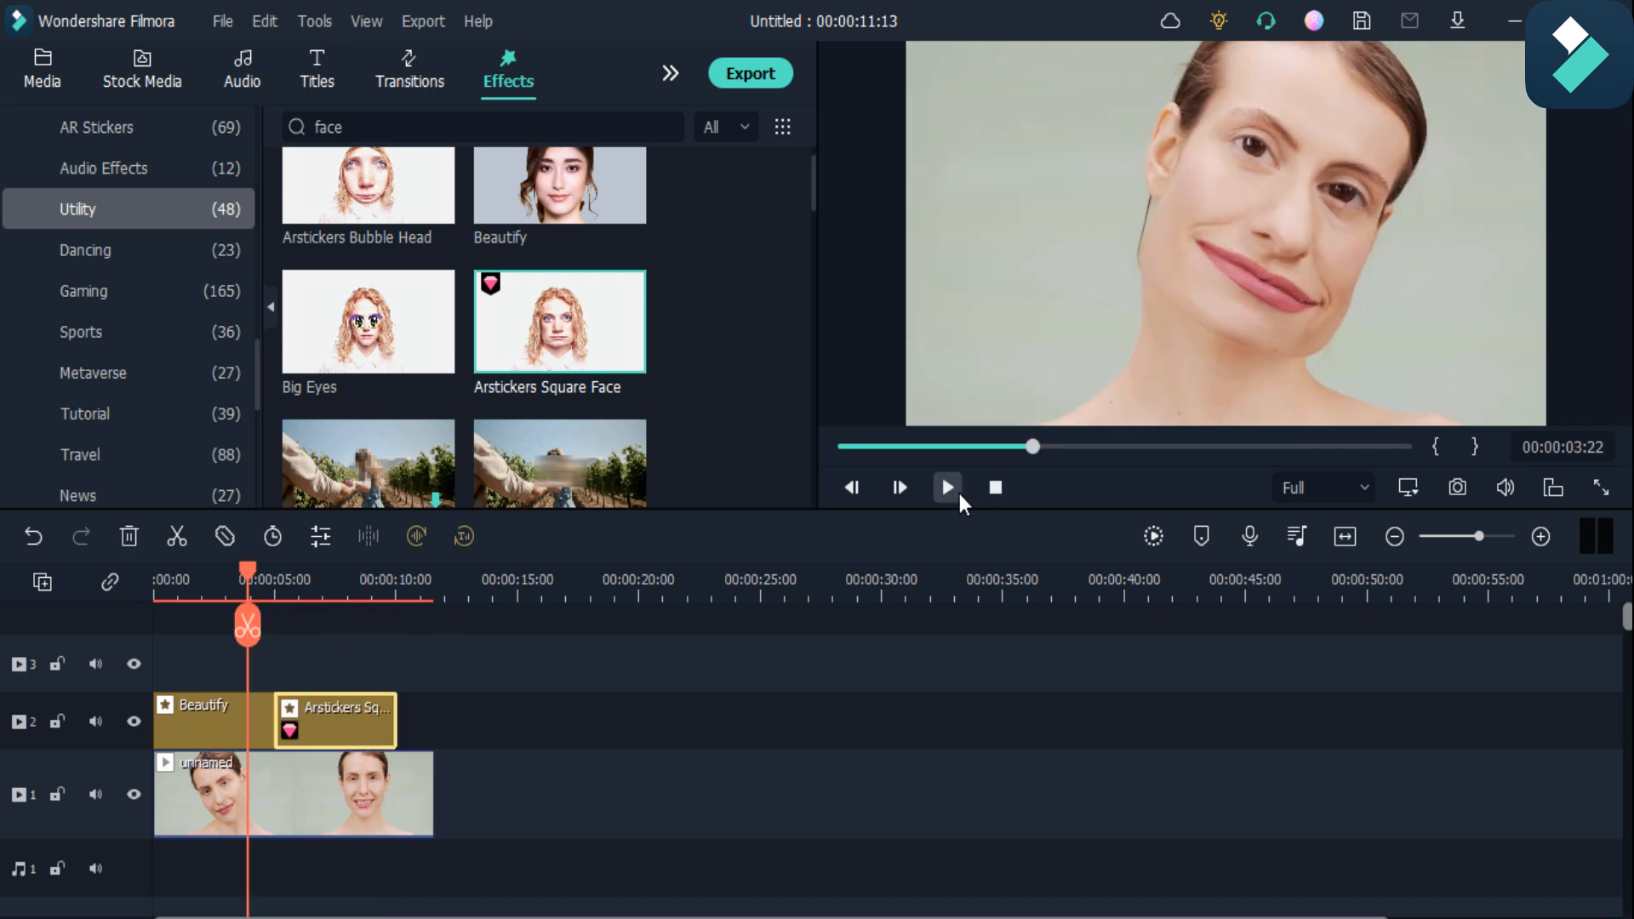
click(947, 487)
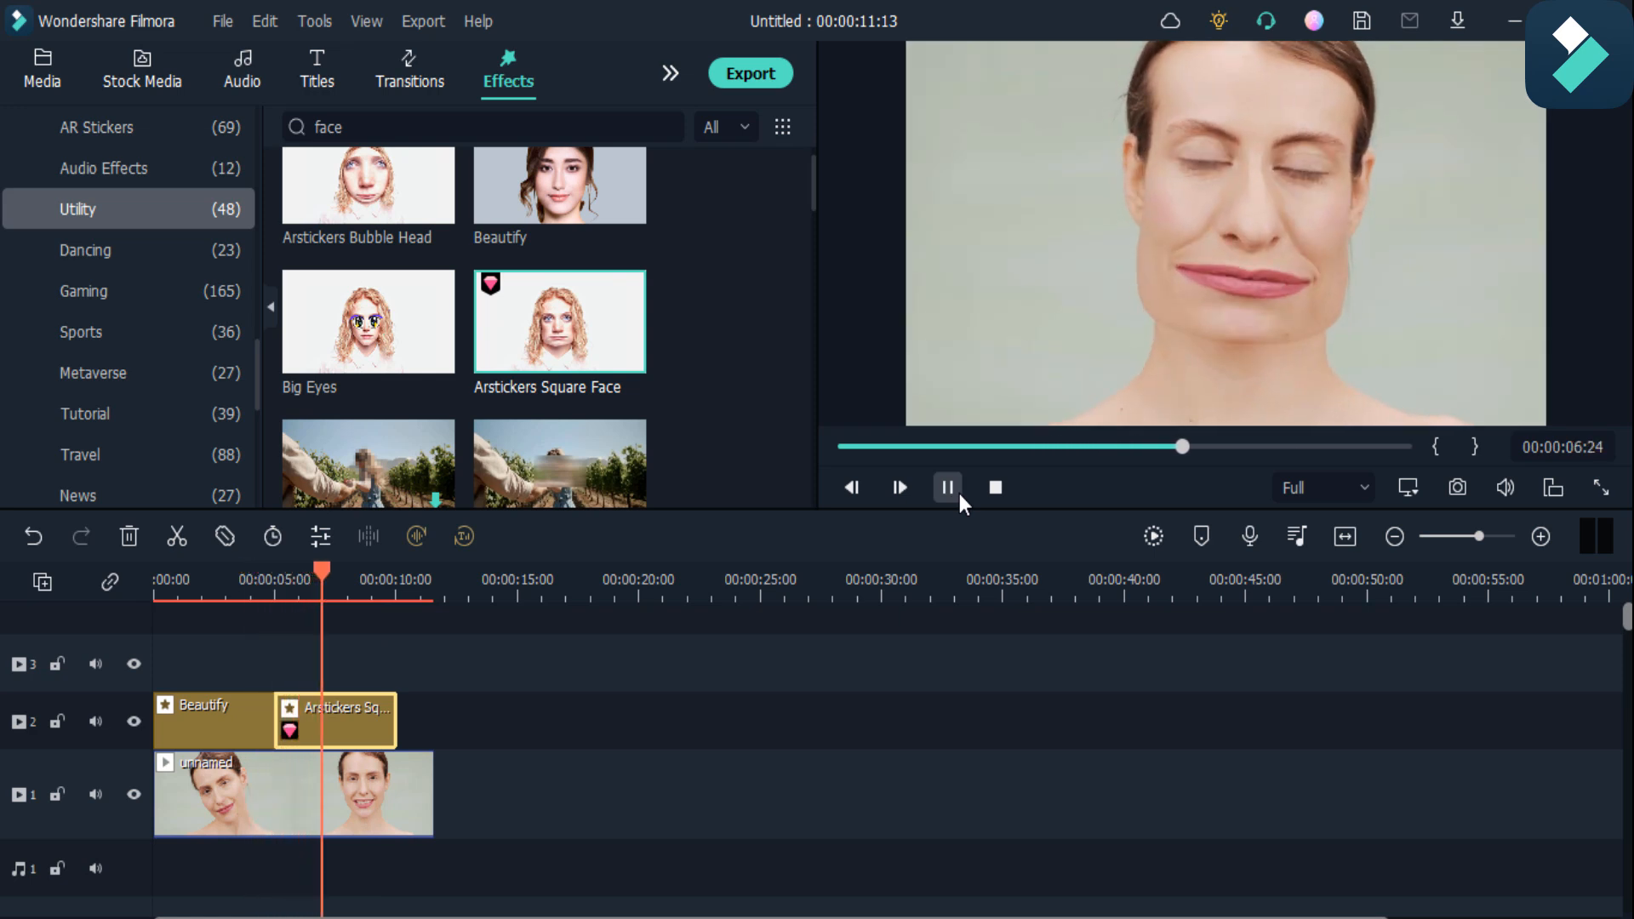
click(947, 487)
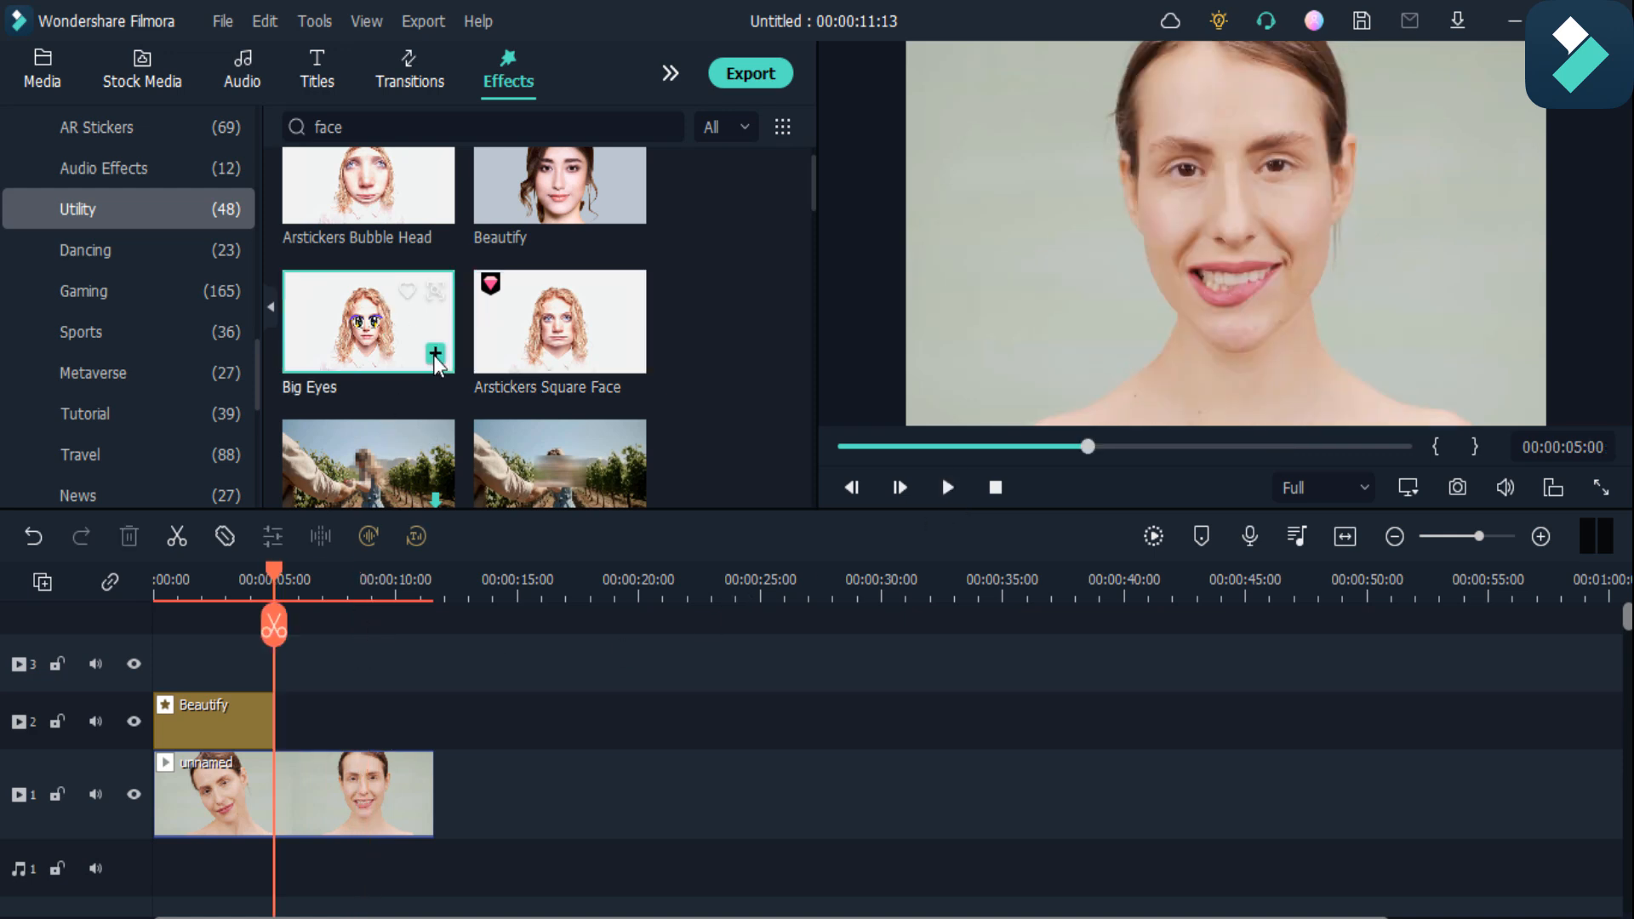
Add Big Eyes after Beautify and preview that section
click(436, 353)
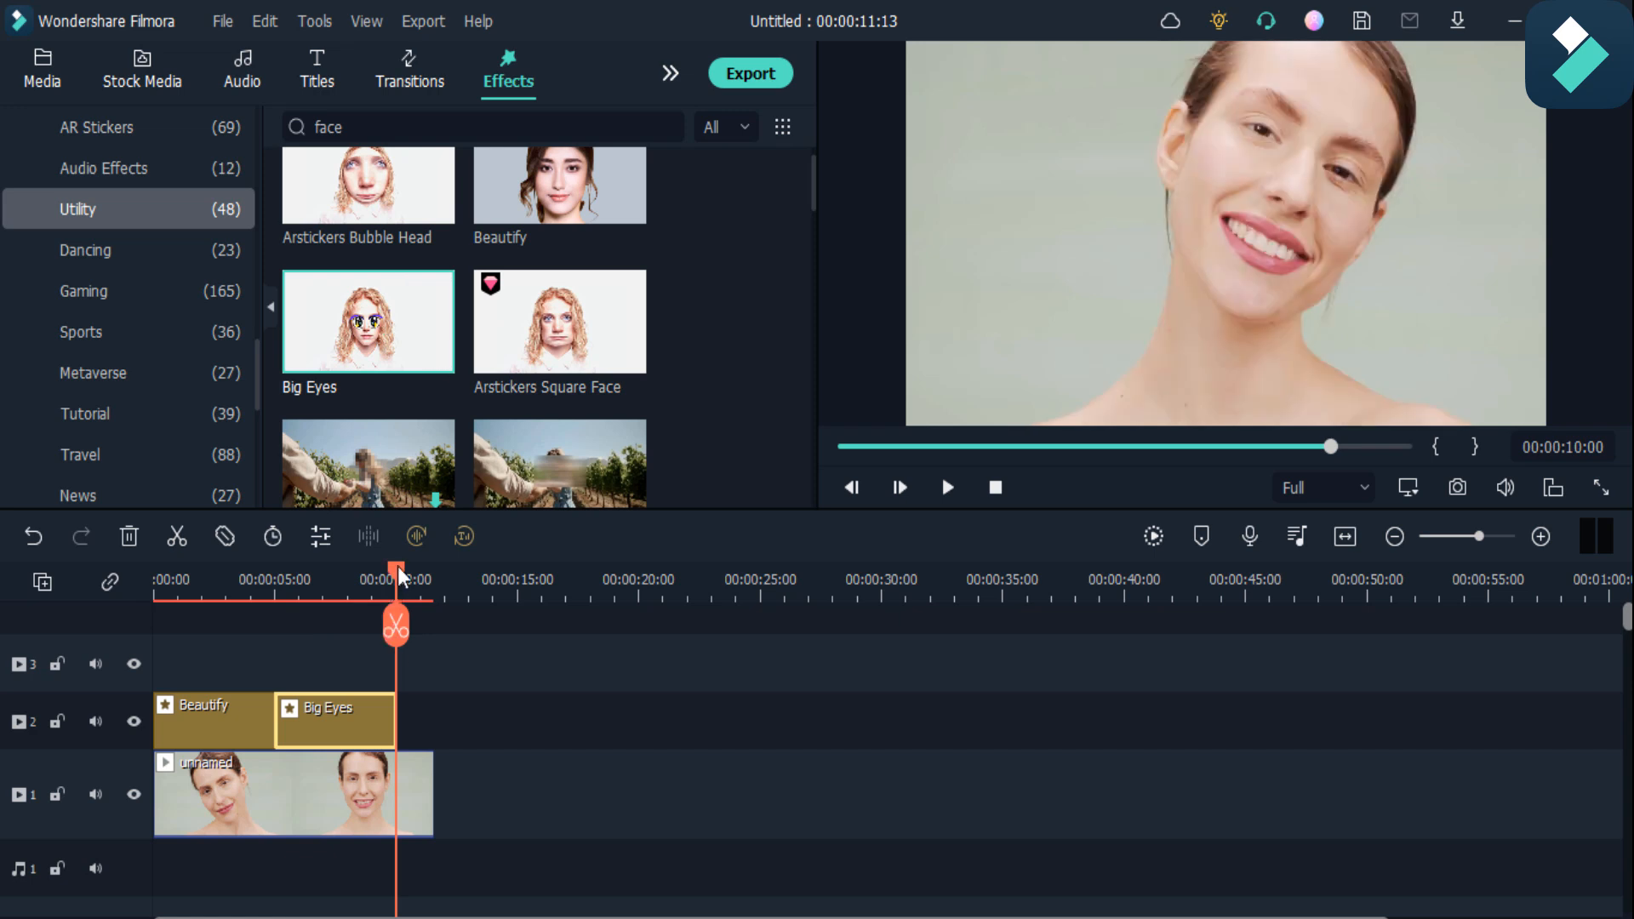
click(947, 487)
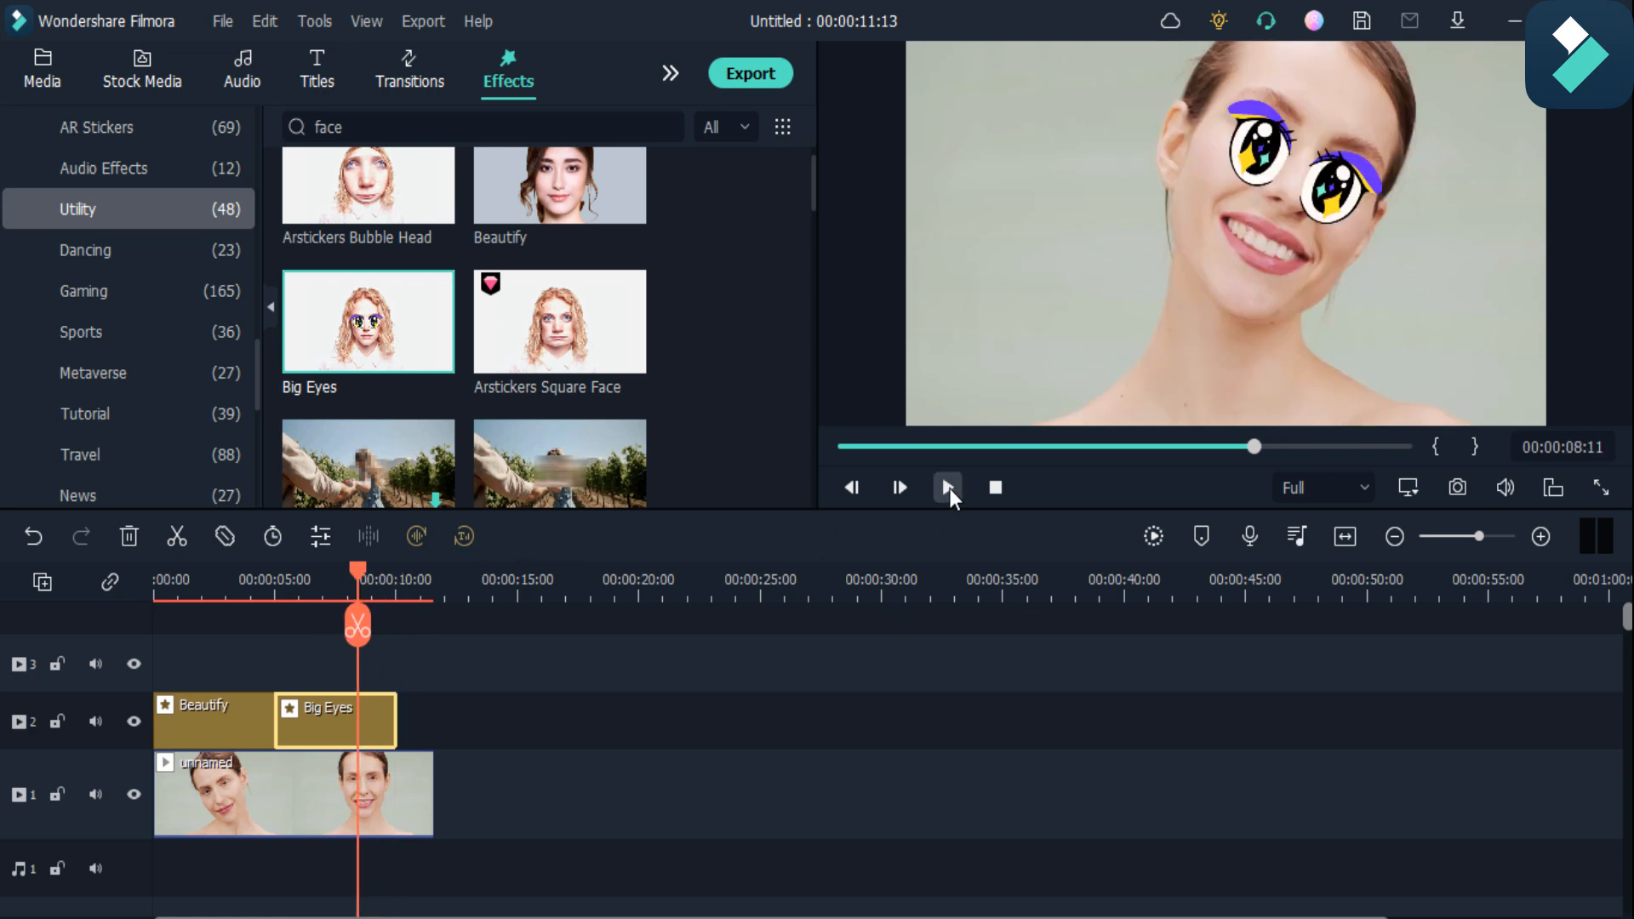
click(947, 487)
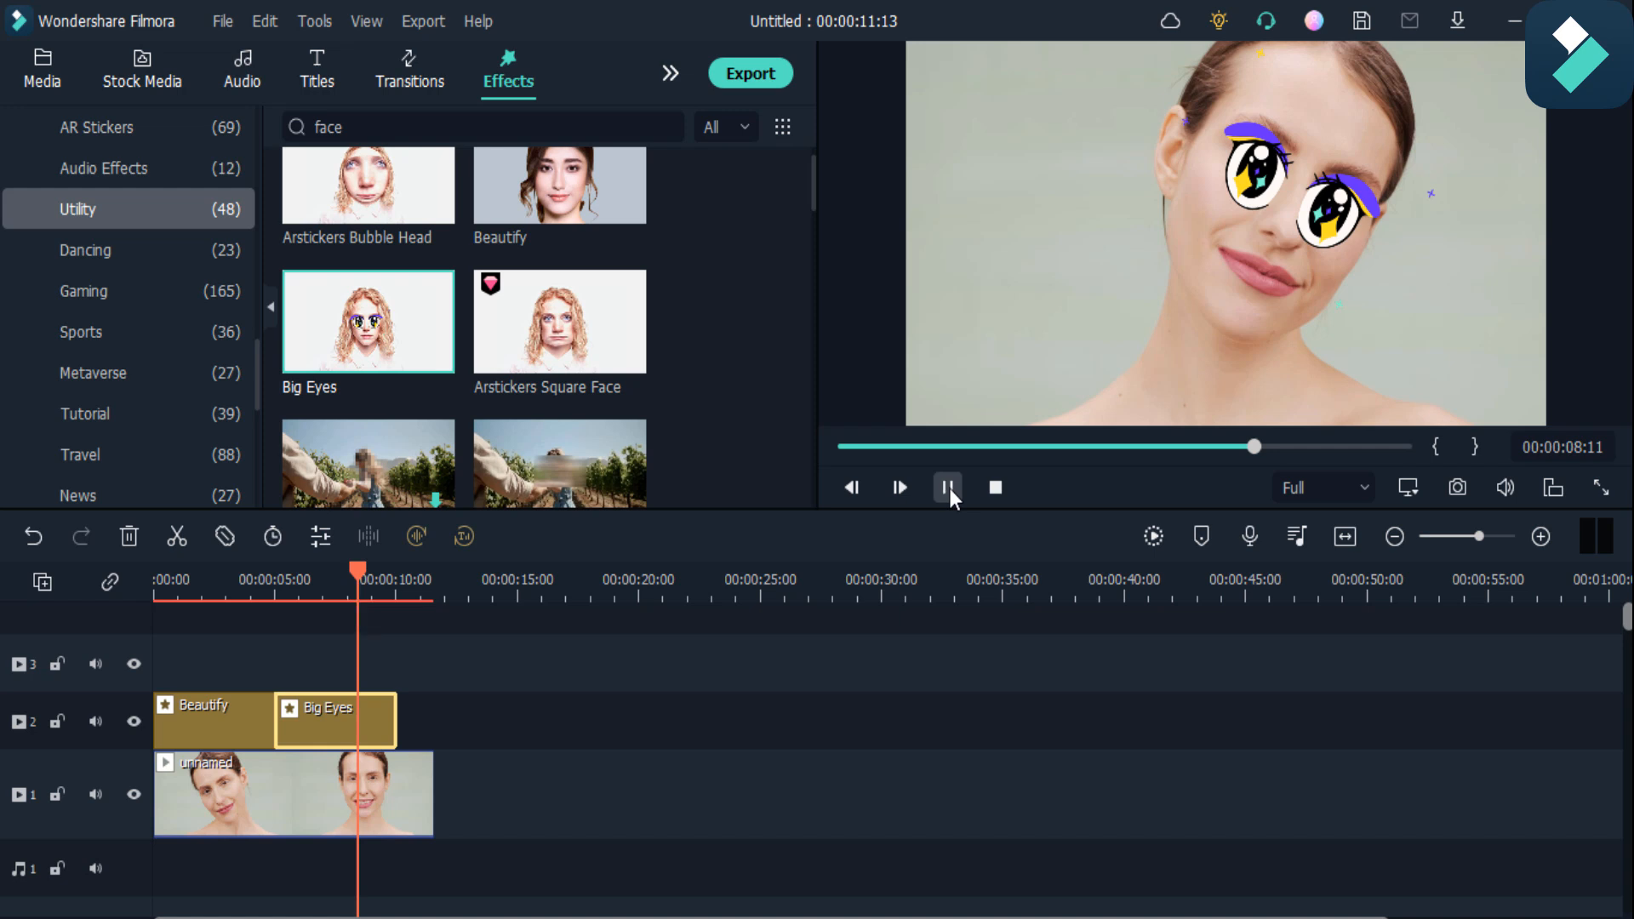
click(948, 487)
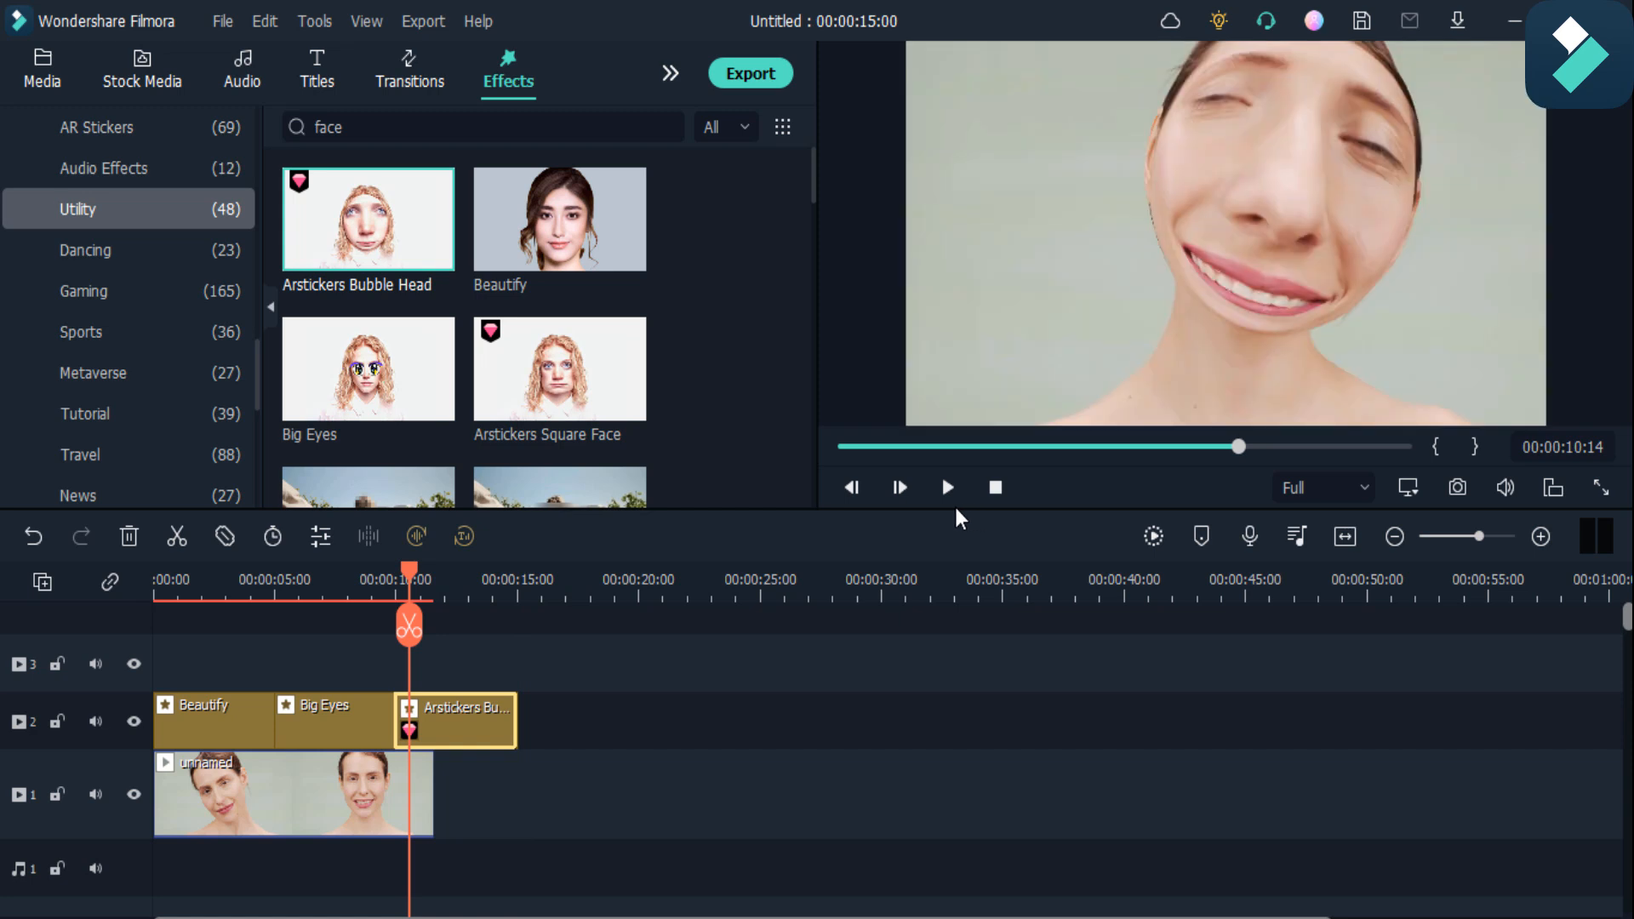
Preview the Arstickers Bubble Head section following Beautify
click(947, 487)
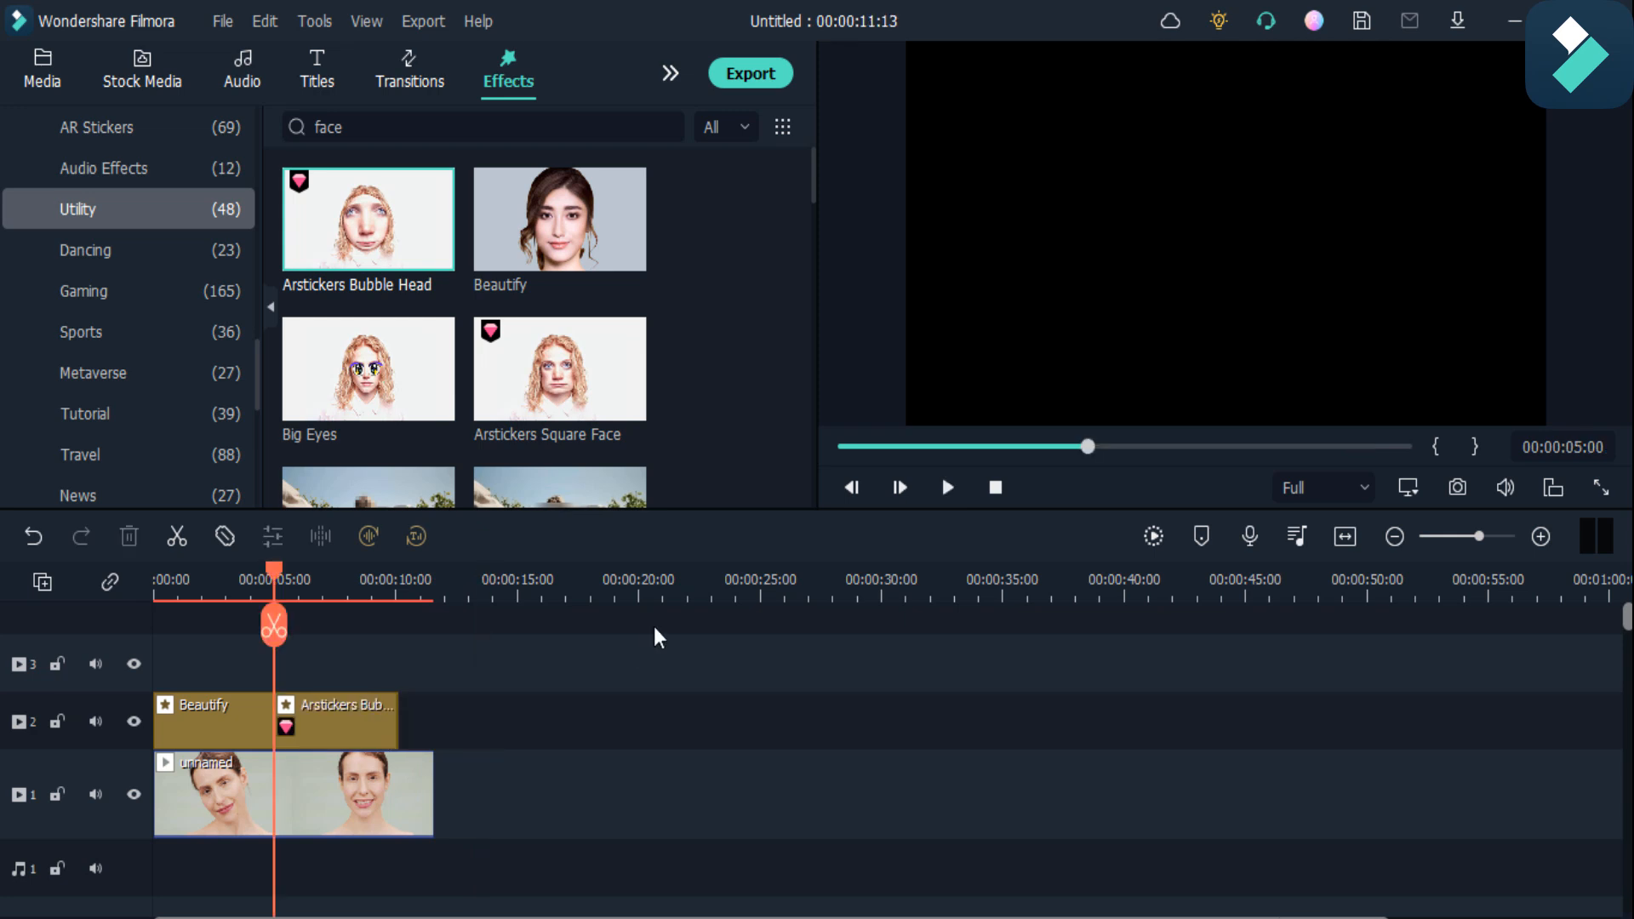
click(947, 487)
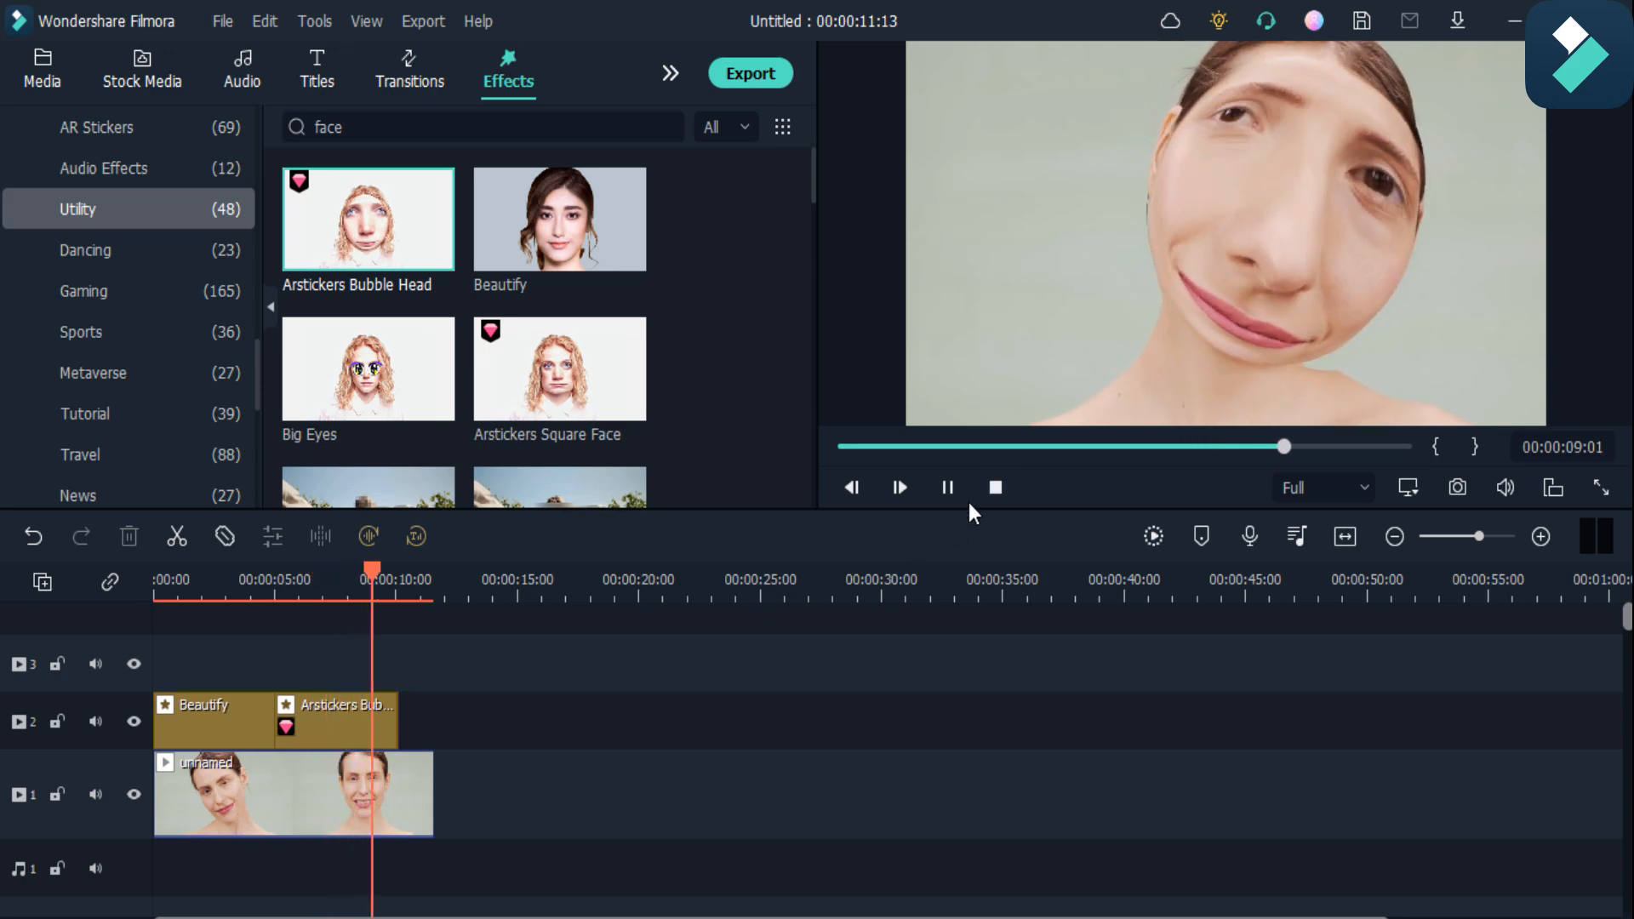
scroll(down, 3)
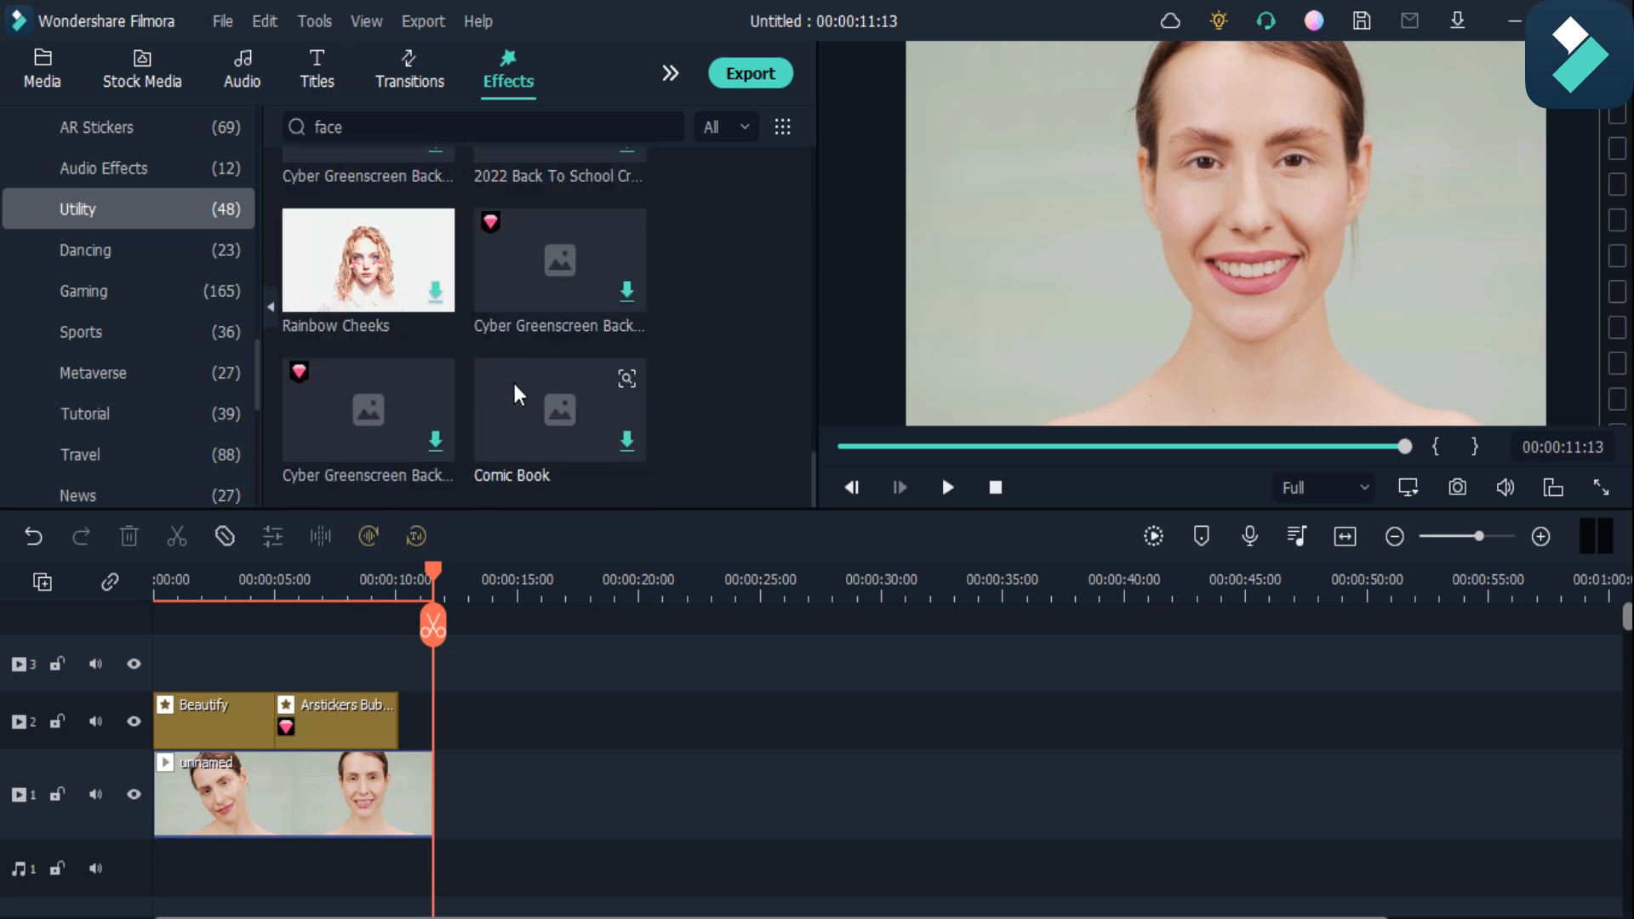
Add the Eyes effect after Arstickers Bubble Head
scroll(up, 3)
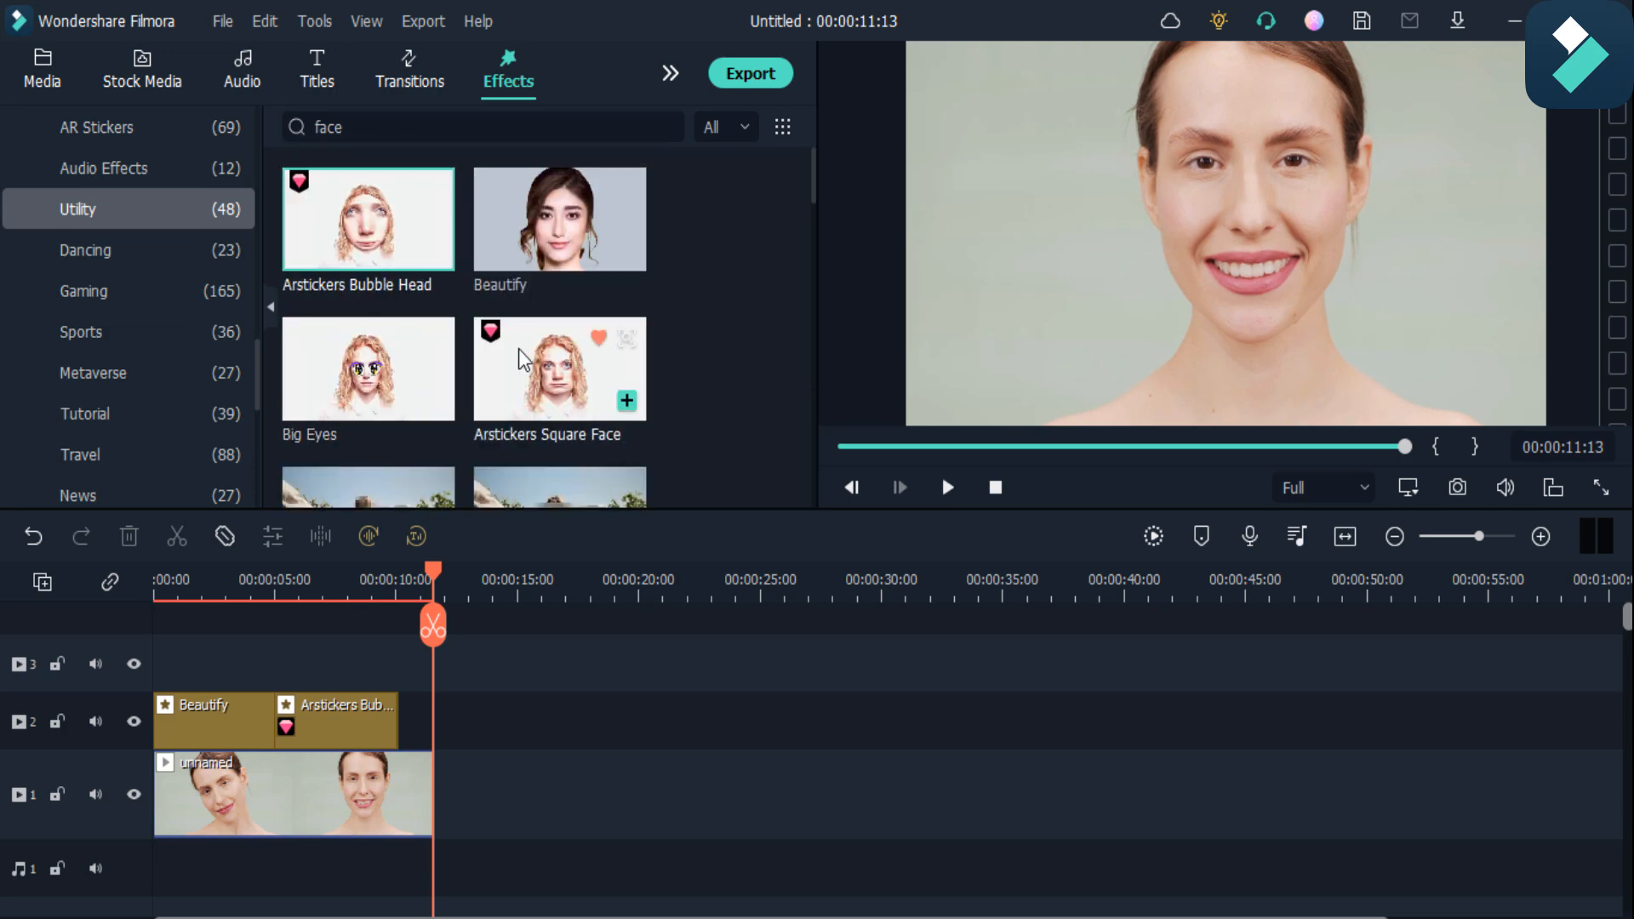
scroll(down, 3)
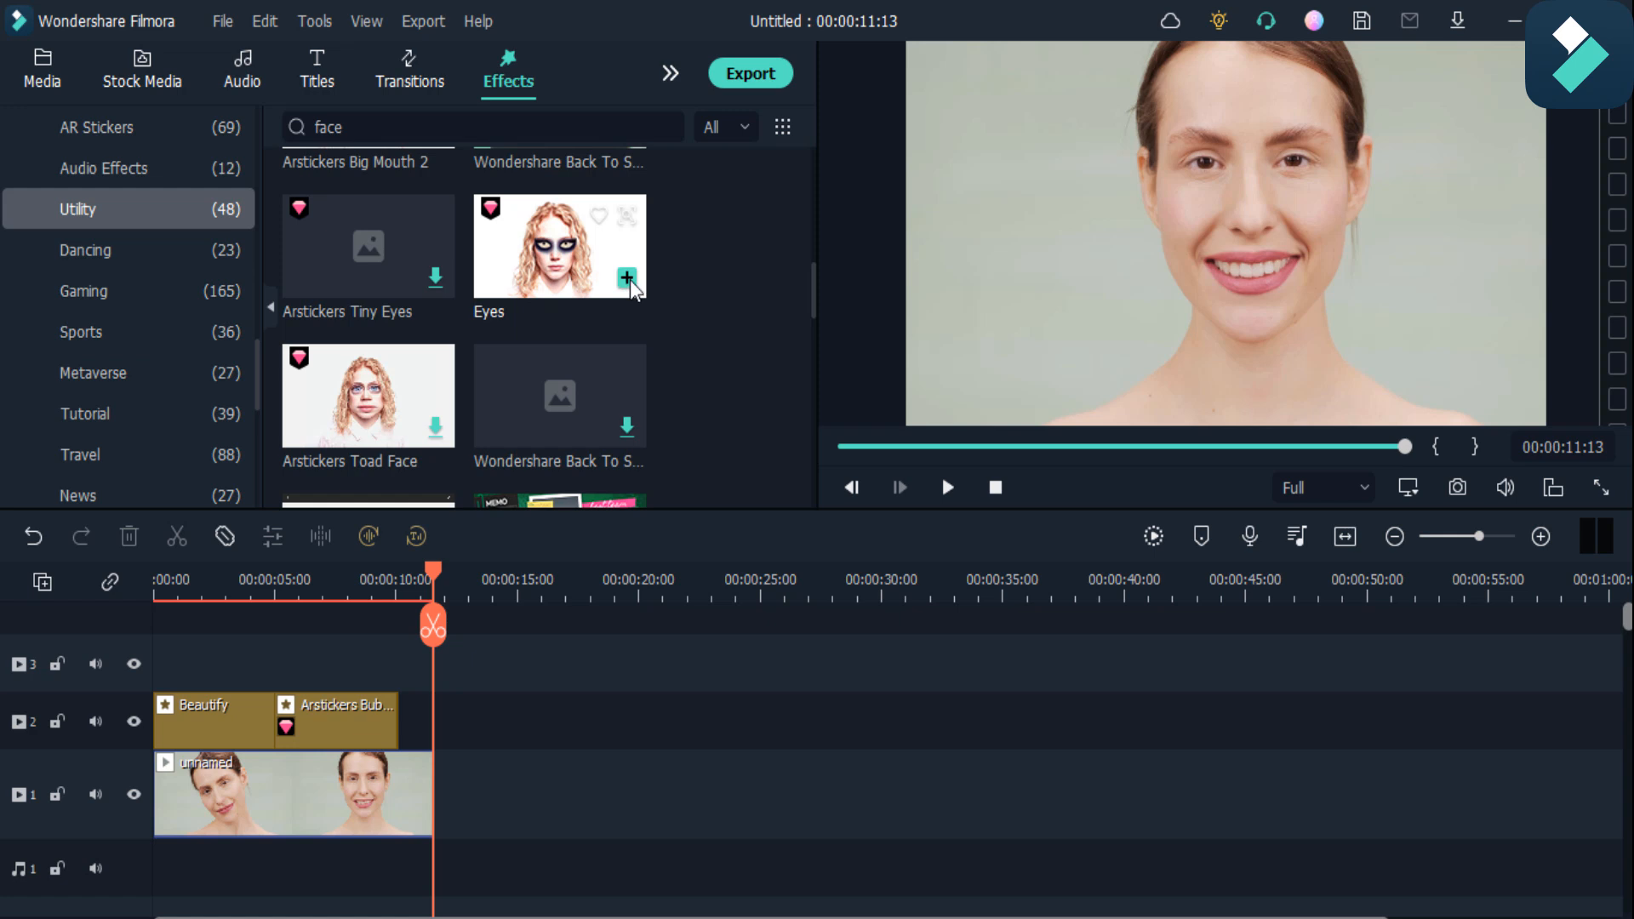
click(628, 279)
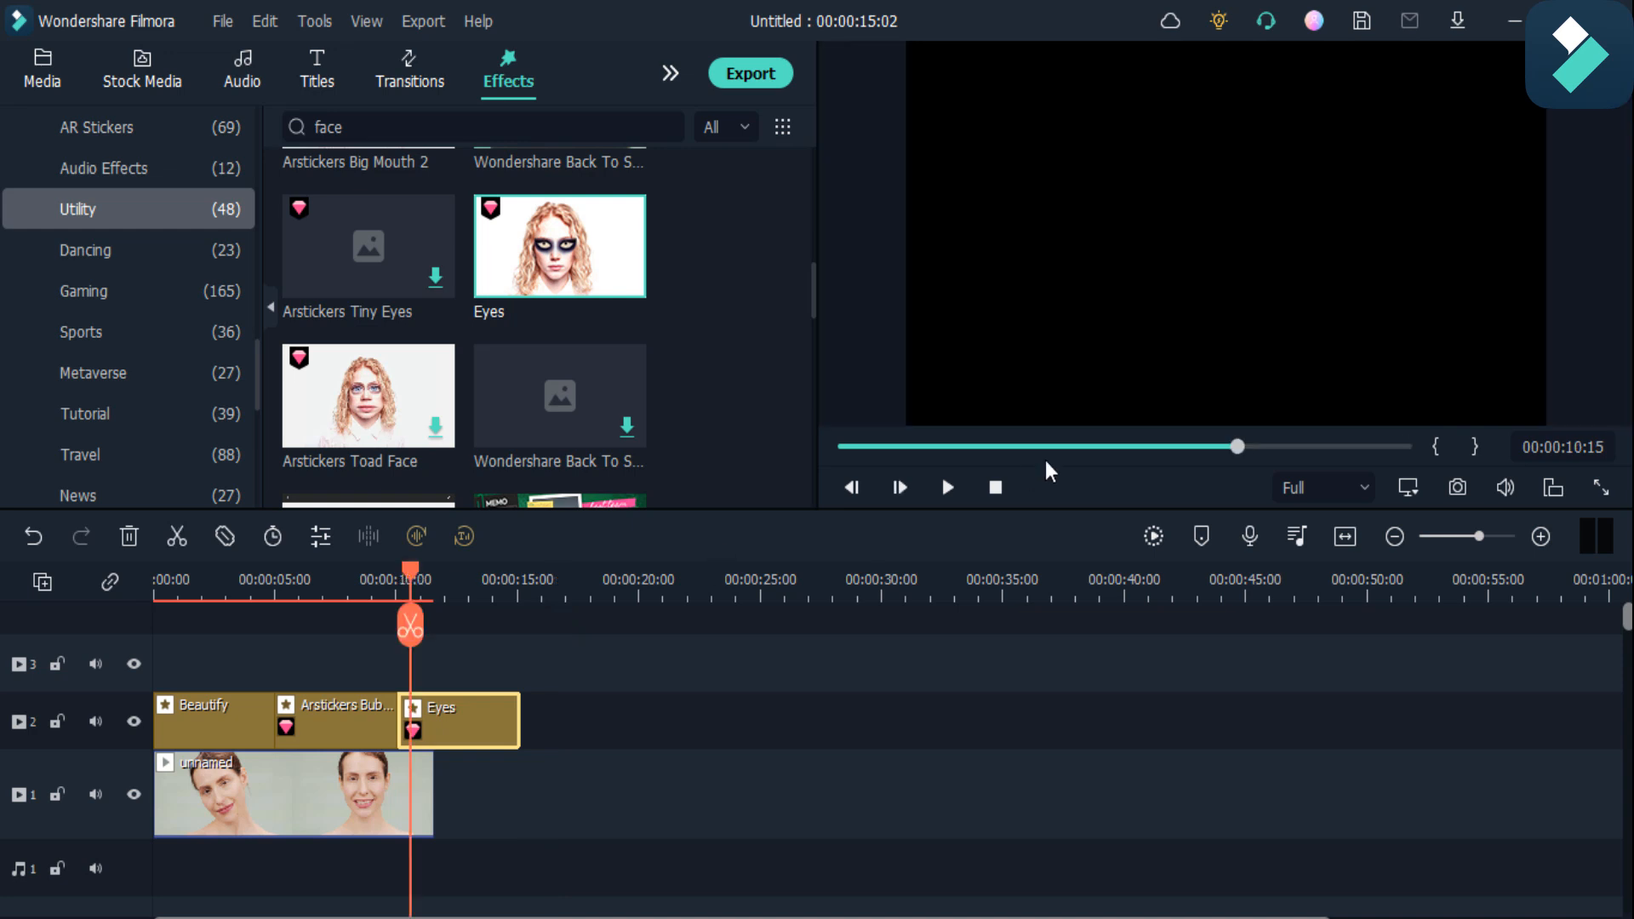
click(946, 487)
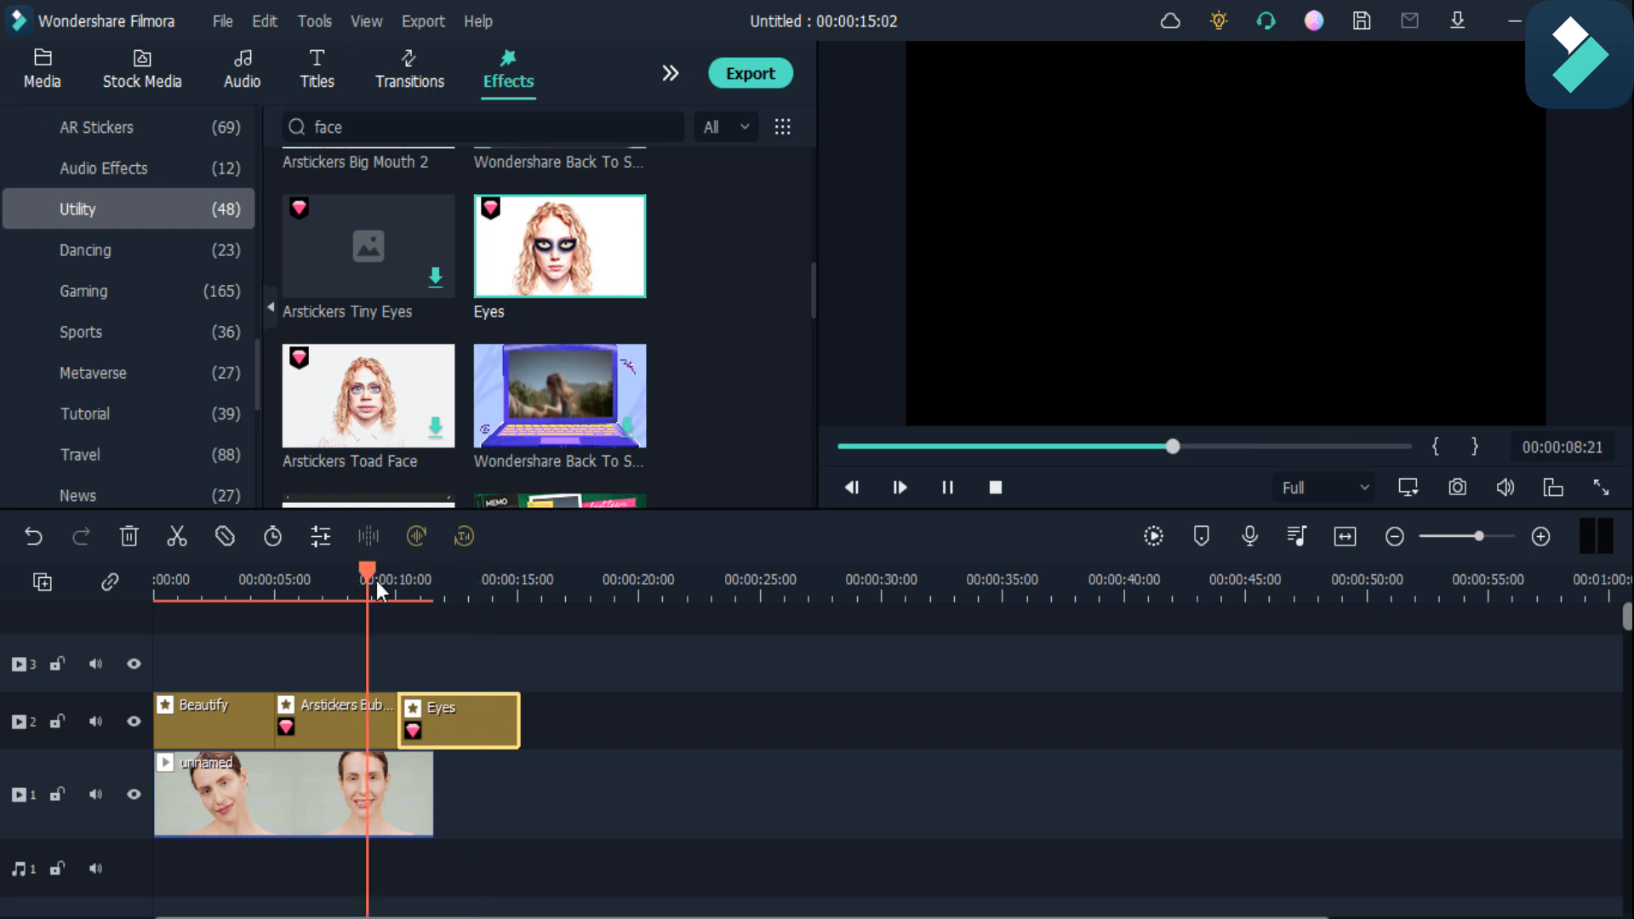
Play back the Beautify, Bubble Head and Eyes sequence from the start
click(898, 487)
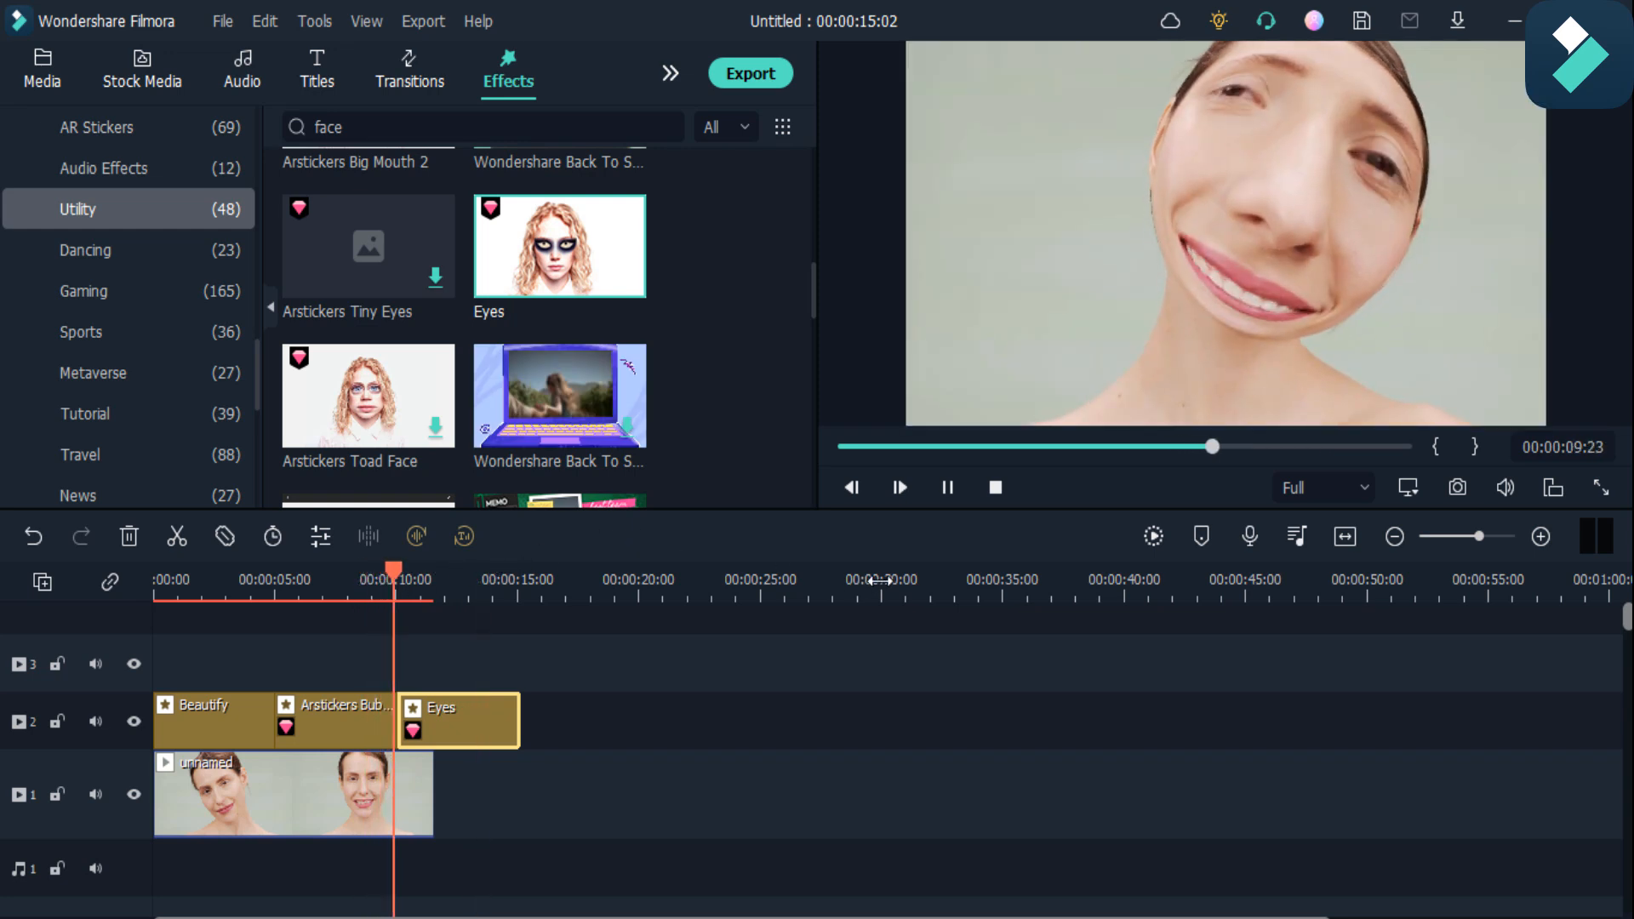
click(900, 487)
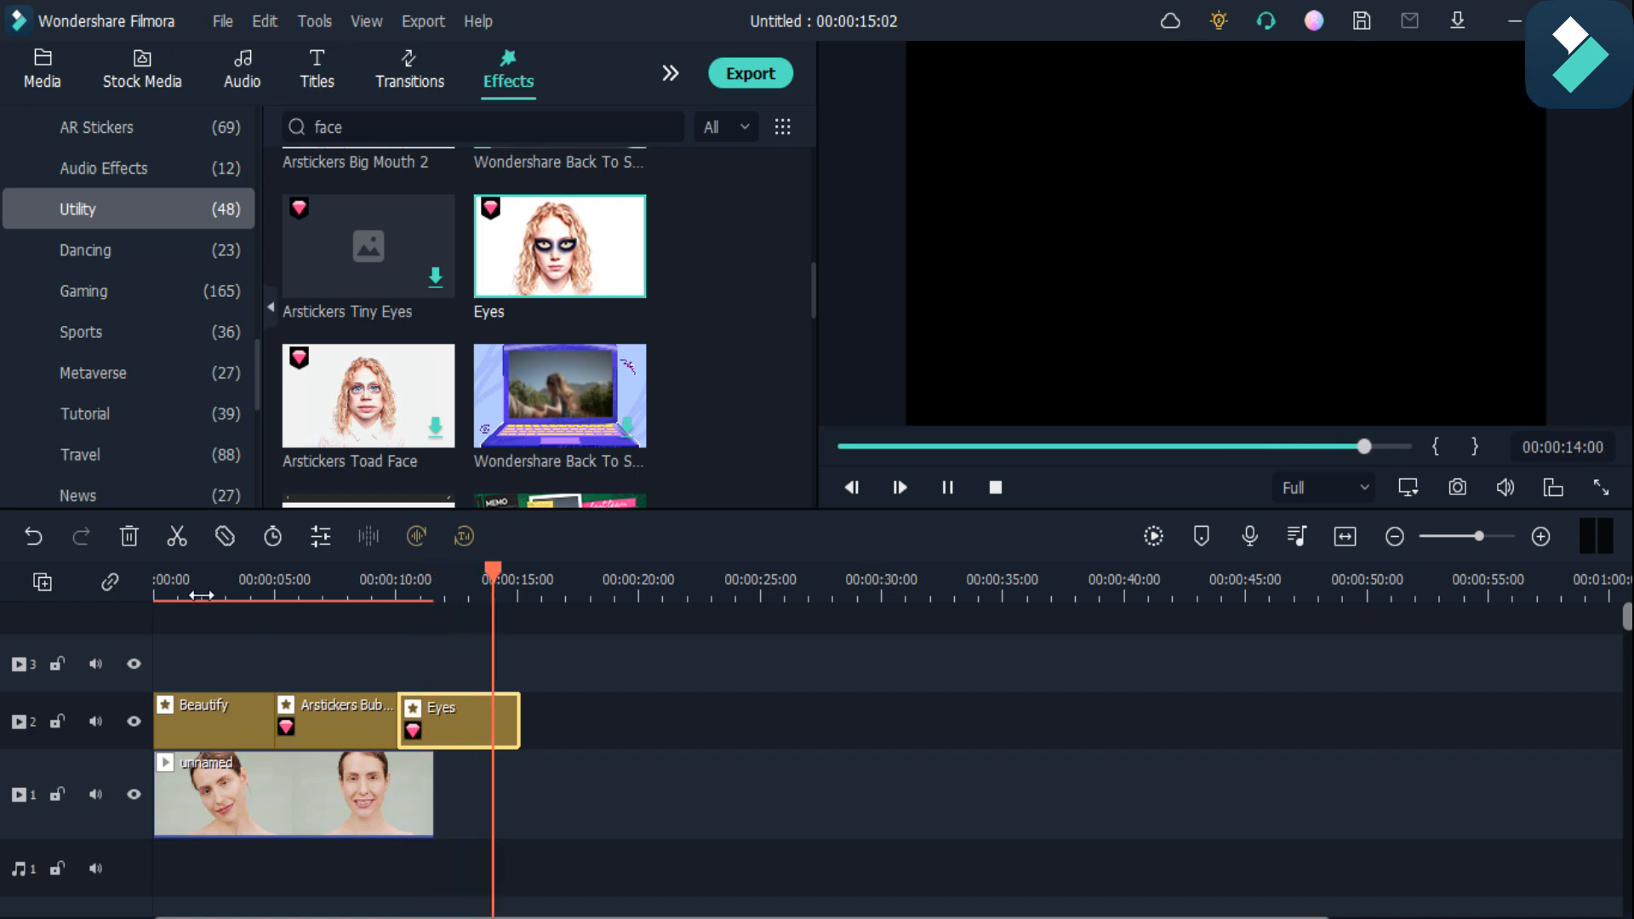
click(948, 487)
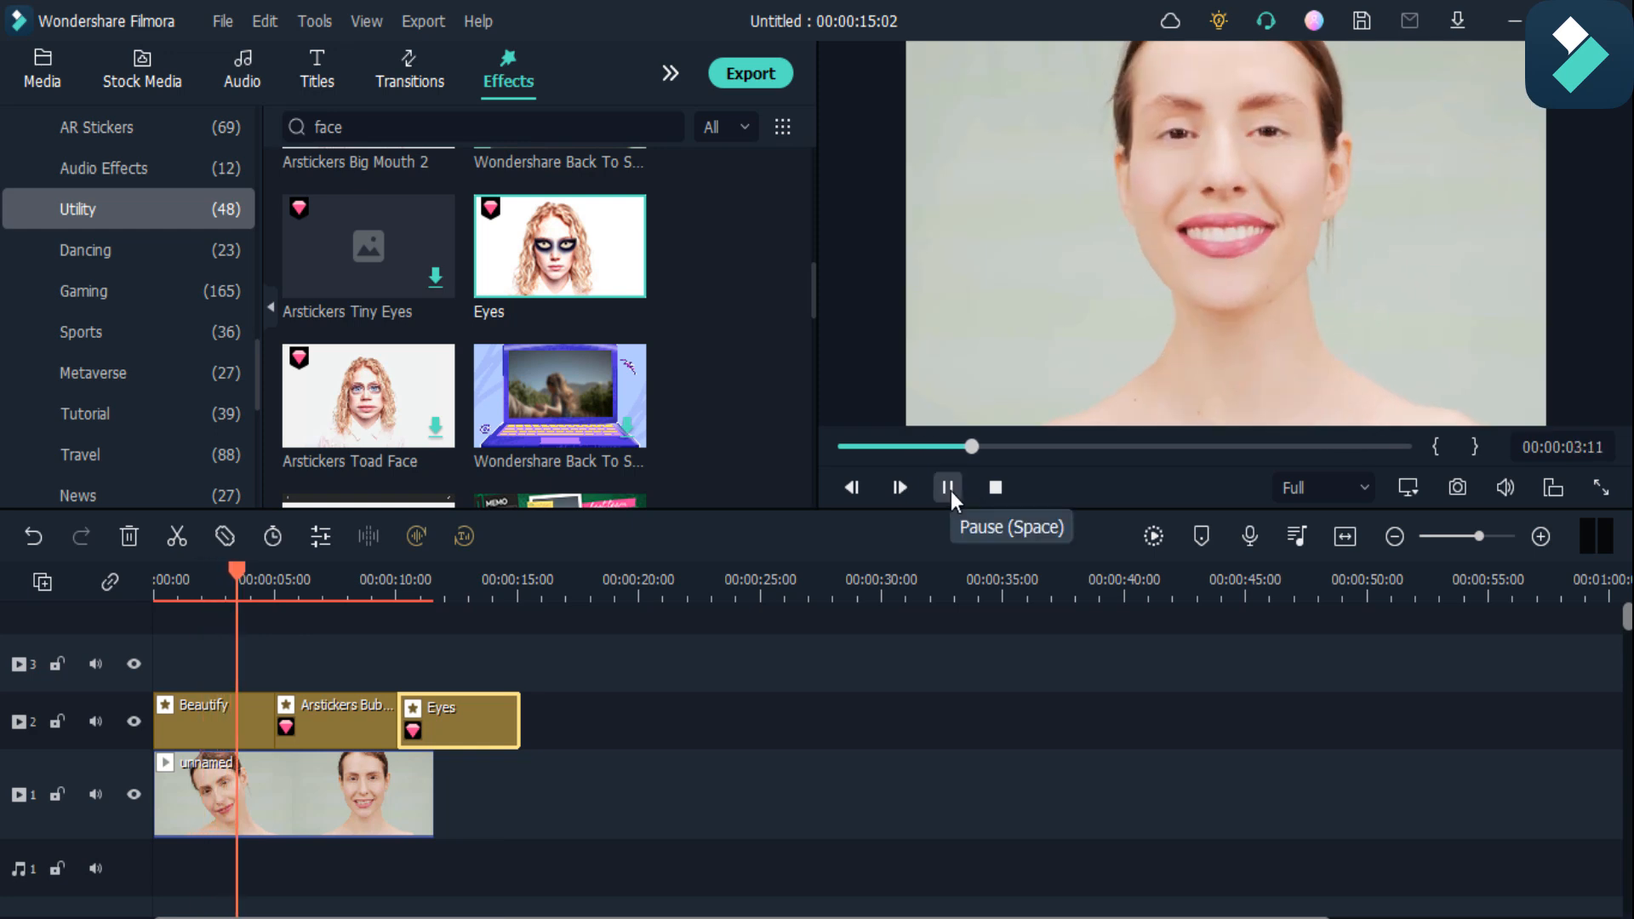
click(947, 487)
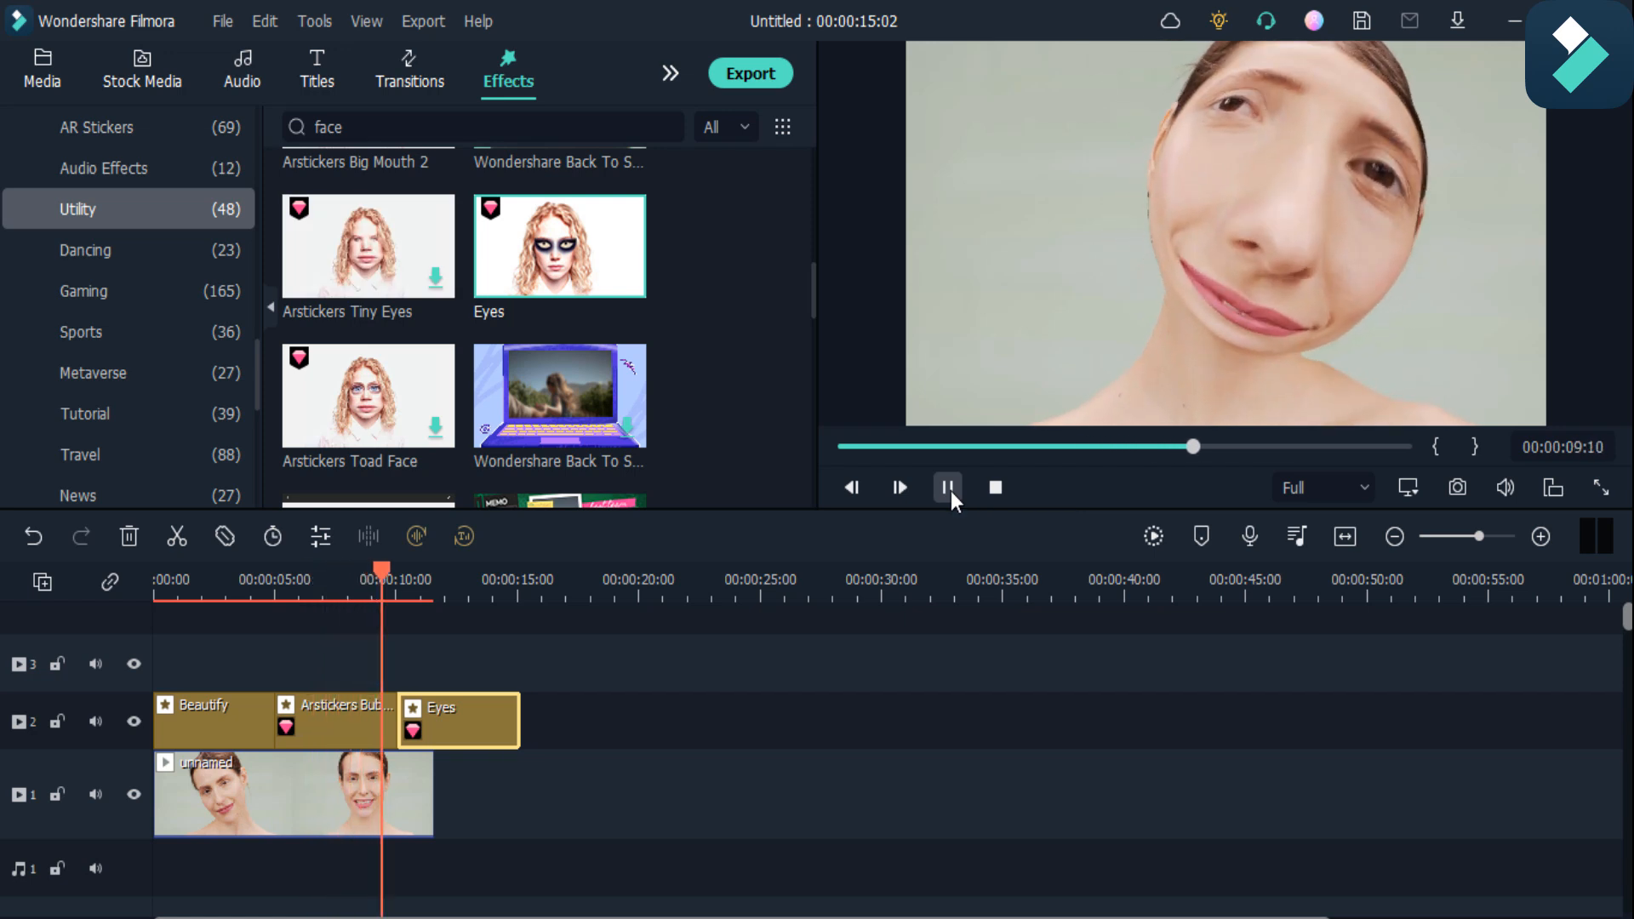
click(947, 488)
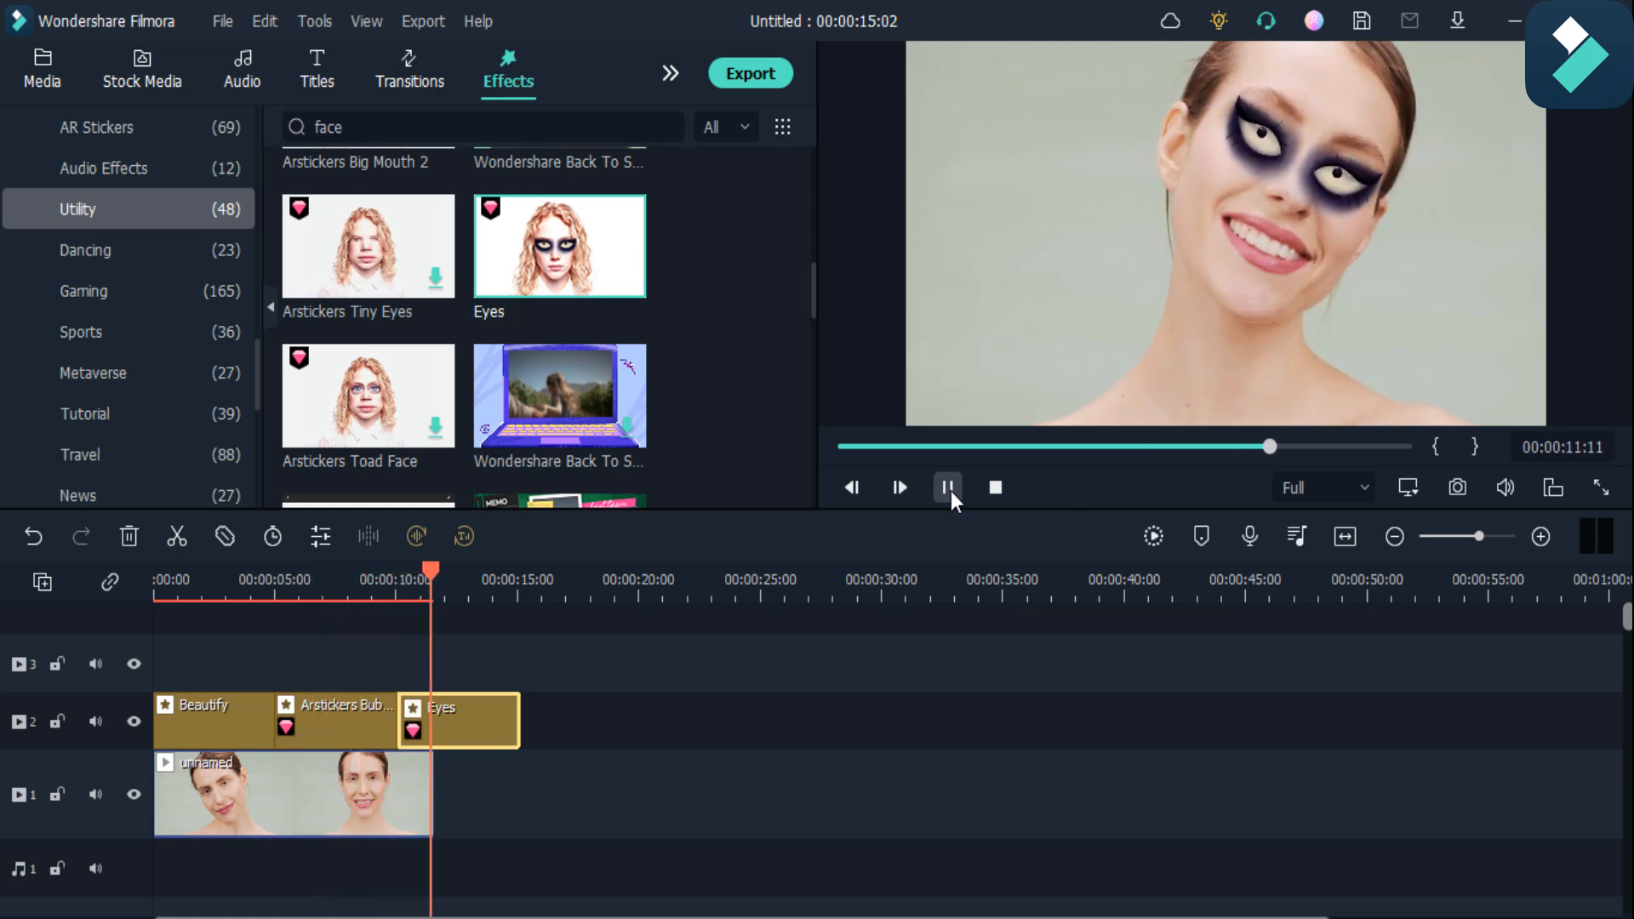